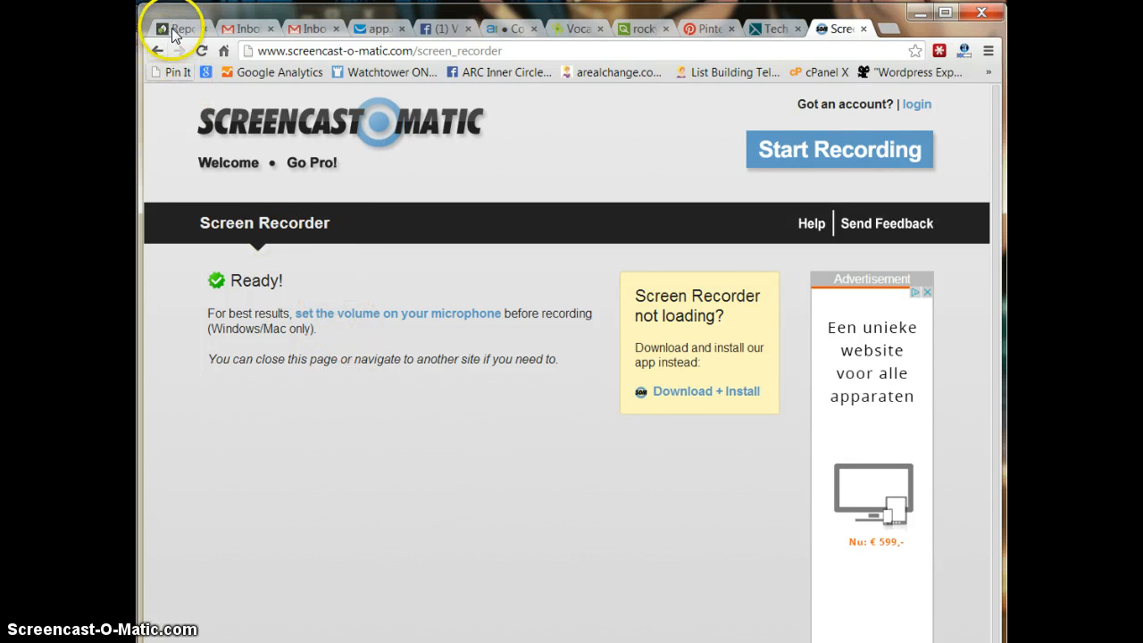
Switch to the Sprout Social tab showing the 30-day Facebook Page Report.
left_click(170, 27)
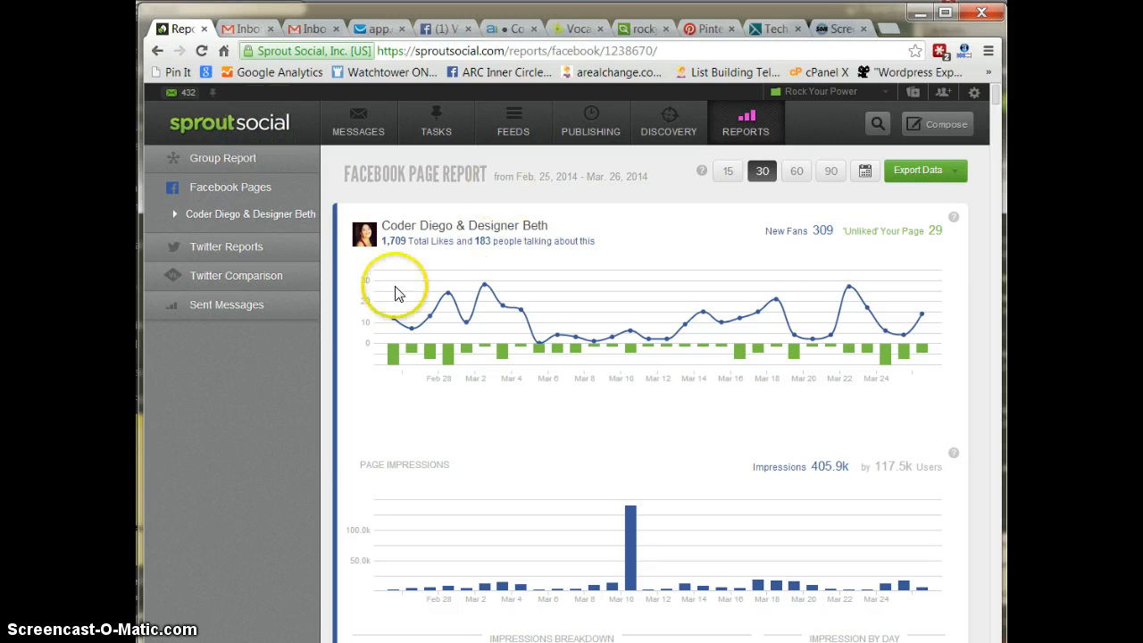
mouse_move(743, 314)
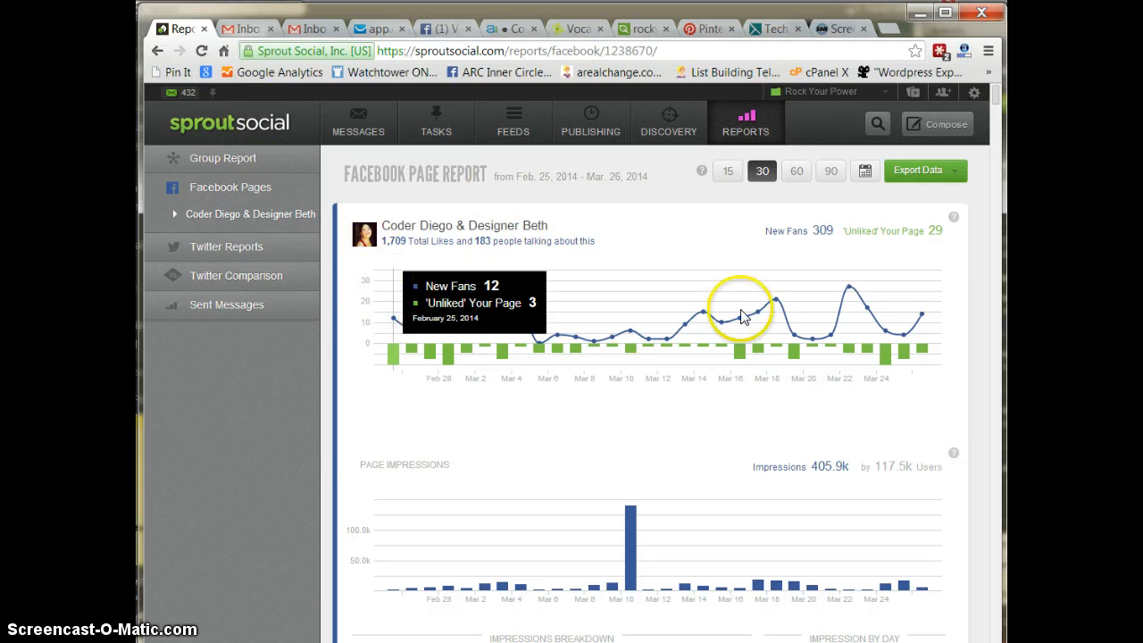
mouse_move(834, 302)
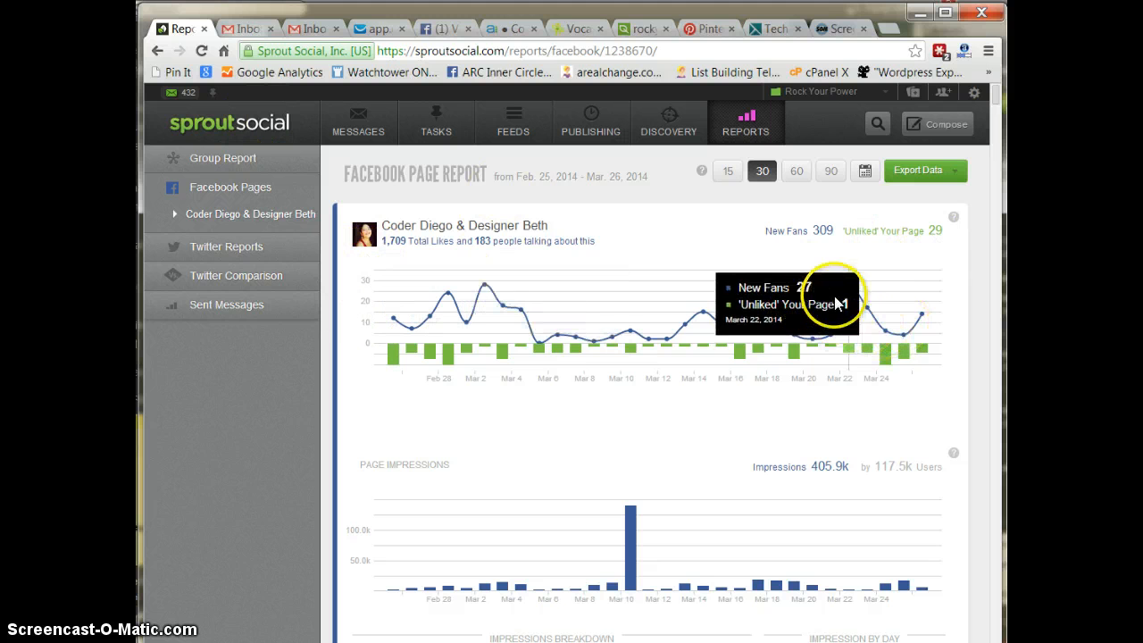
mouse_move(853, 299)
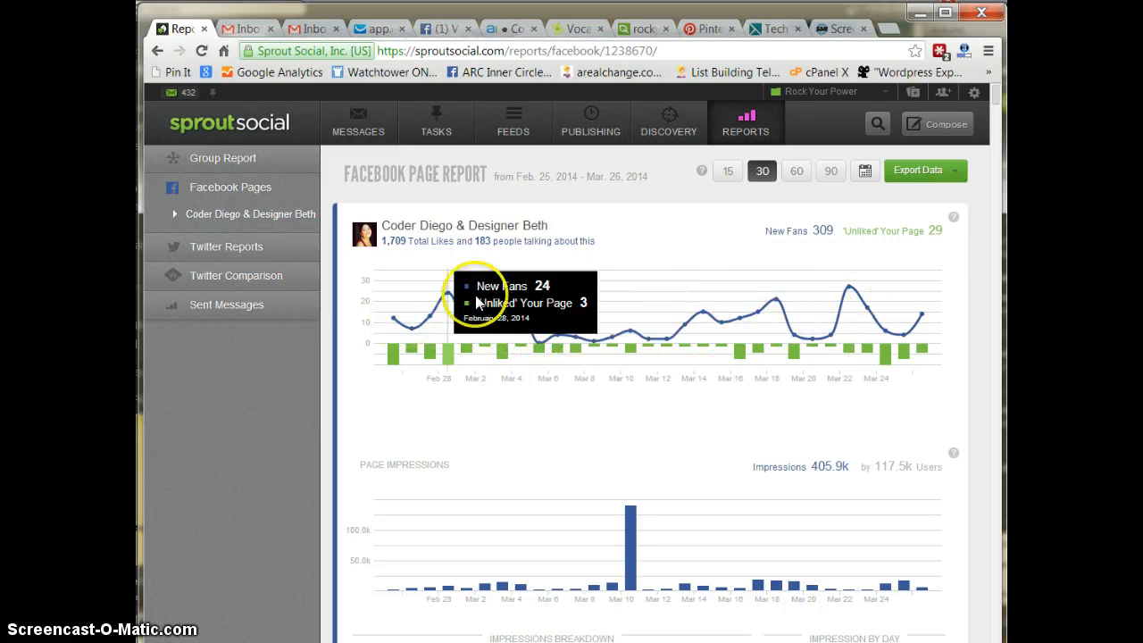
mouse_move(918, 320)
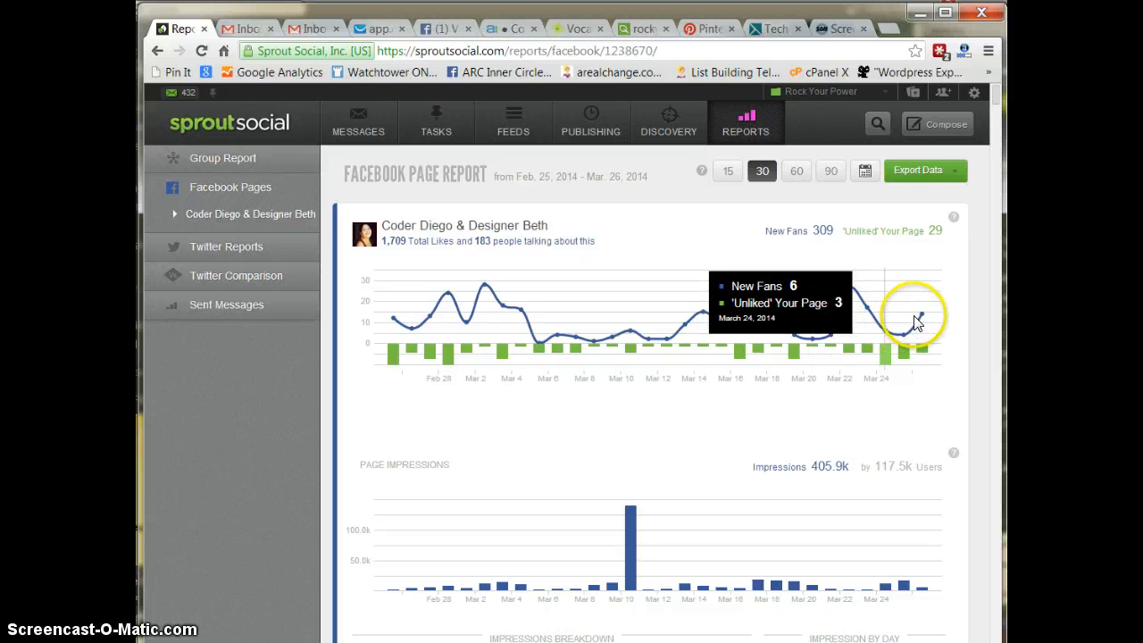
mouse_move(529, 438)
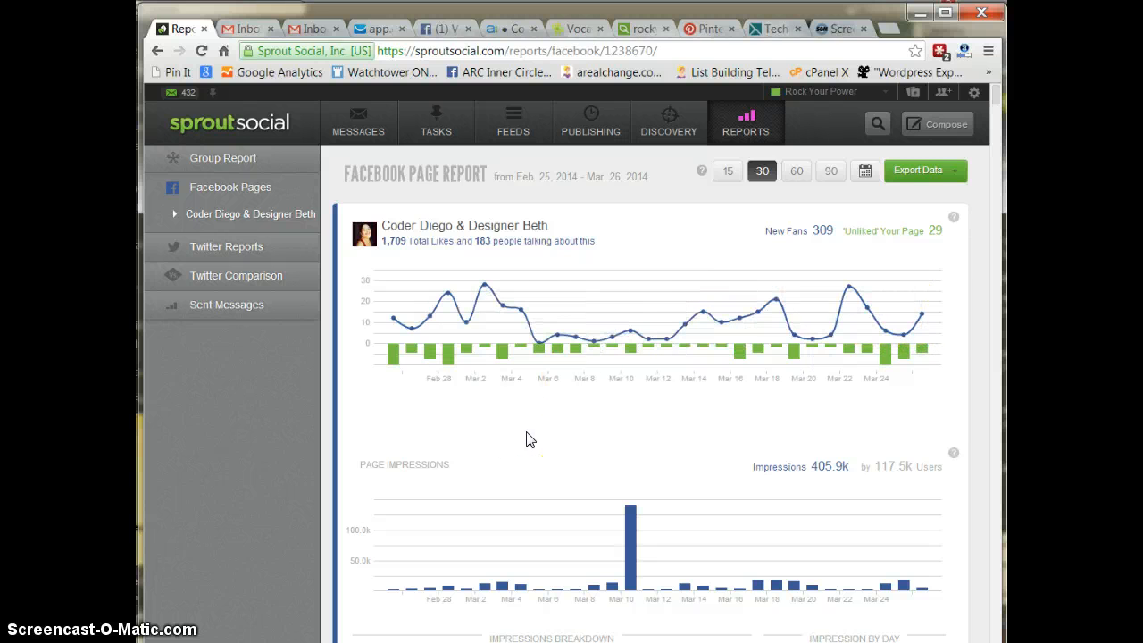
scroll("down", 3)
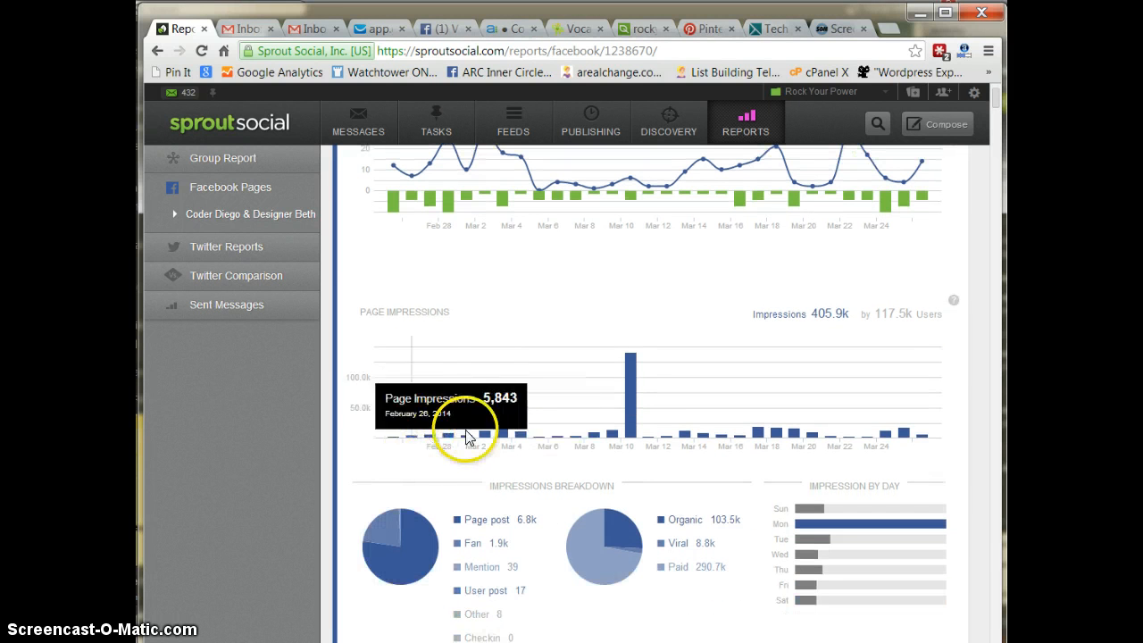
mouse_move(625, 435)
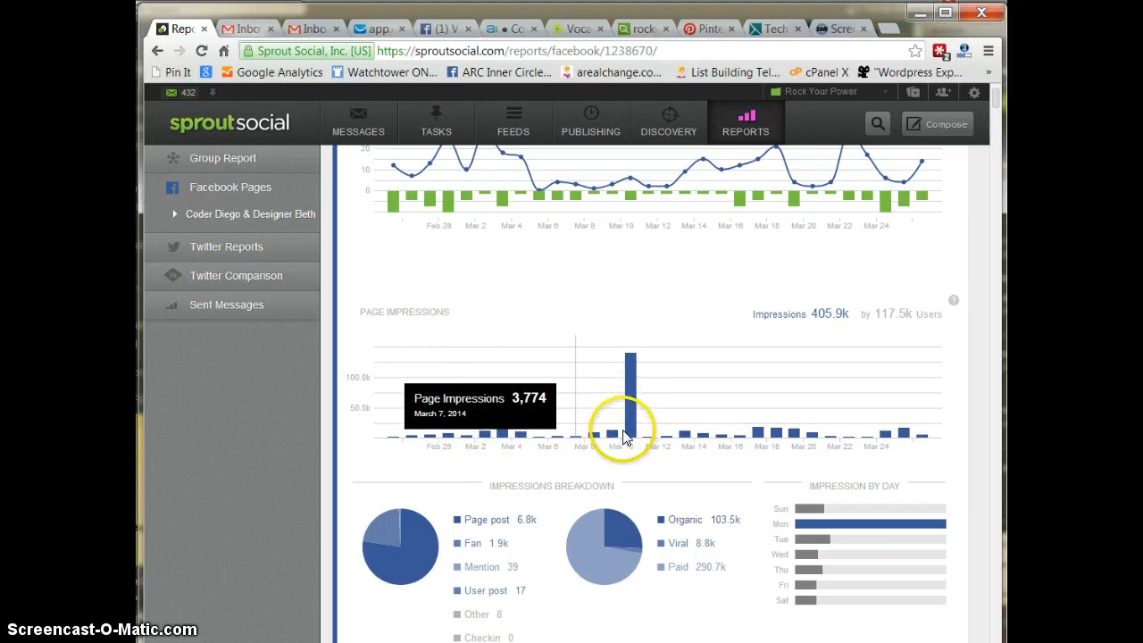
mouse_move(787, 436)
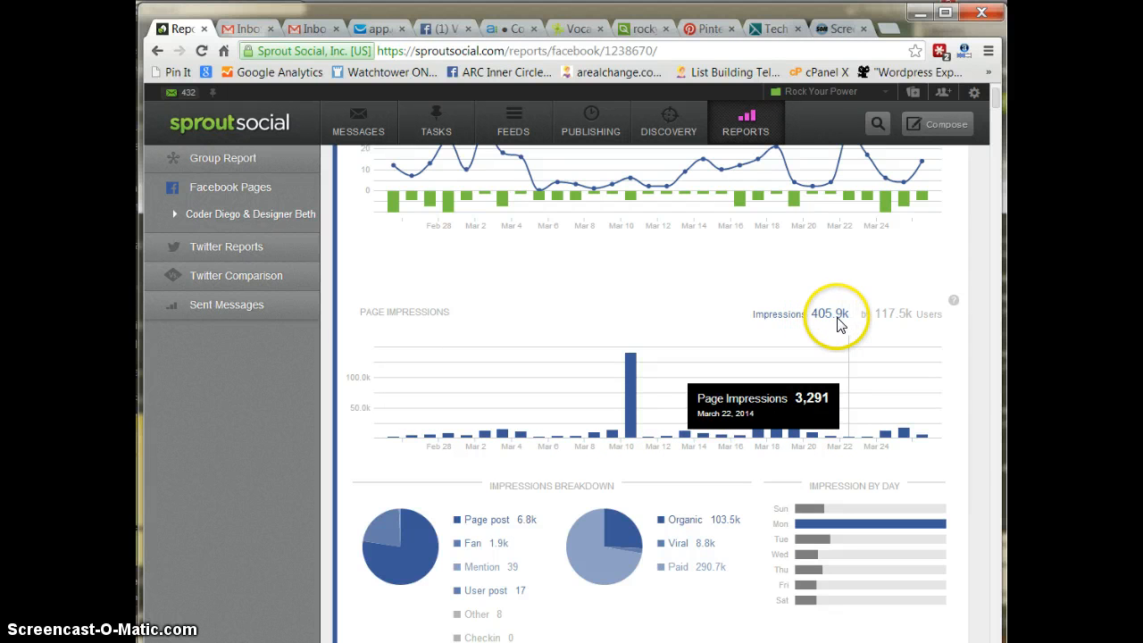
mouse_move(859, 317)
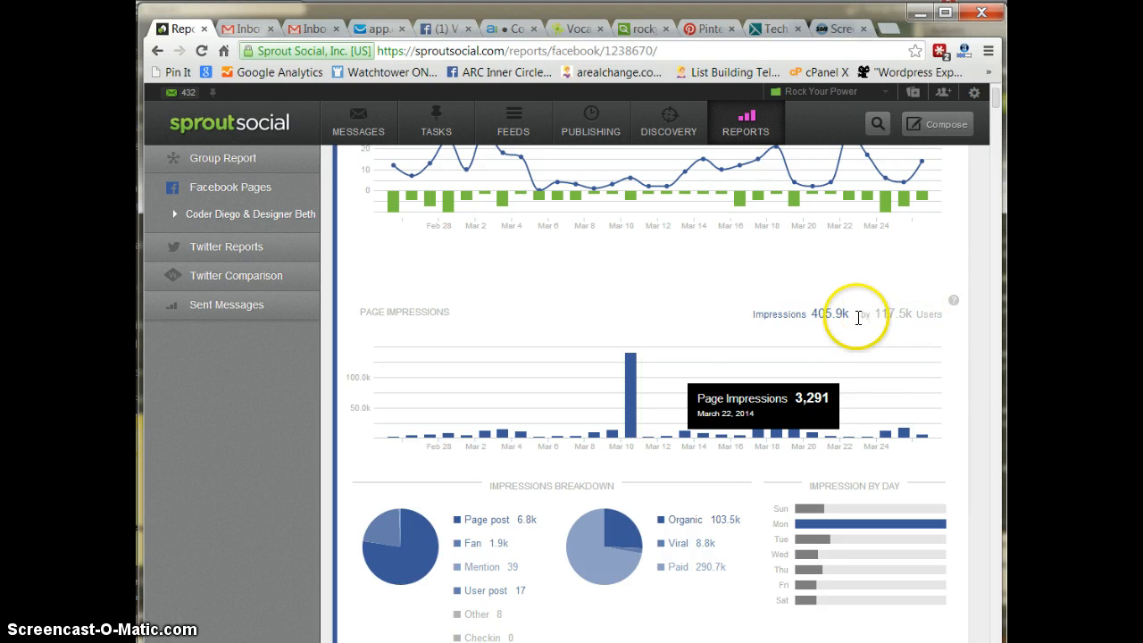
scroll("down", 3)
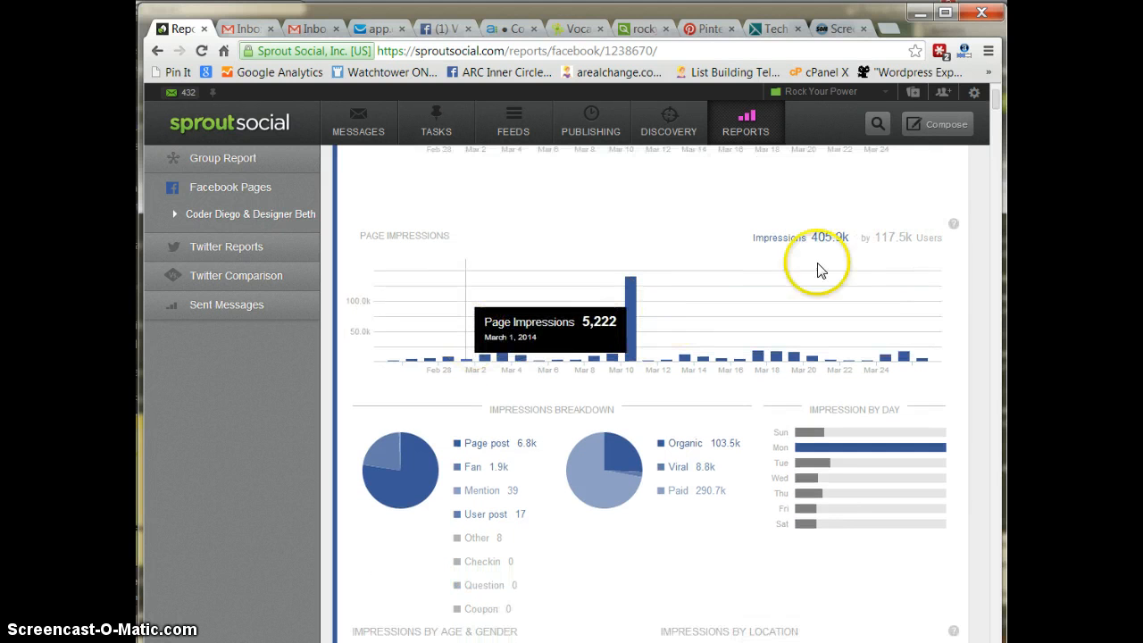
mouse_move(902, 243)
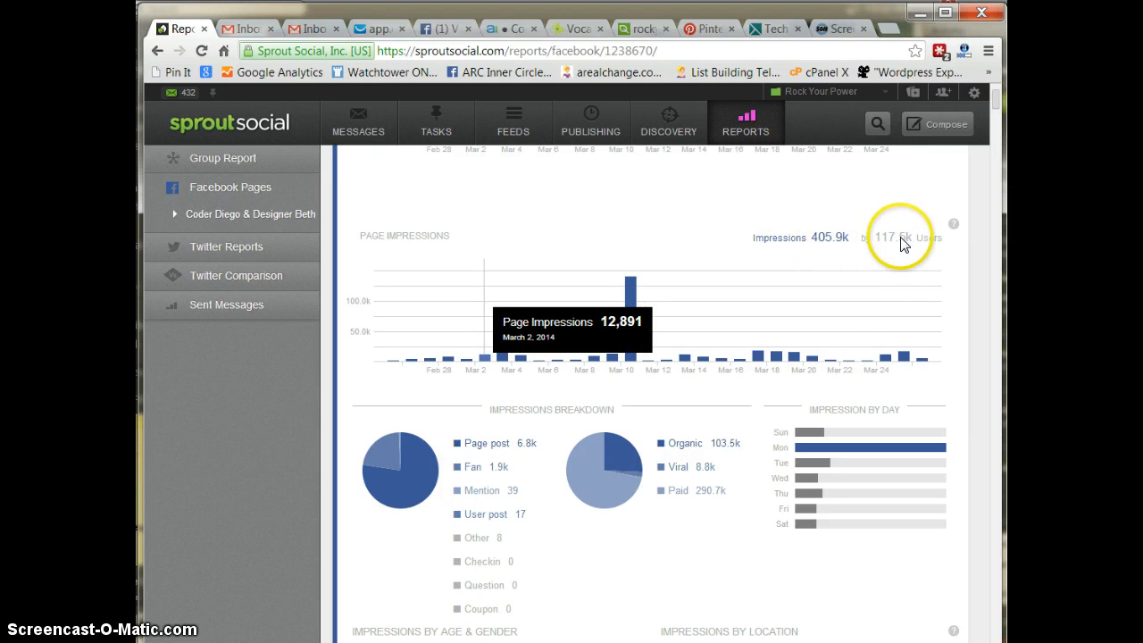
scroll("down", 3)
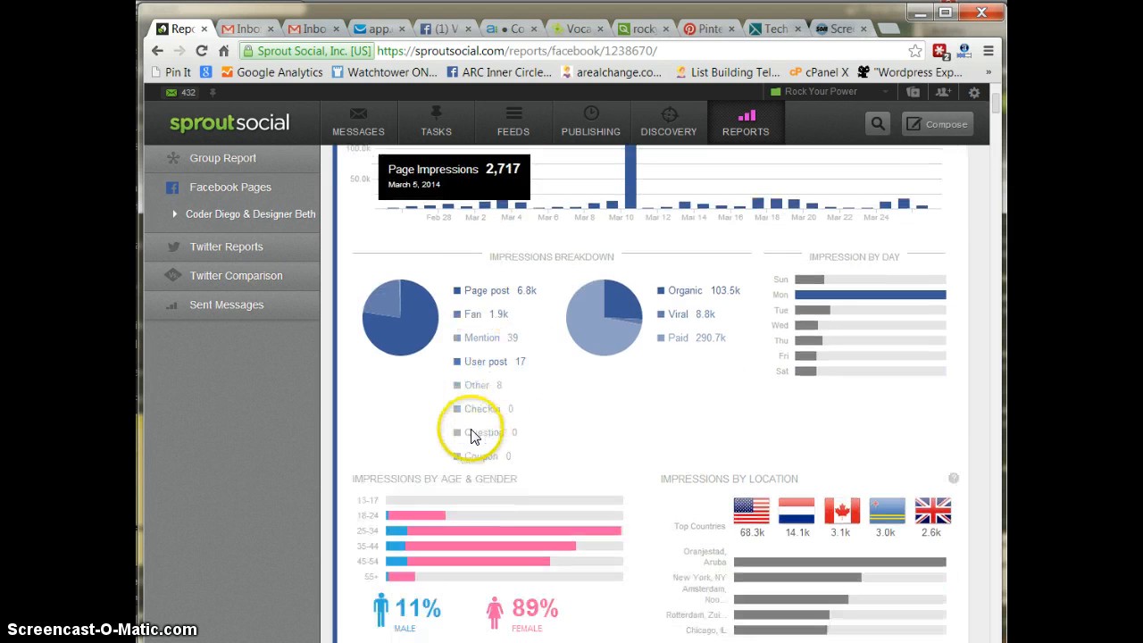
scroll("down", 3)
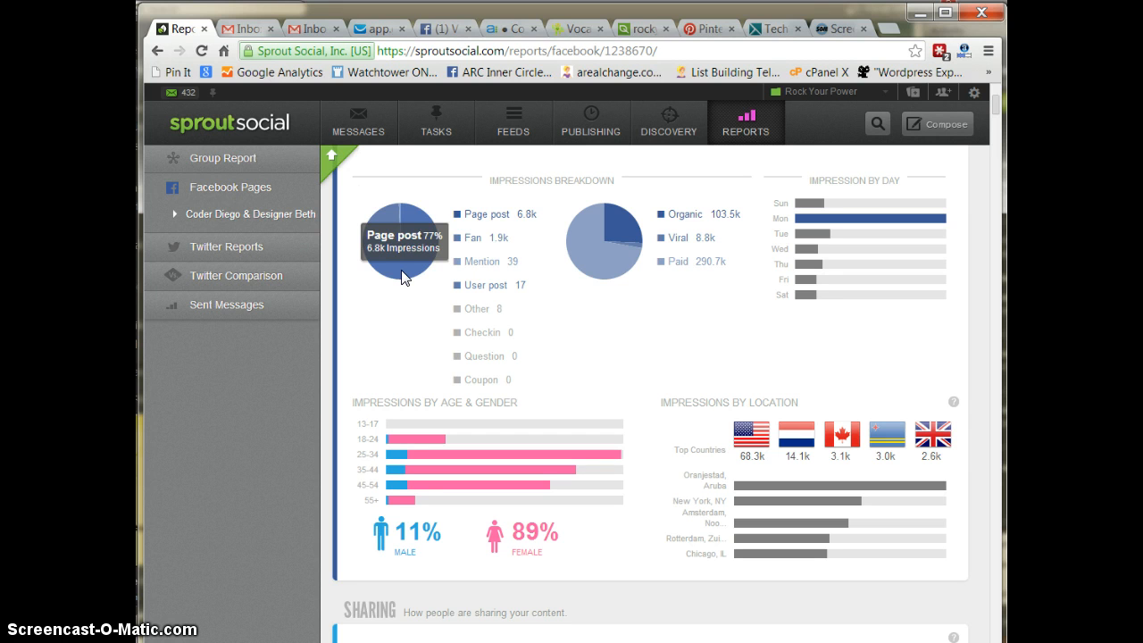
mouse_move(388, 226)
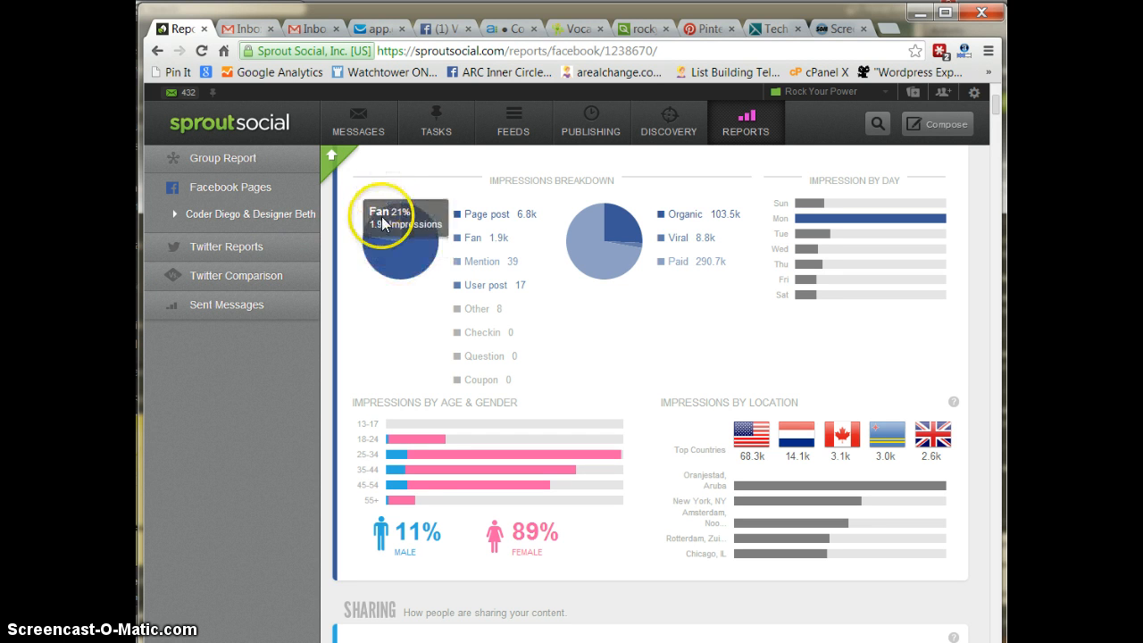
mouse_move(602, 334)
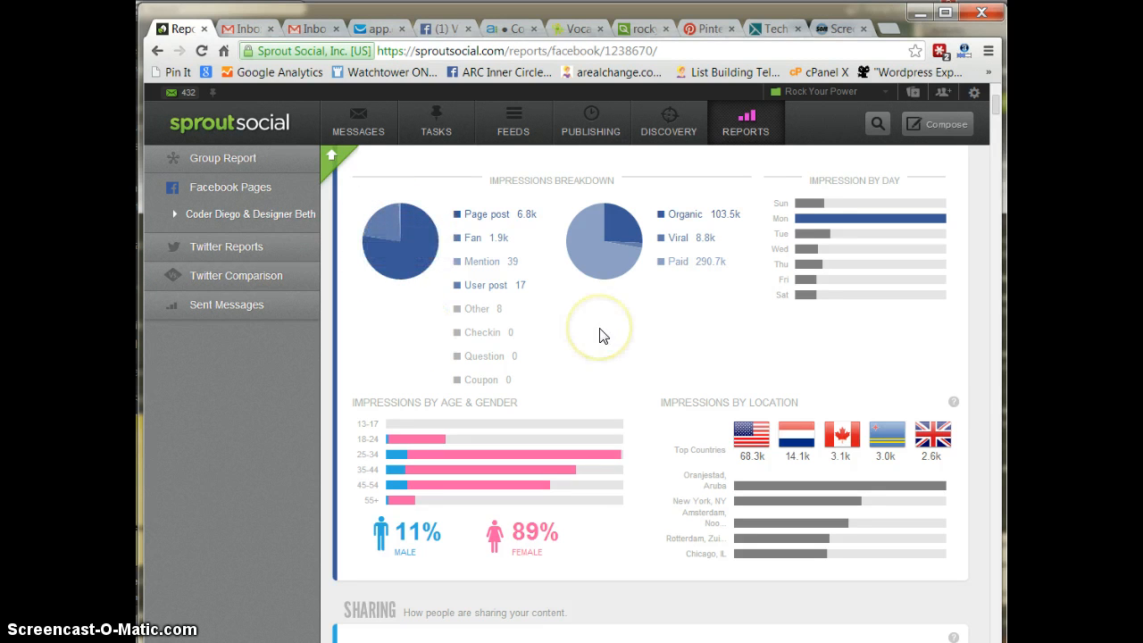
mouse_move(585, 256)
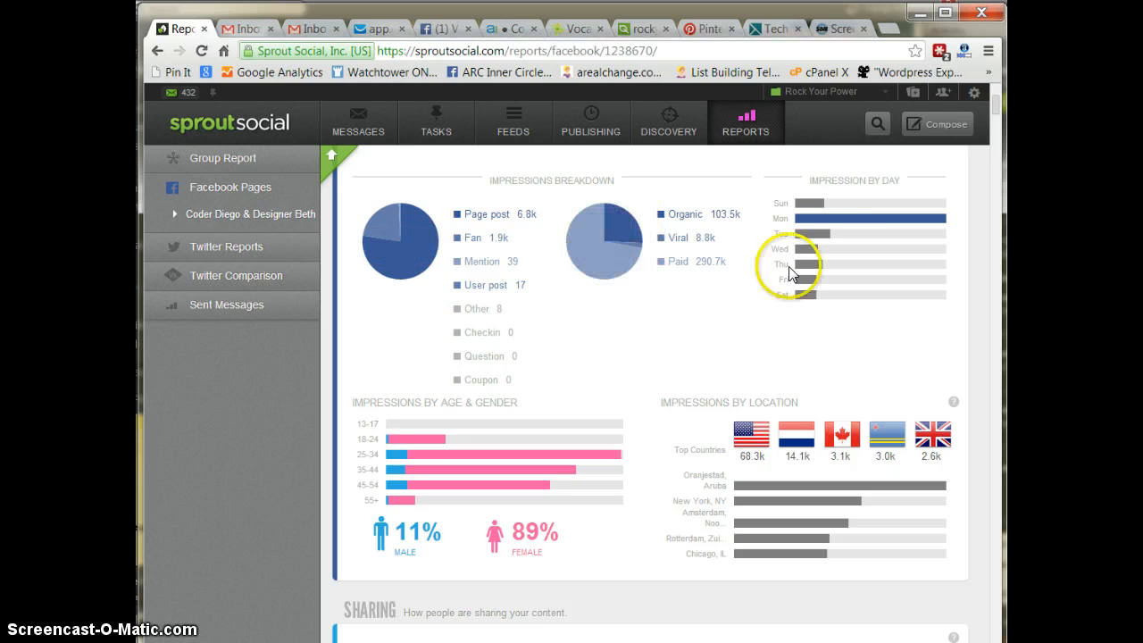
mouse_move(849, 222)
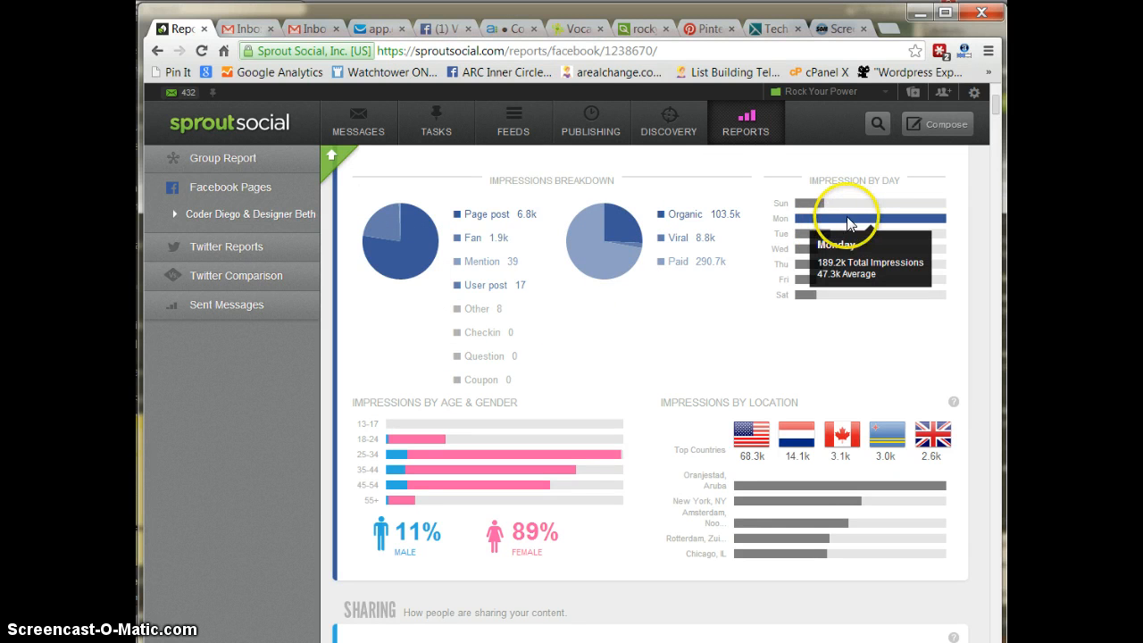
mouse_move(833, 221)
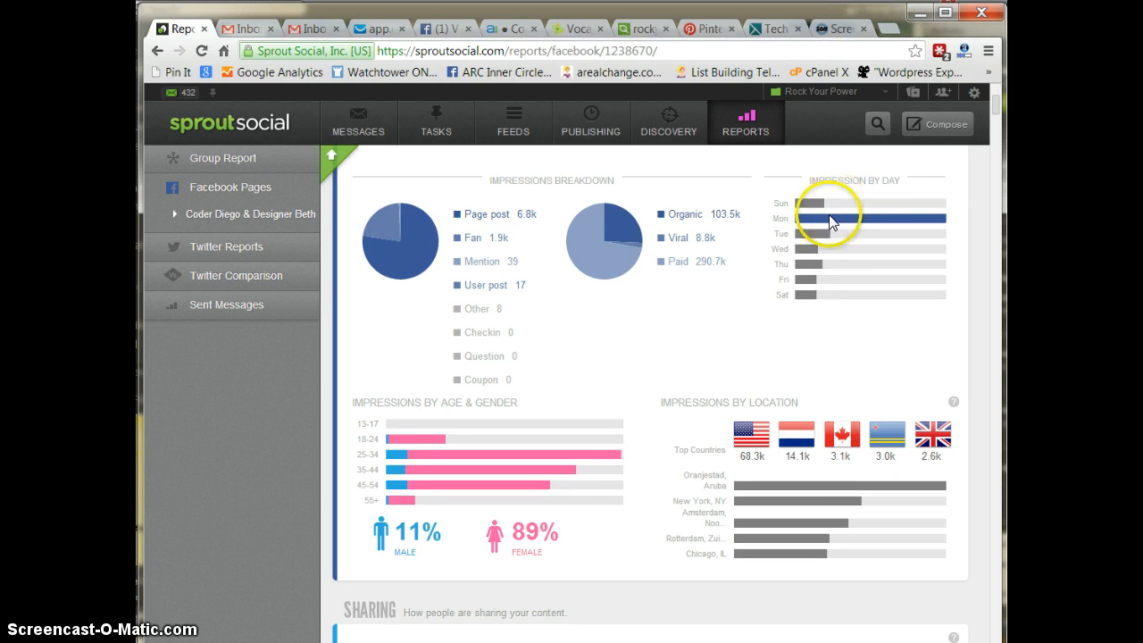
scroll("down", 3)
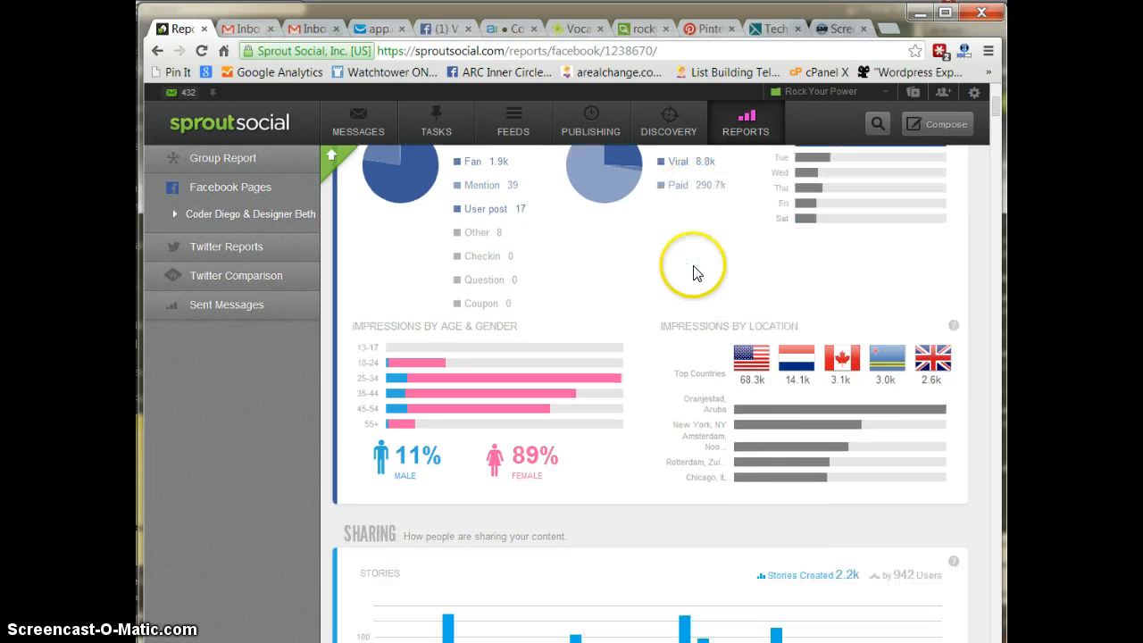
mouse_move(775, 413)
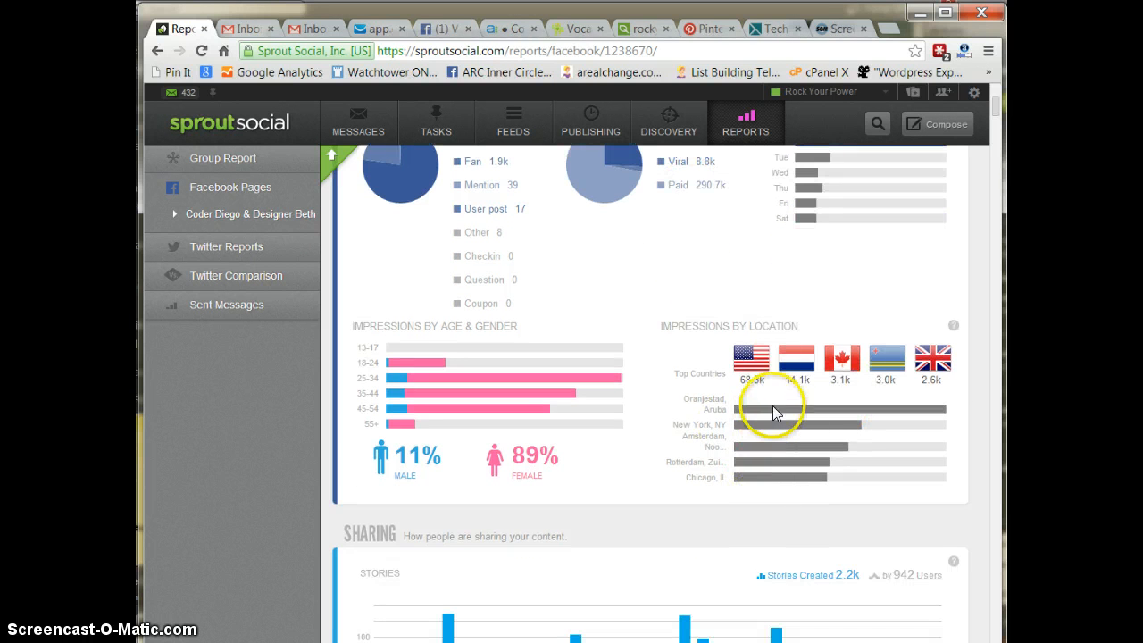
mouse_move(774, 411)
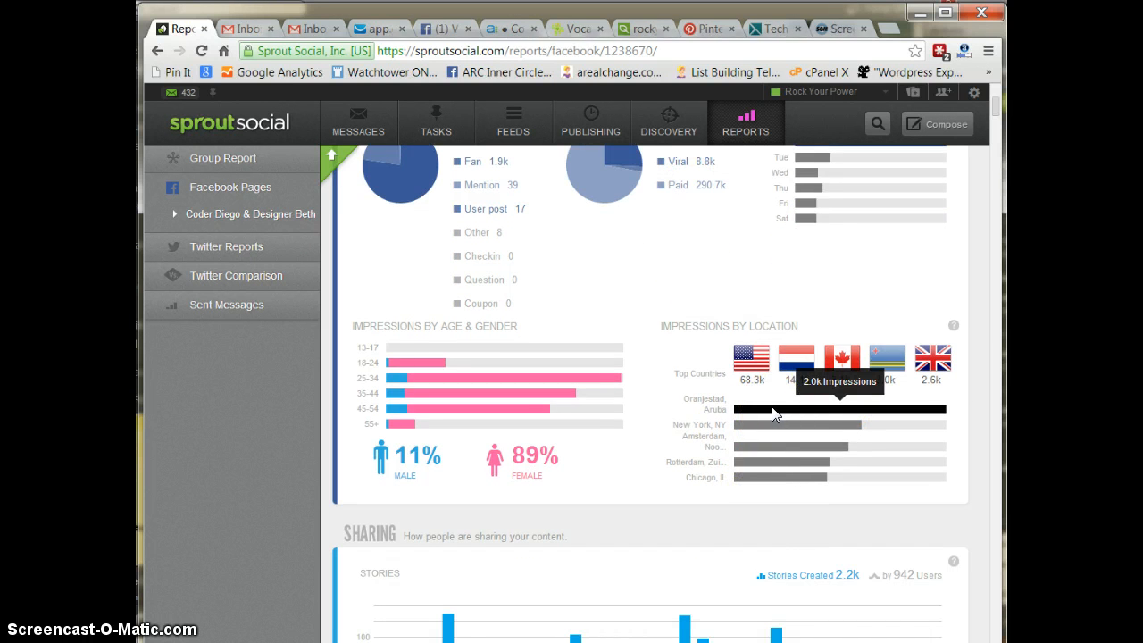
mouse_move(625, 441)
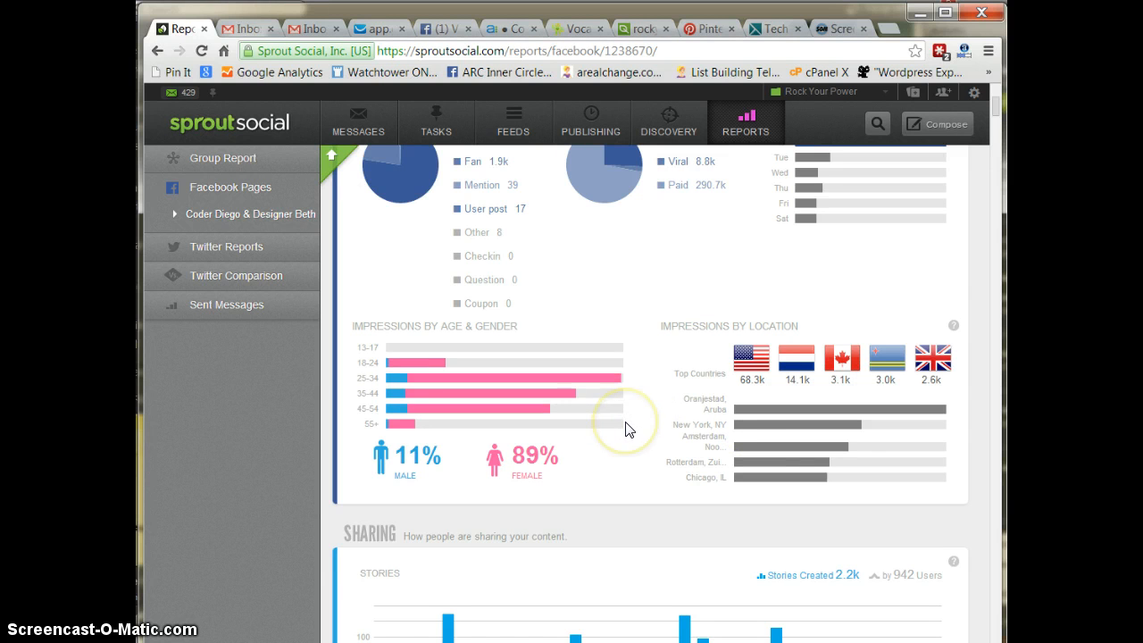
scroll("down", 3)
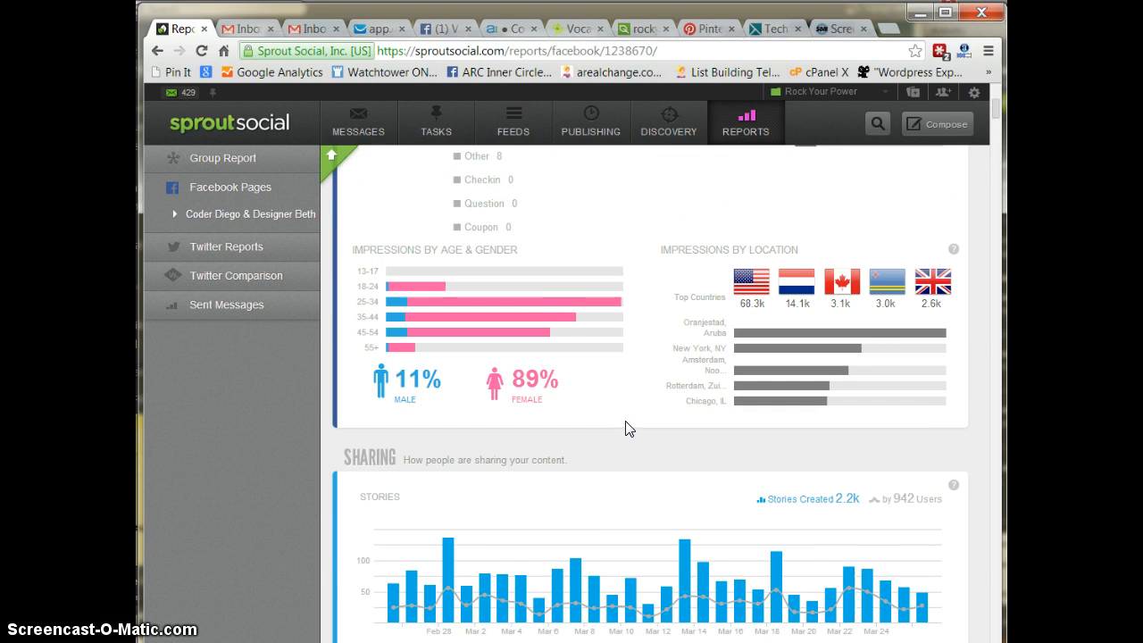
scroll("down", 3)
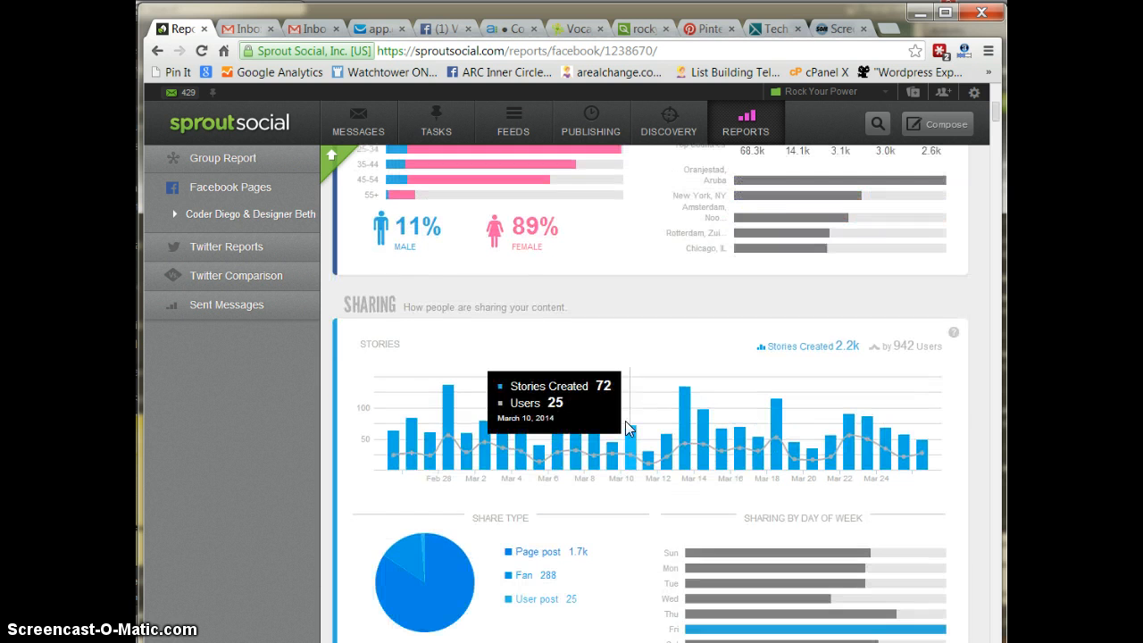
mouse_move(533, 446)
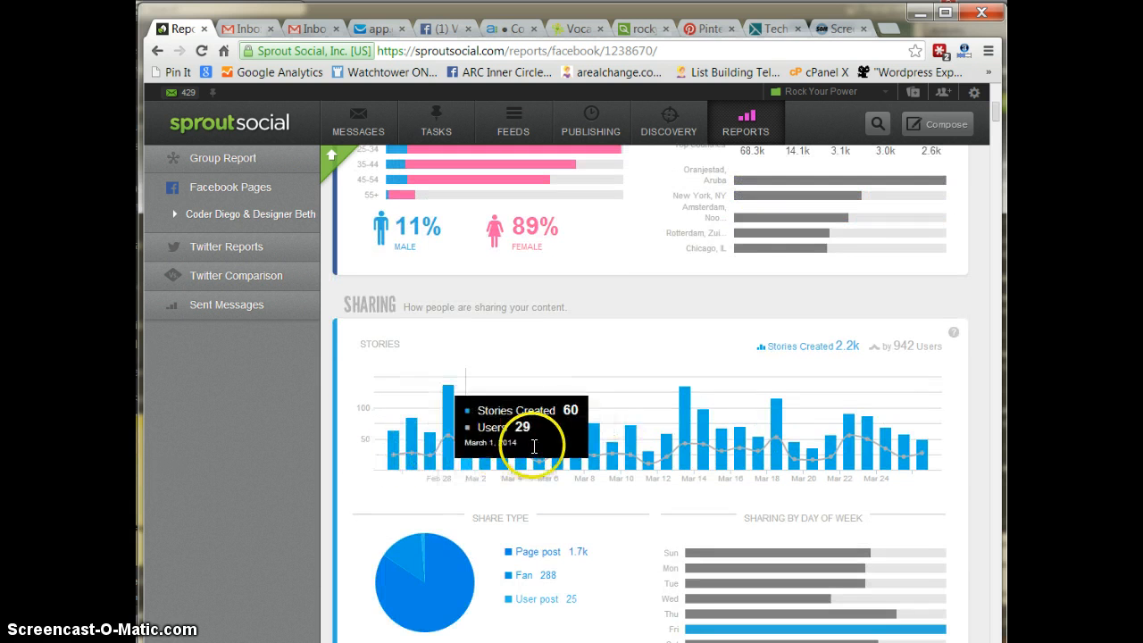
mouse_move(733, 455)
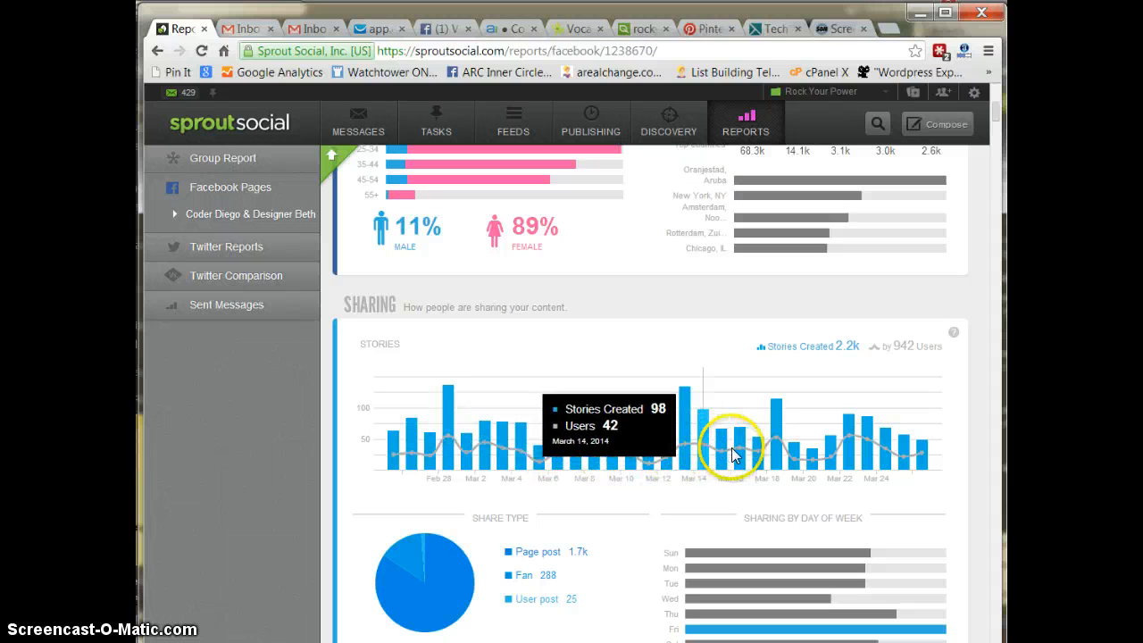
mouse_move(852, 451)
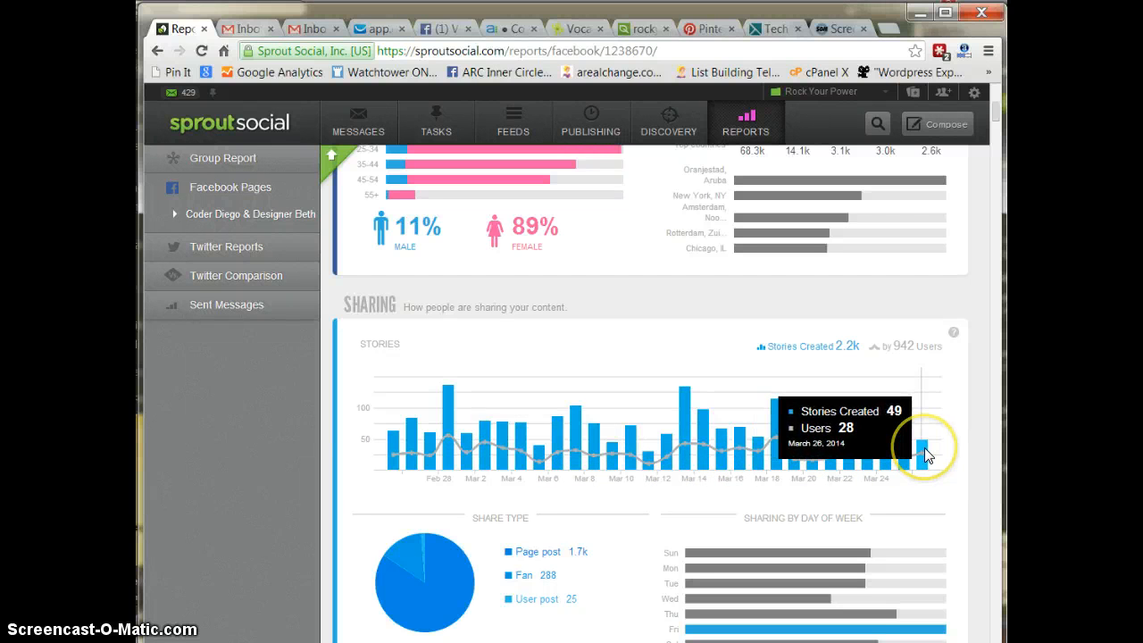
mouse_move(363, 519)
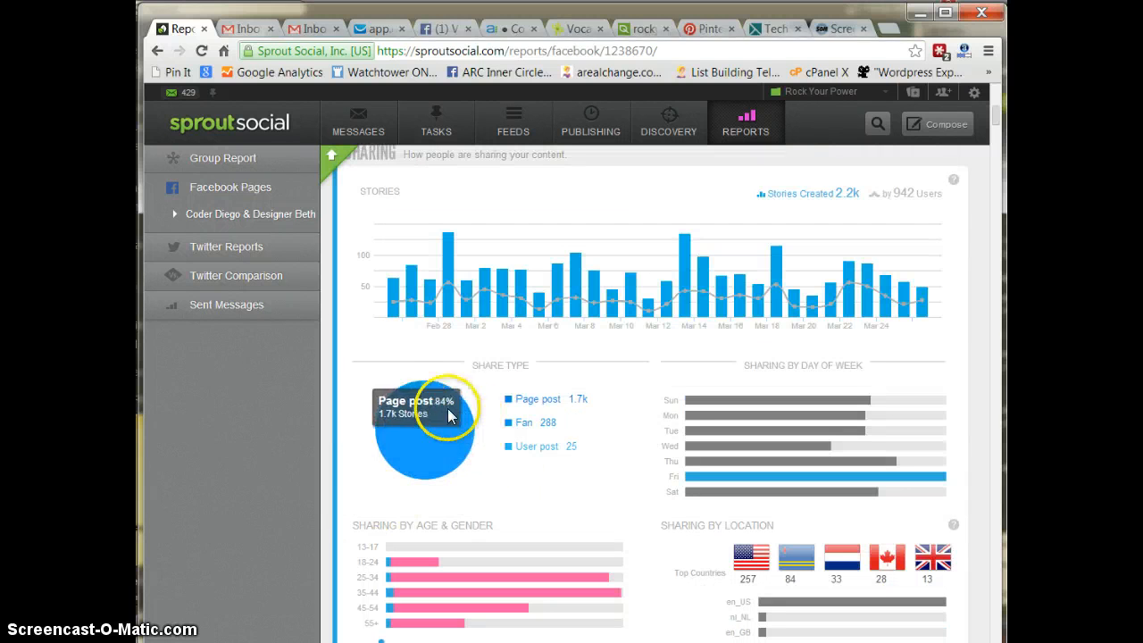
mouse_move(451, 451)
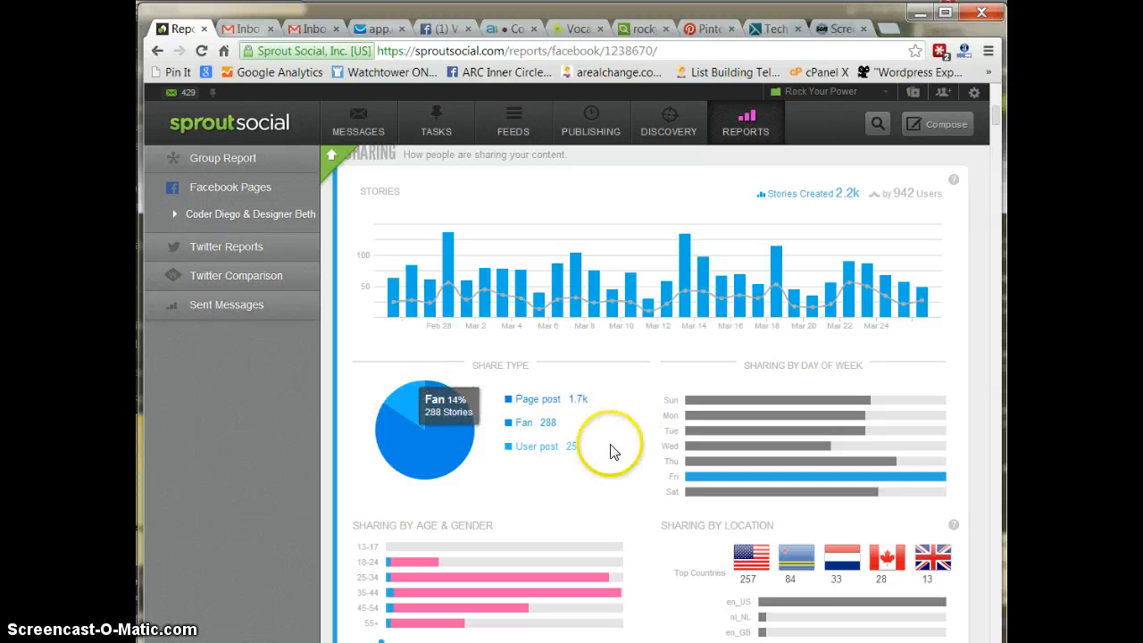
scroll("down", 3)
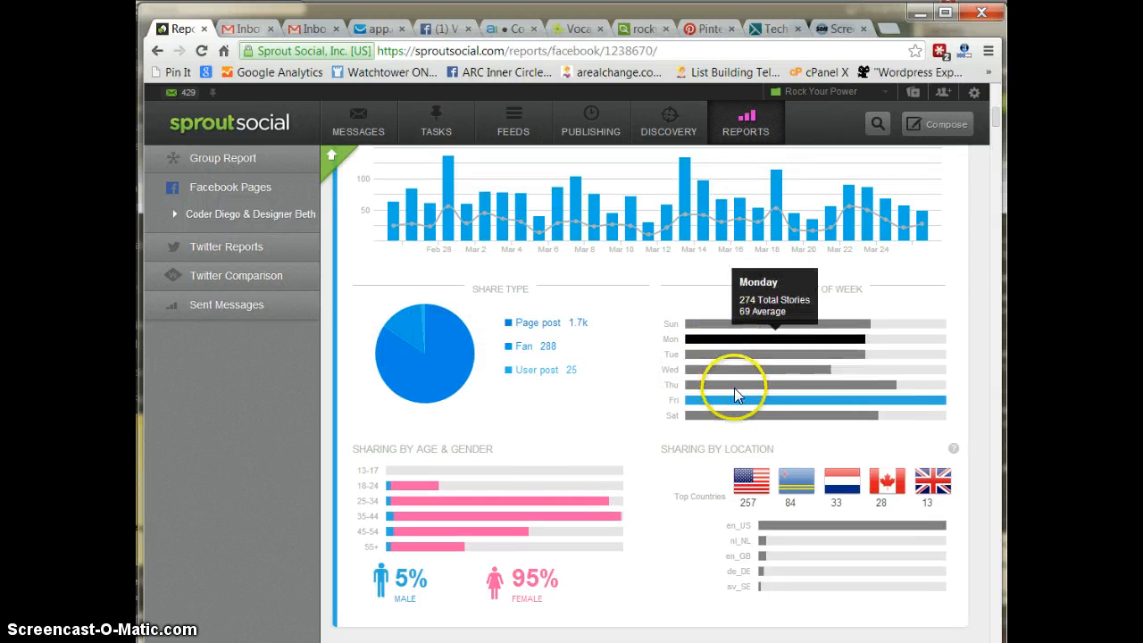
scroll("down", 3)
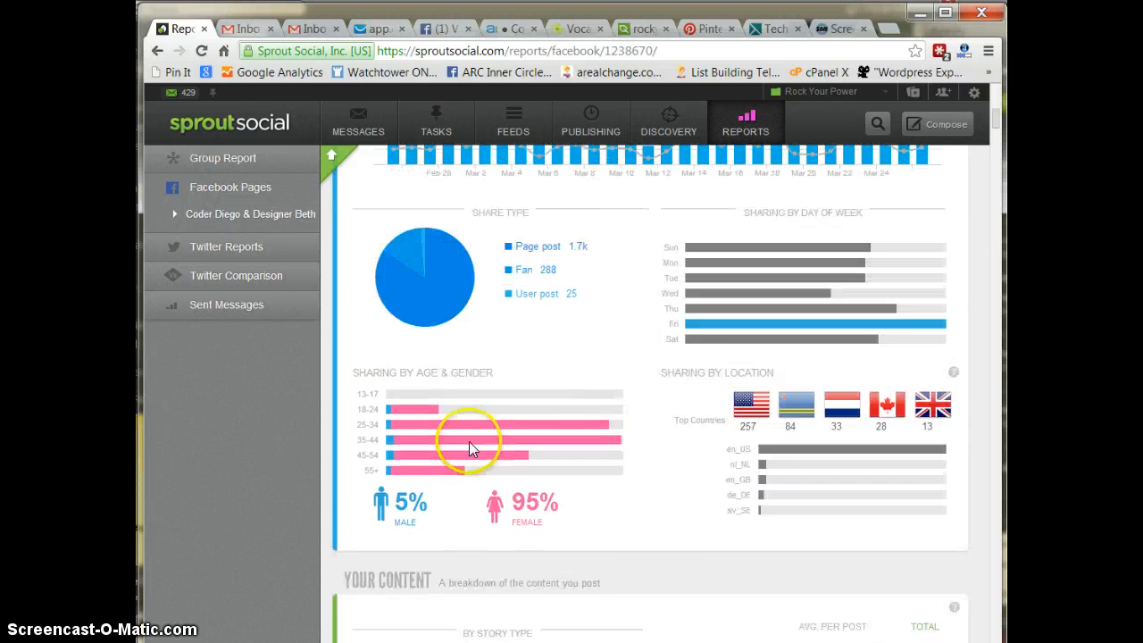
scroll("down", 3)
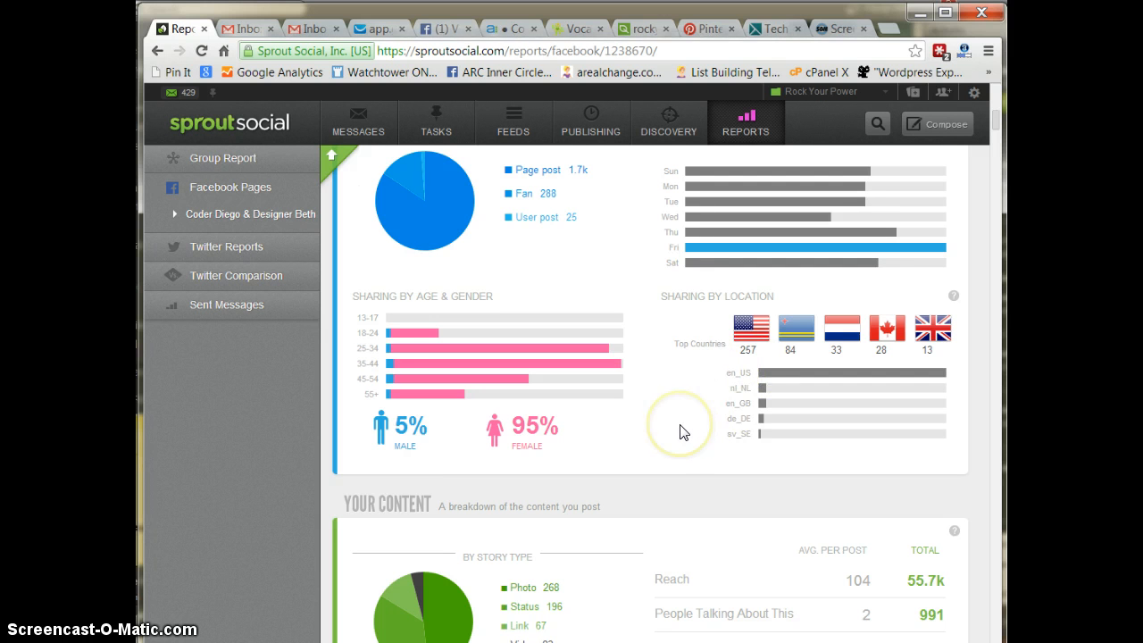
scroll("down", 3)
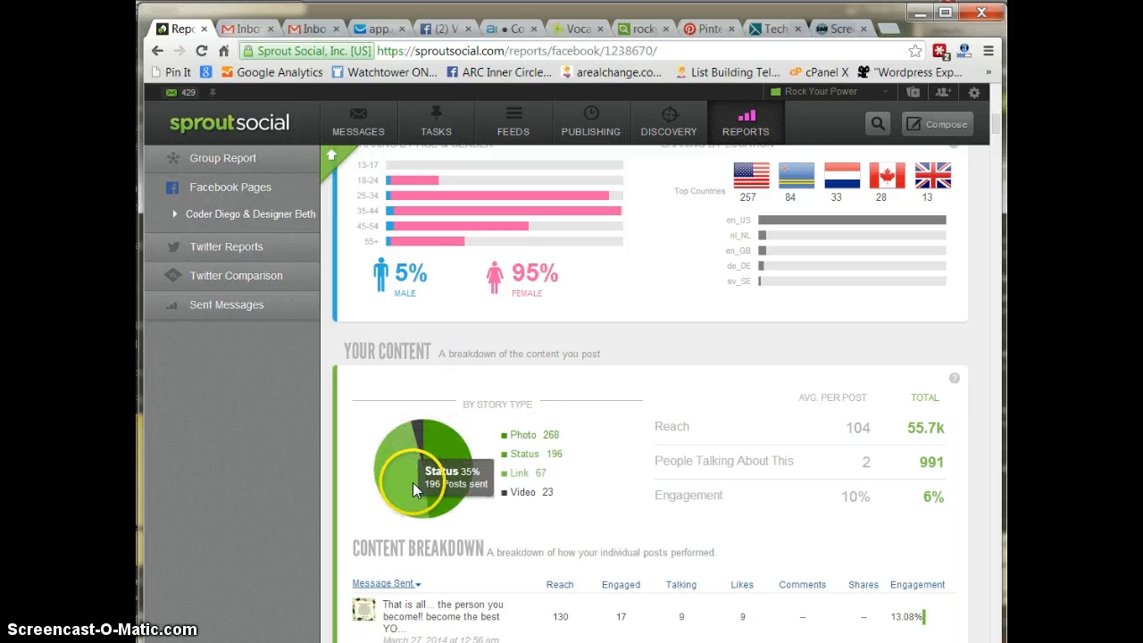
mouse_move(612, 414)
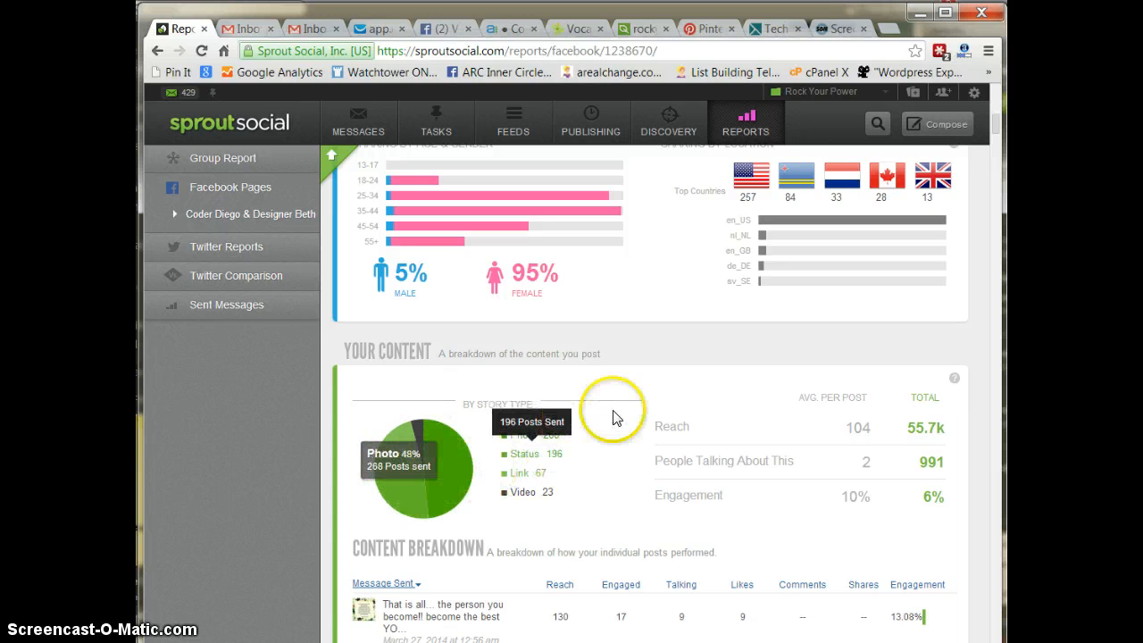
mouse_move(656, 480)
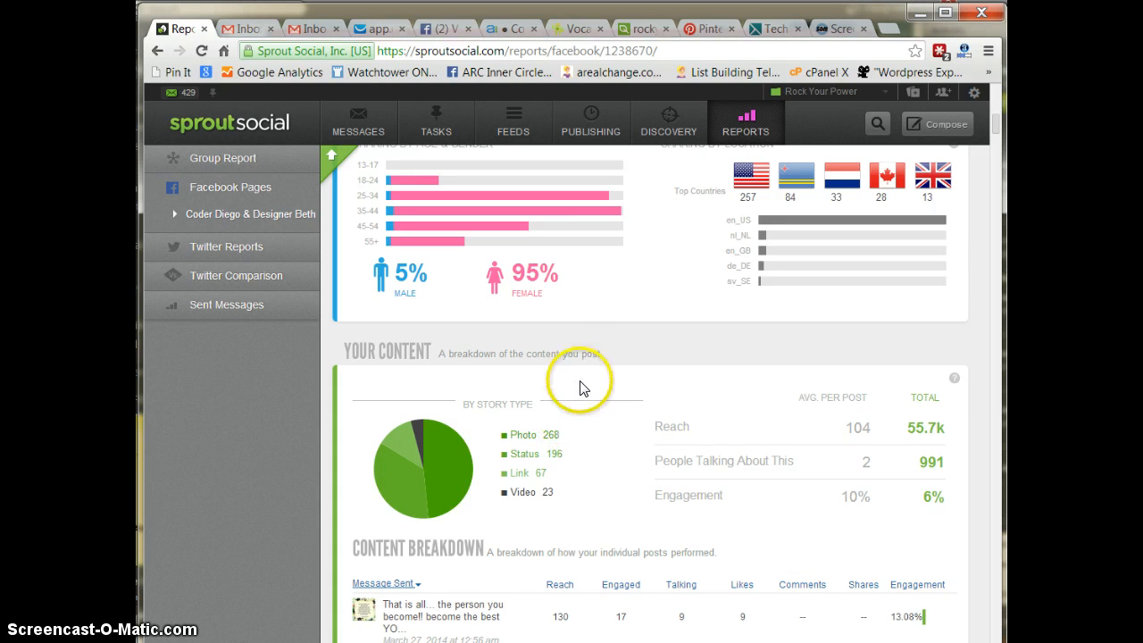
scroll("down", 3)
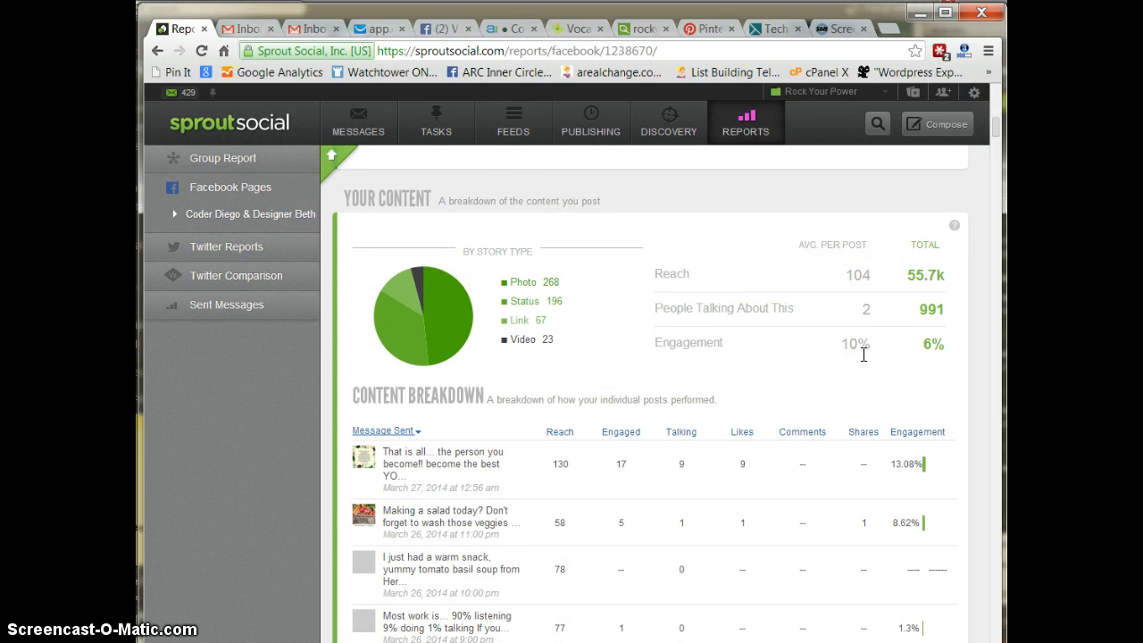
left_click(855, 346)
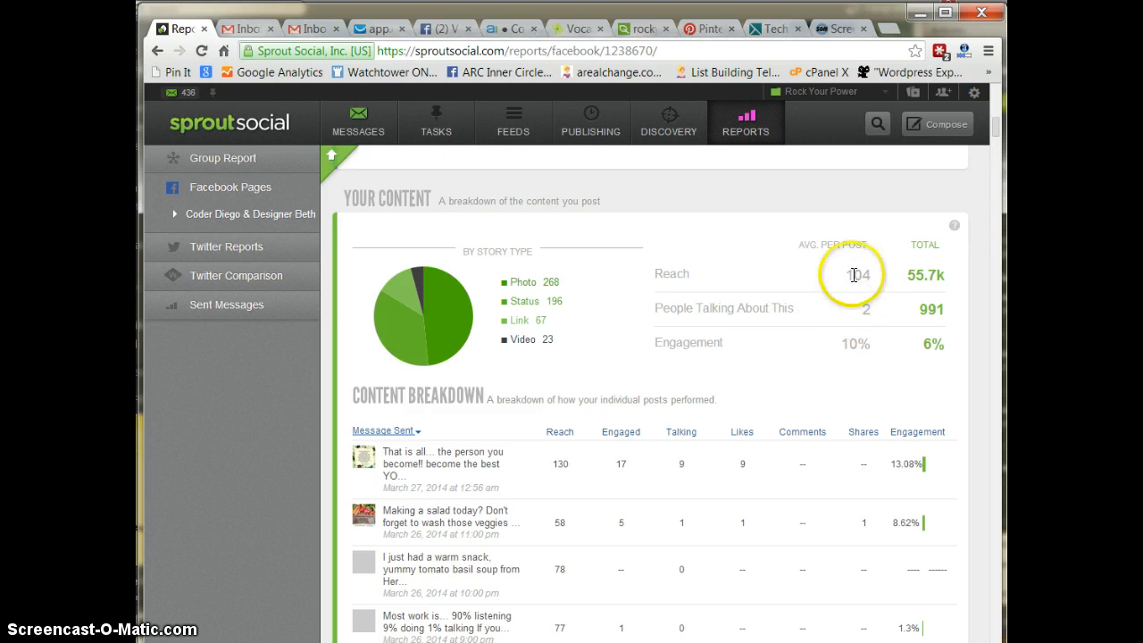
mouse_move(862, 375)
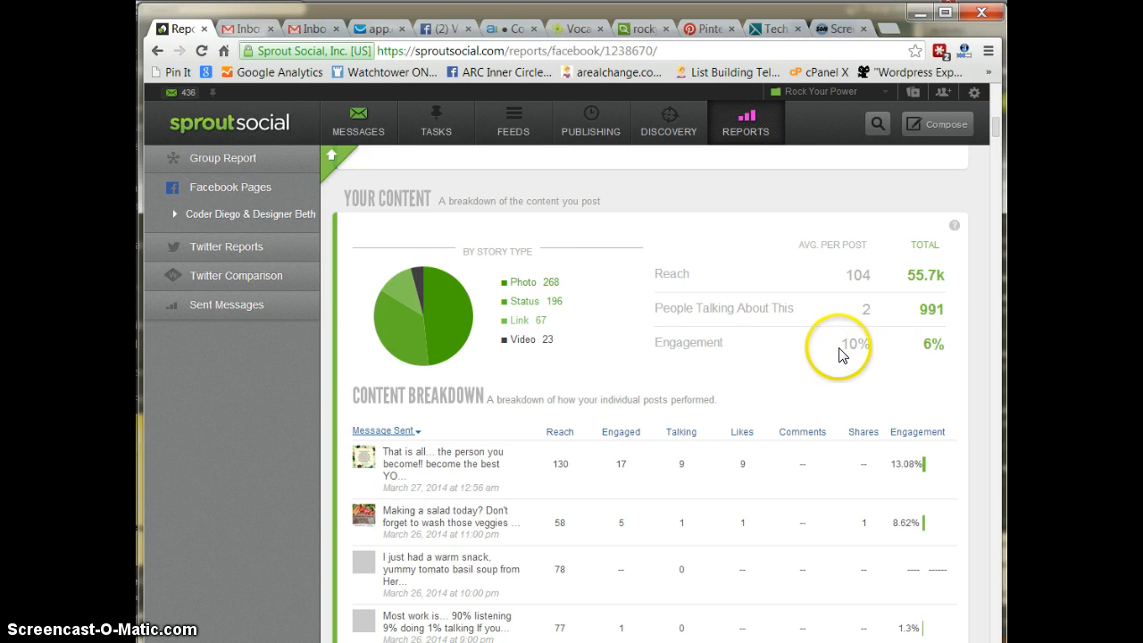
mouse_move(765, 362)
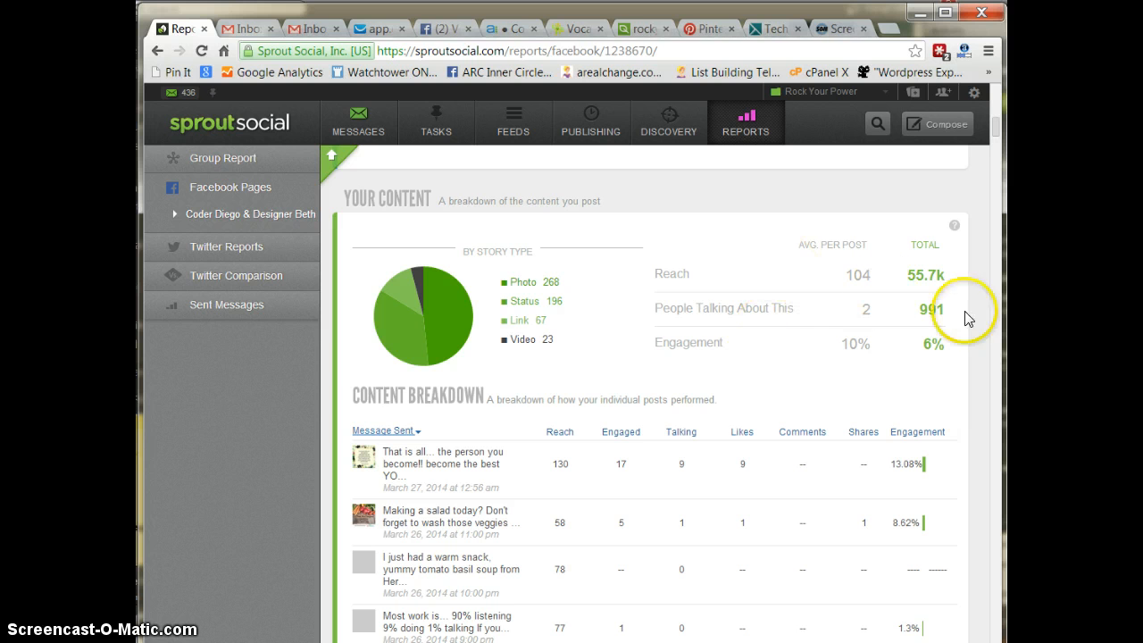
mouse_move(568, 288)
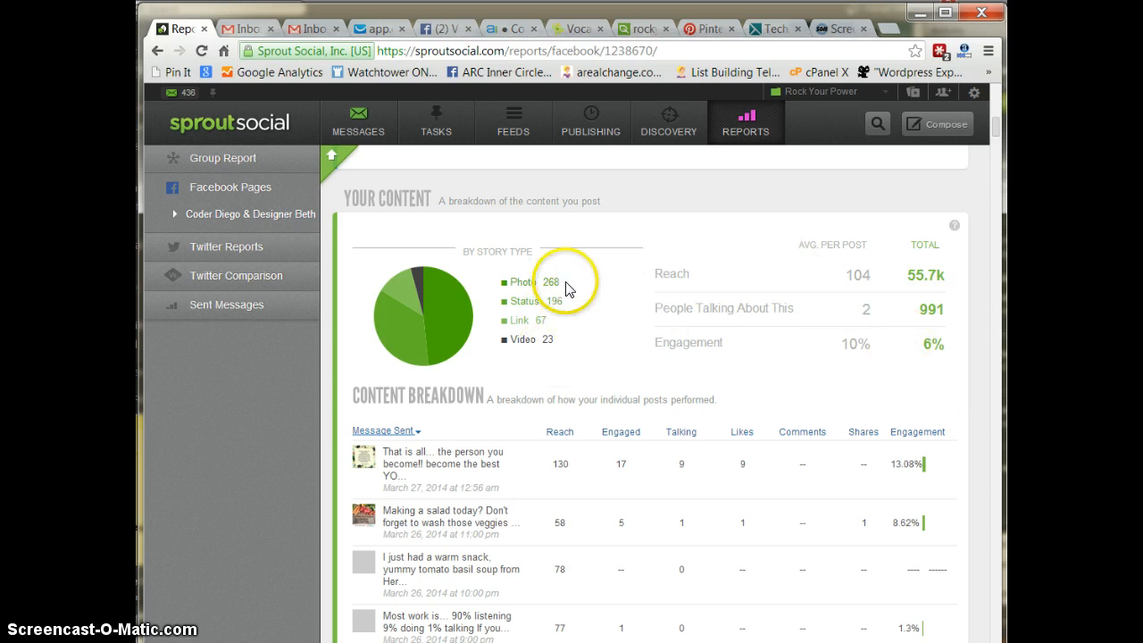
scroll("down", 3)
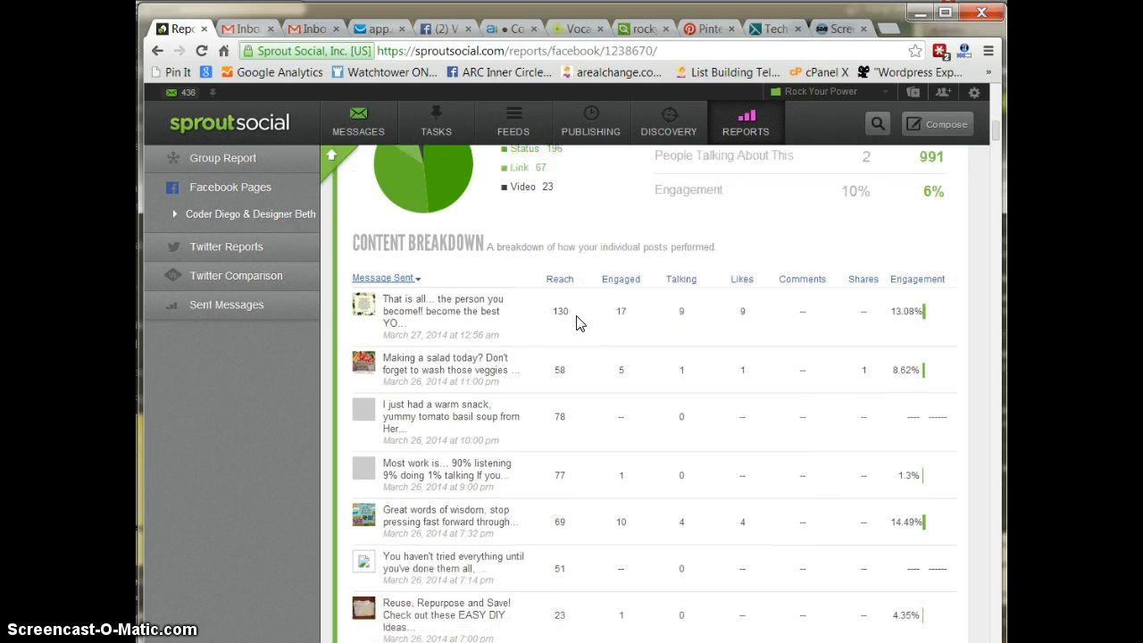
mouse_move(489, 317)
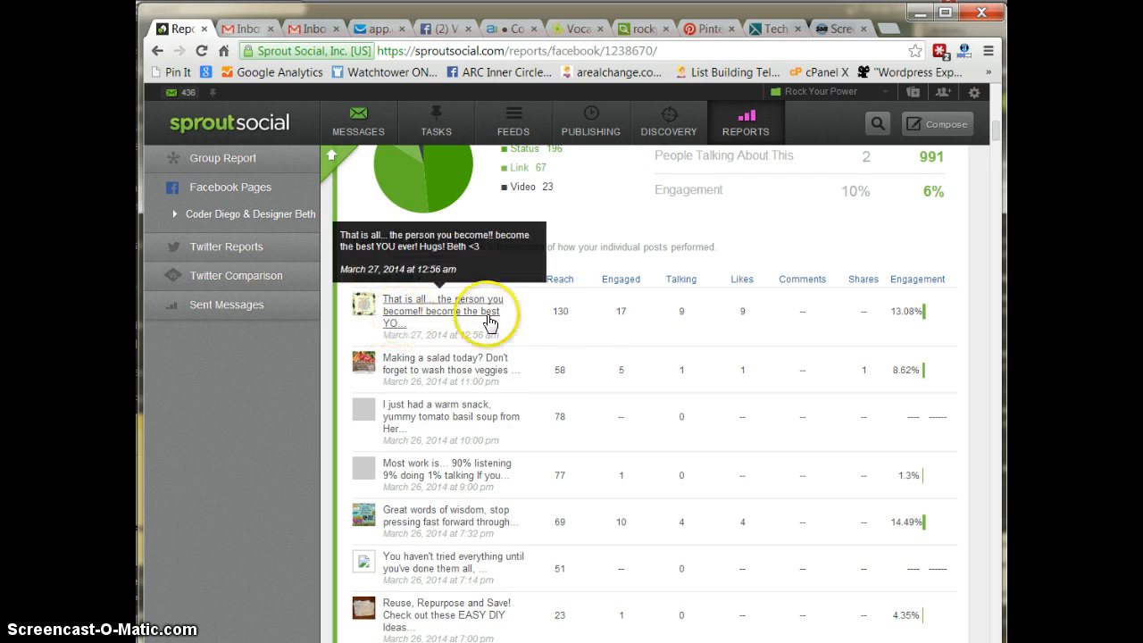
mouse_move(875, 321)
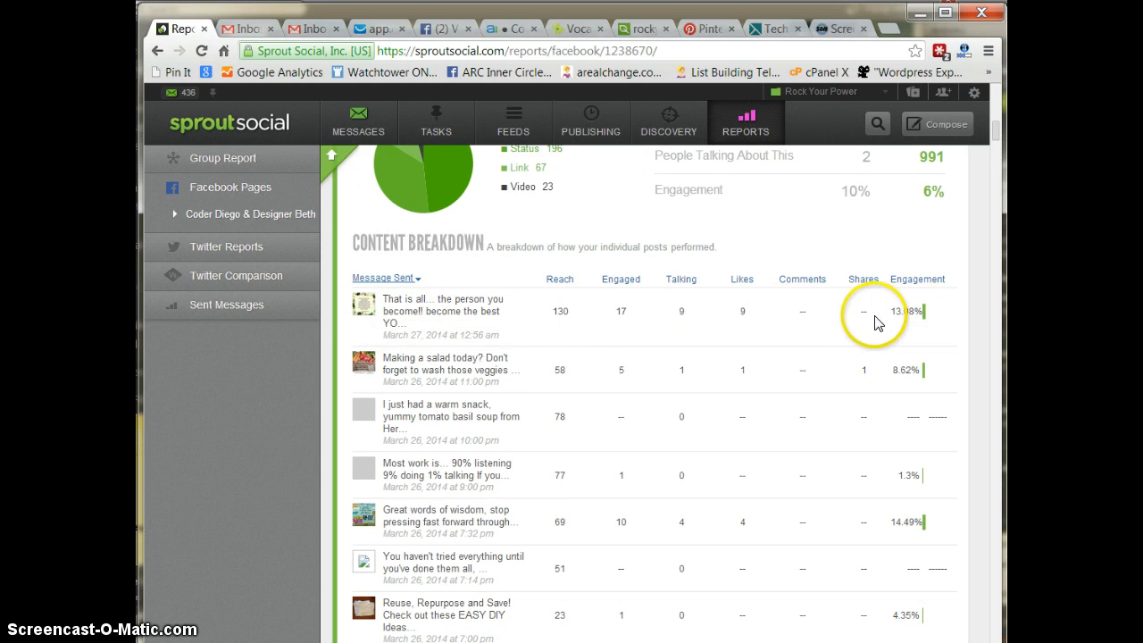
mouse_move(413, 306)
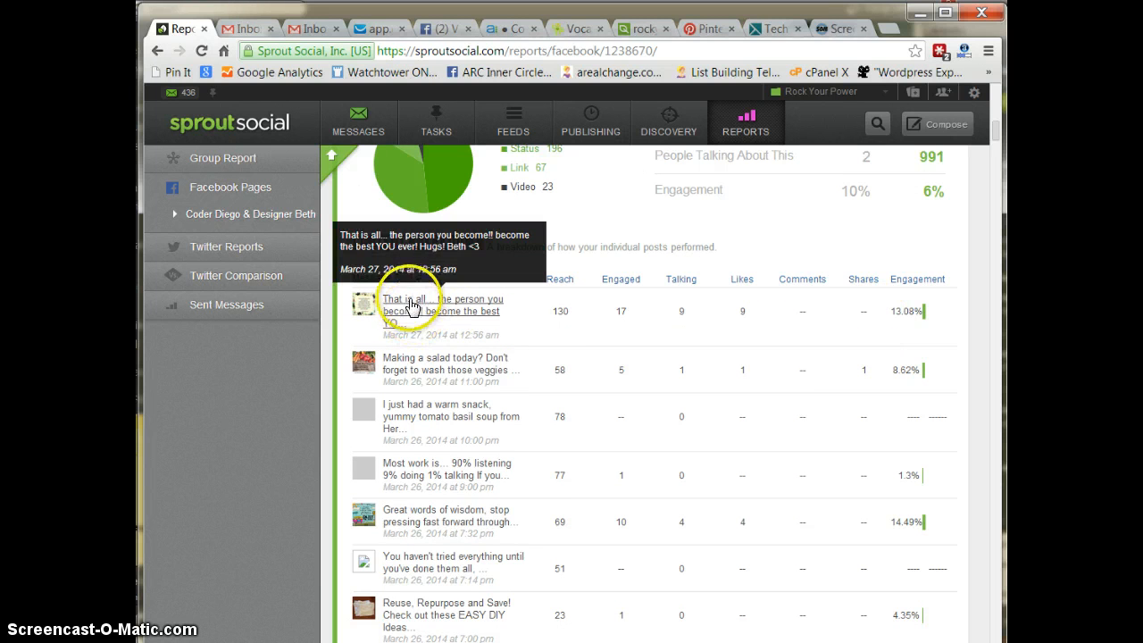
mouse_move(918, 350)
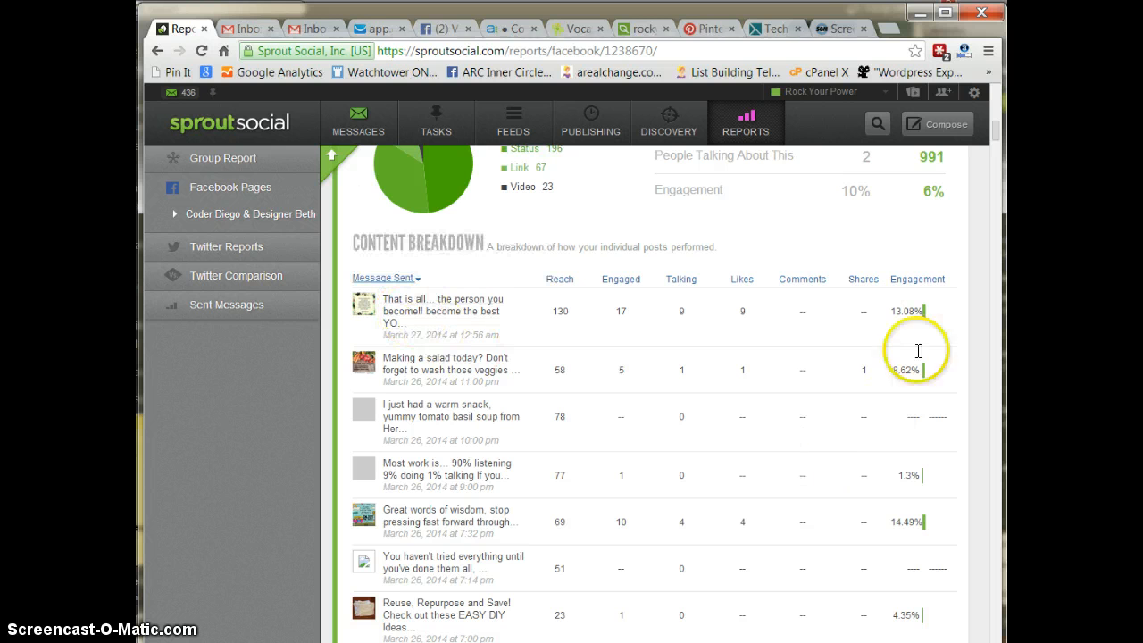
mouse_move(879, 308)
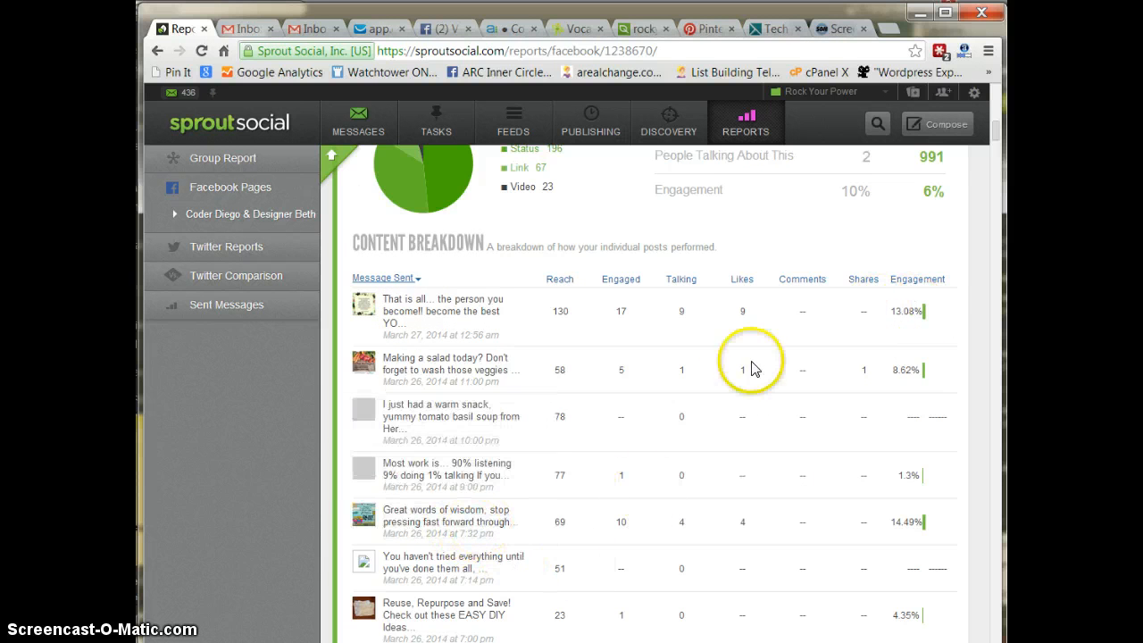
scroll("down", 3)
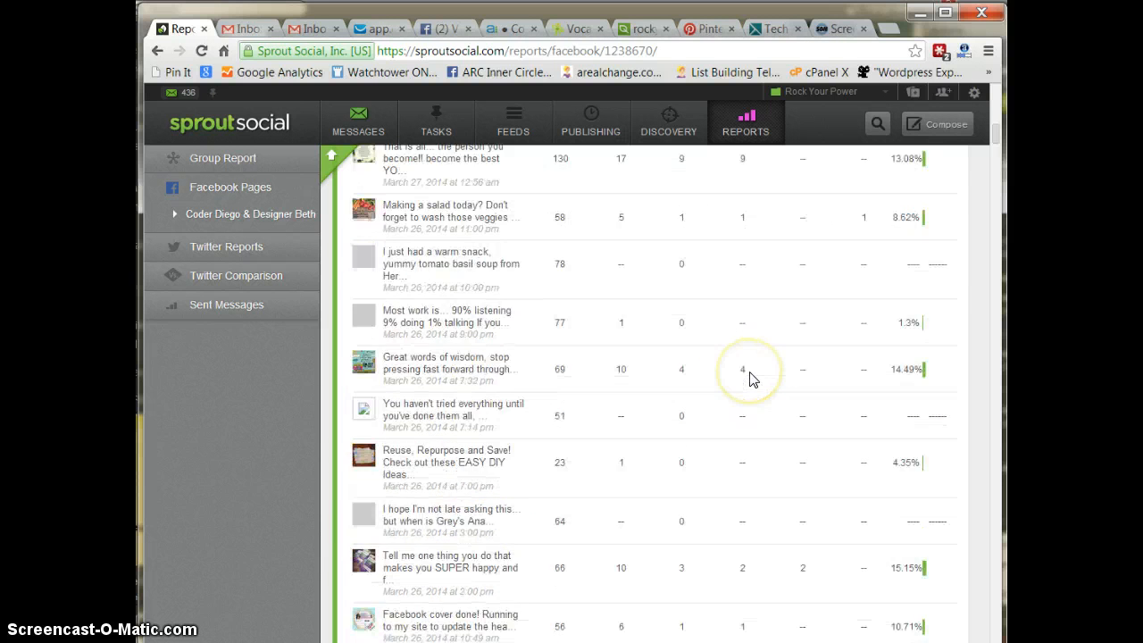
scroll("down", 3)
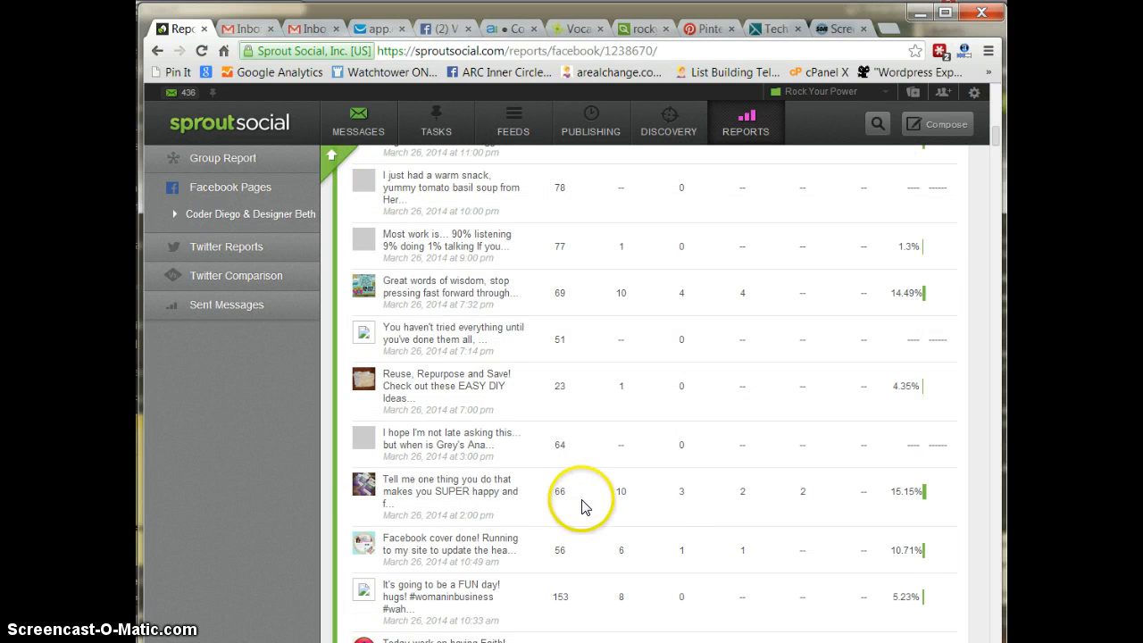
scroll("down", 3)
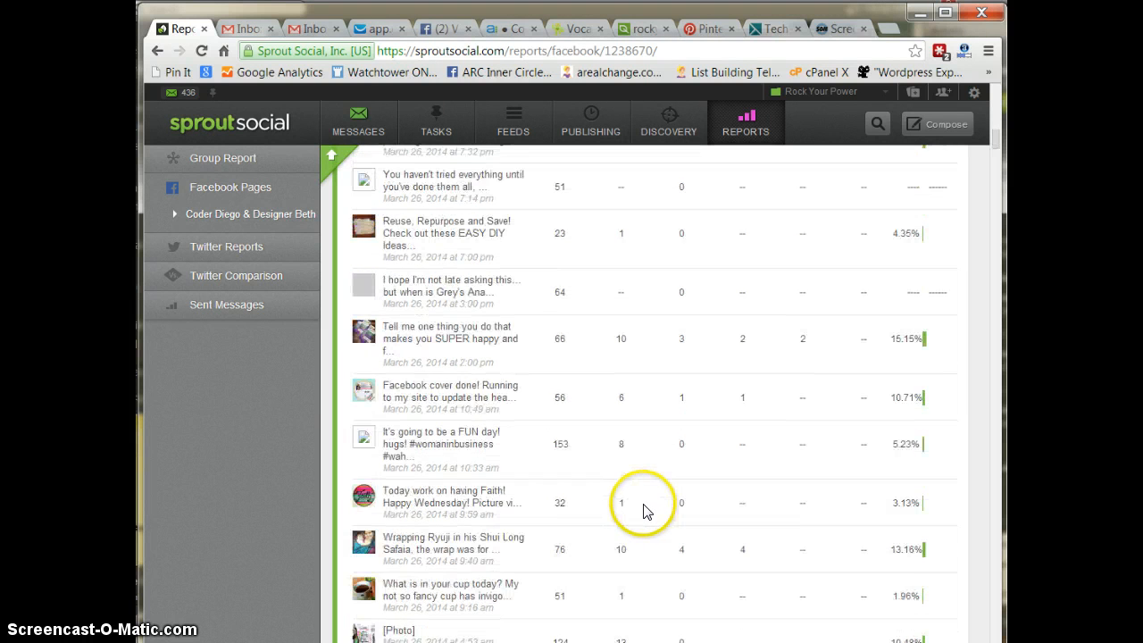
scroll("down", 3)
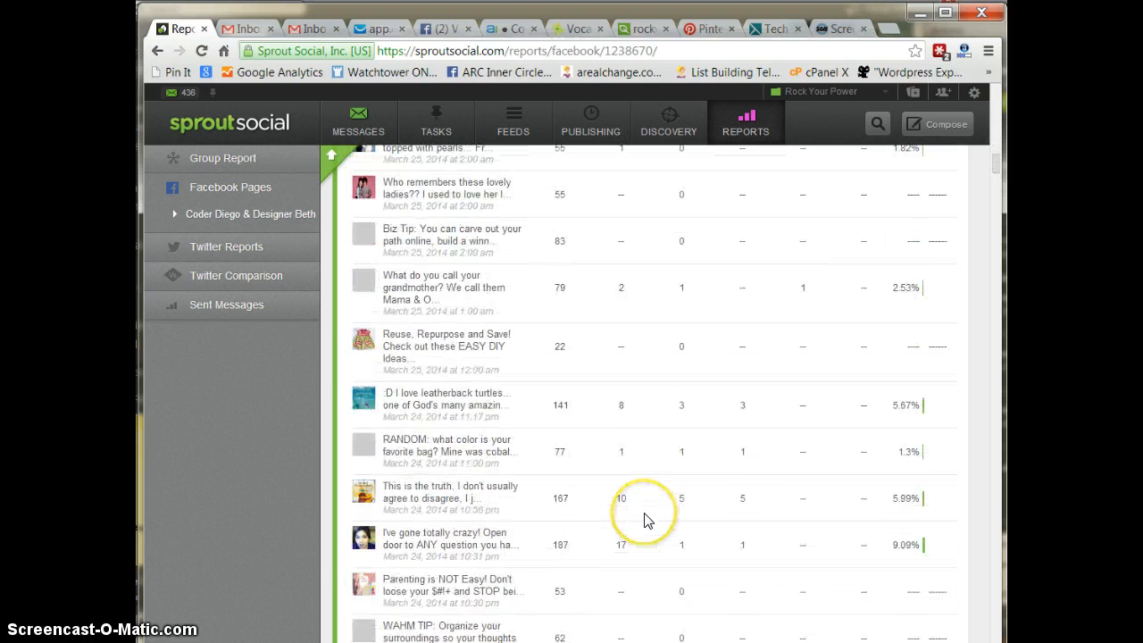
scroll("down", 3)
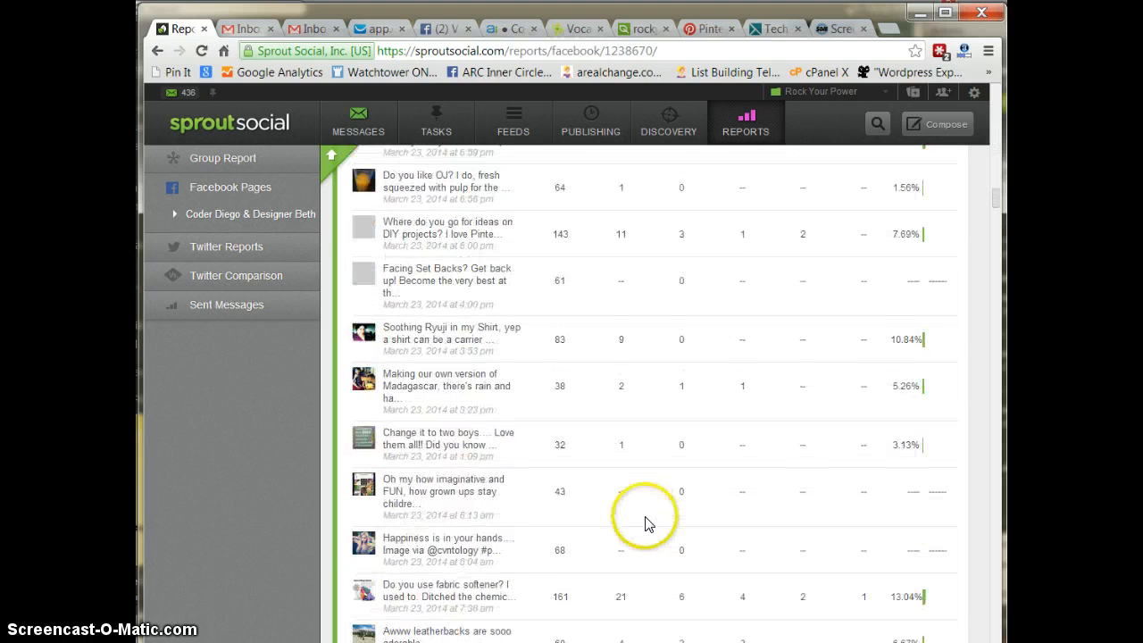
scroll("down", 3)
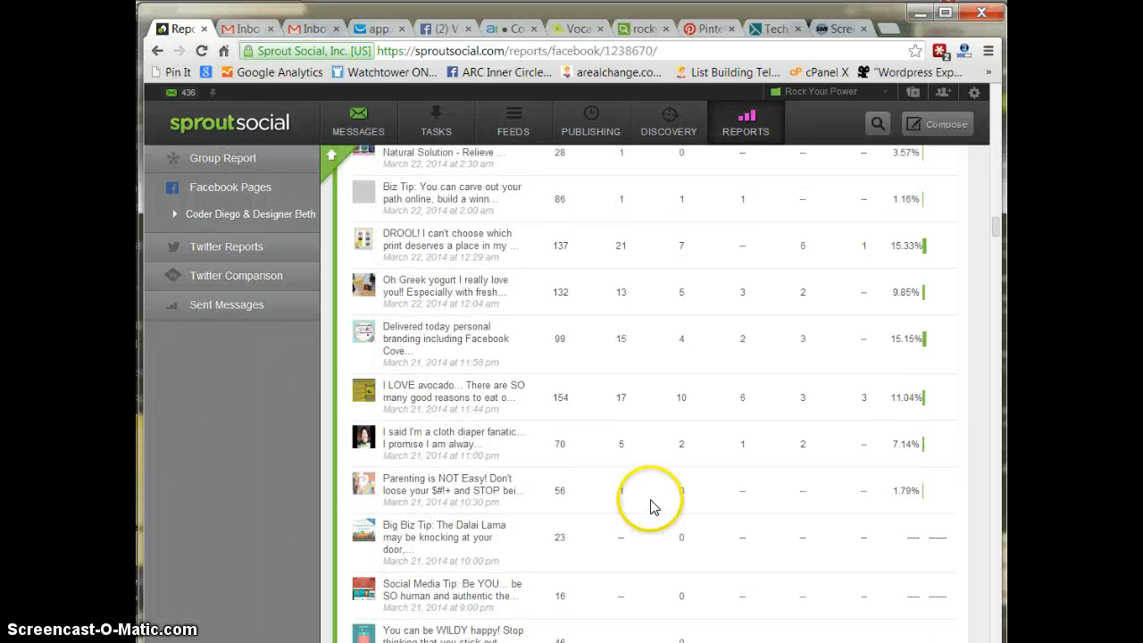
mouse_move(231, 257)
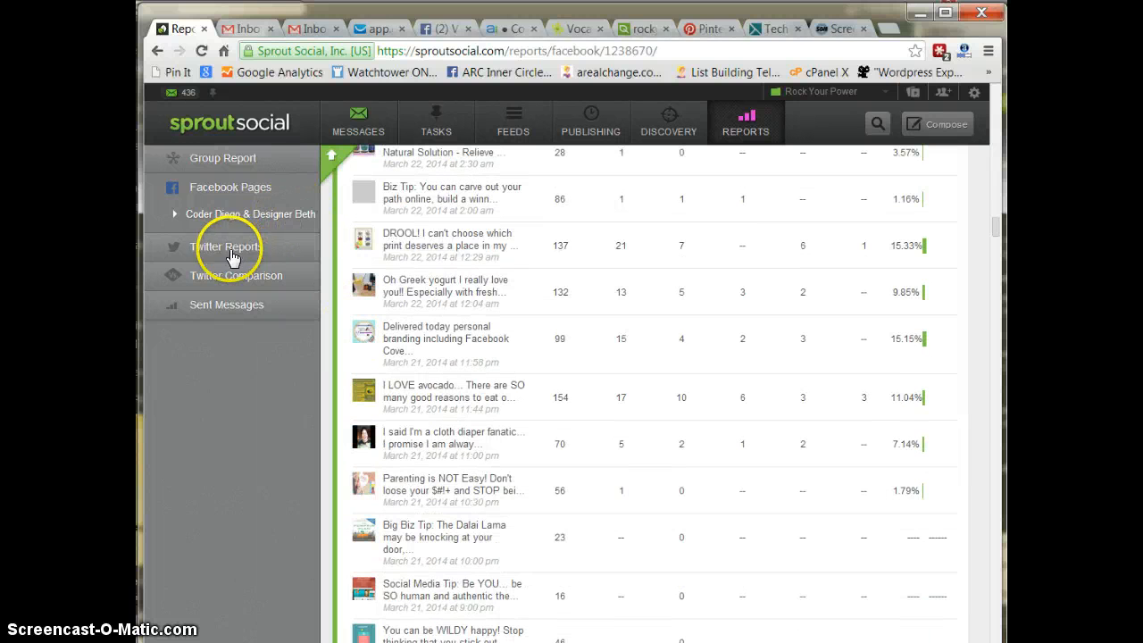
mouse_move(250, 203)
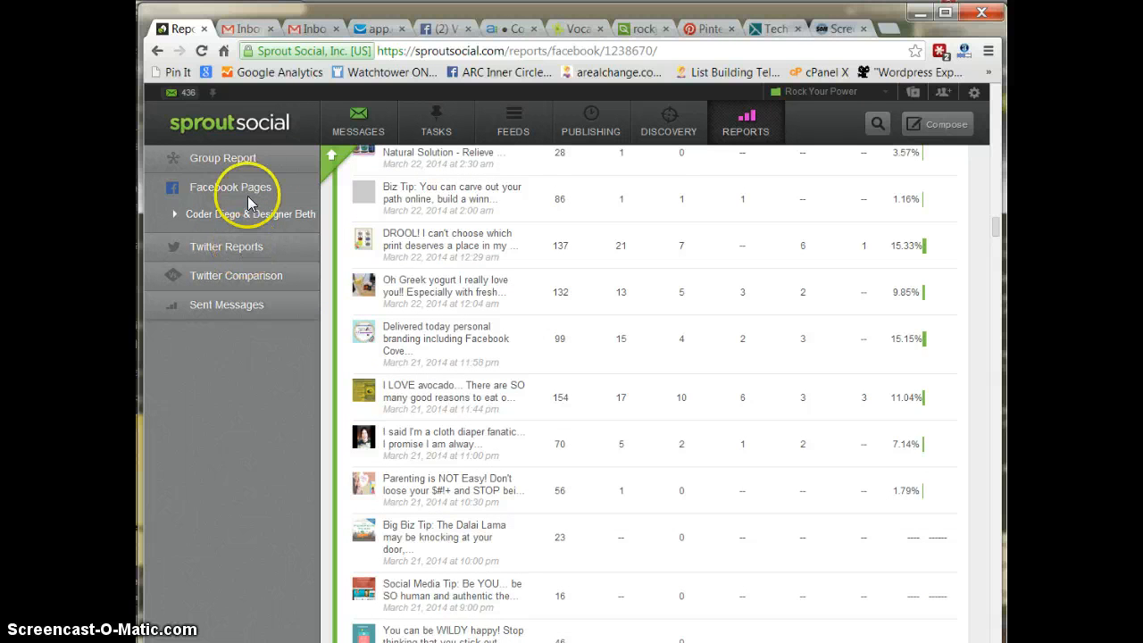
scroll("down", 3)
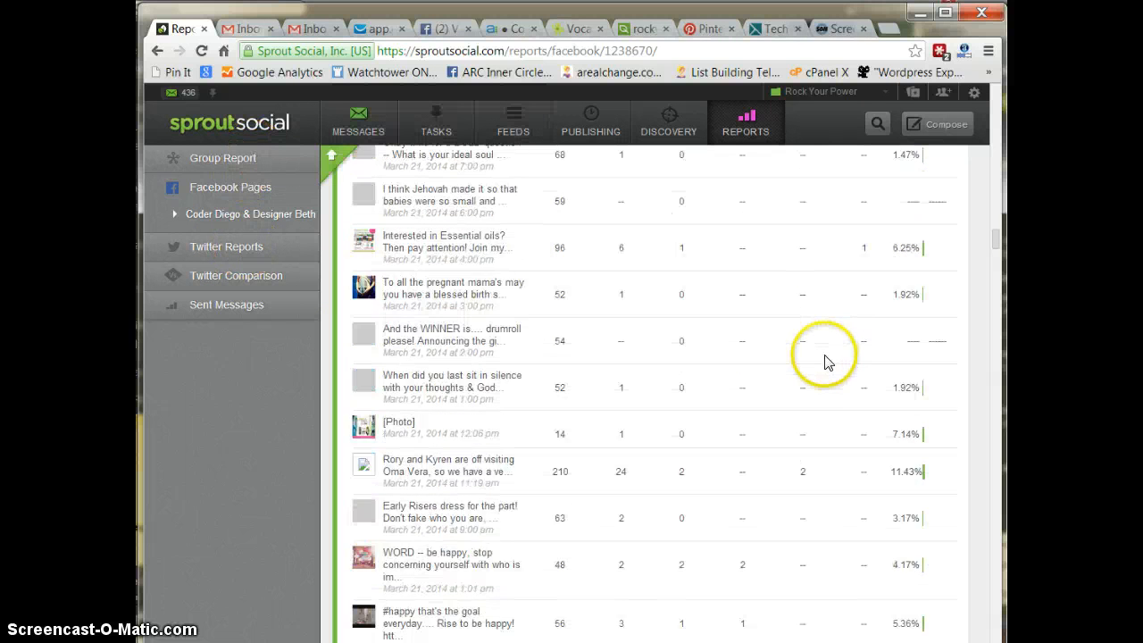
scroll("down", 3)
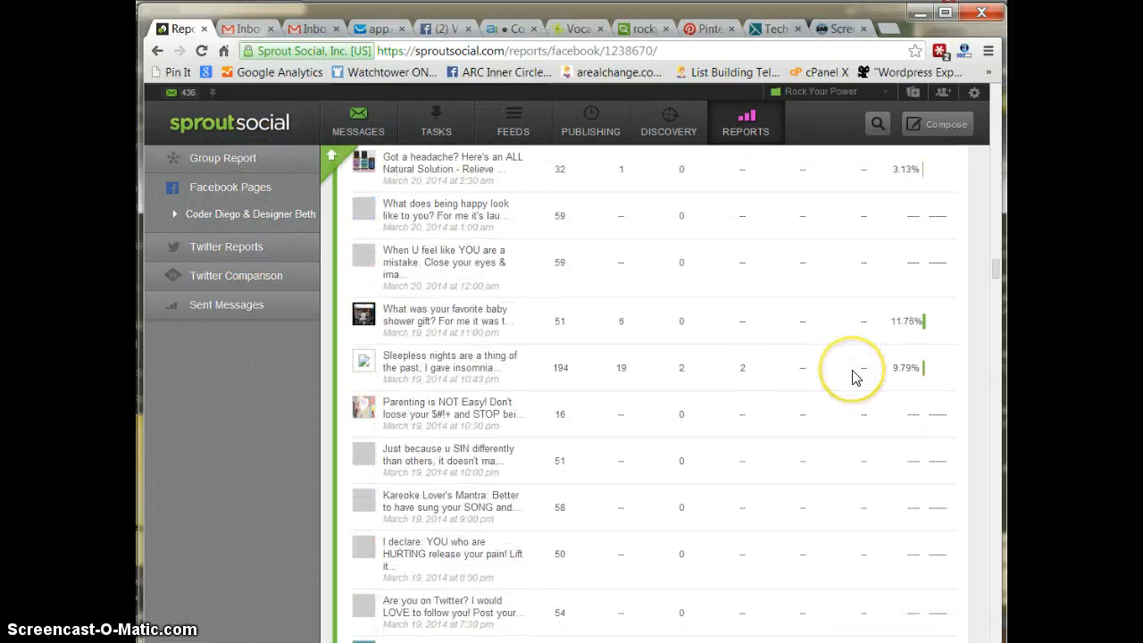
scroll("down", 3)
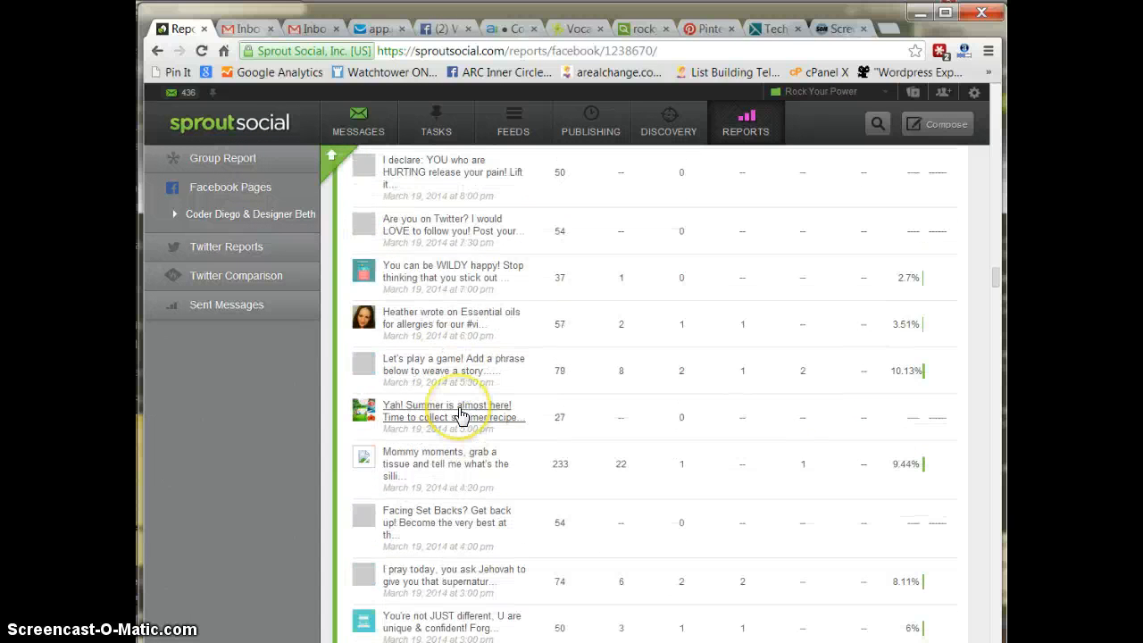
scroll("down", 3)
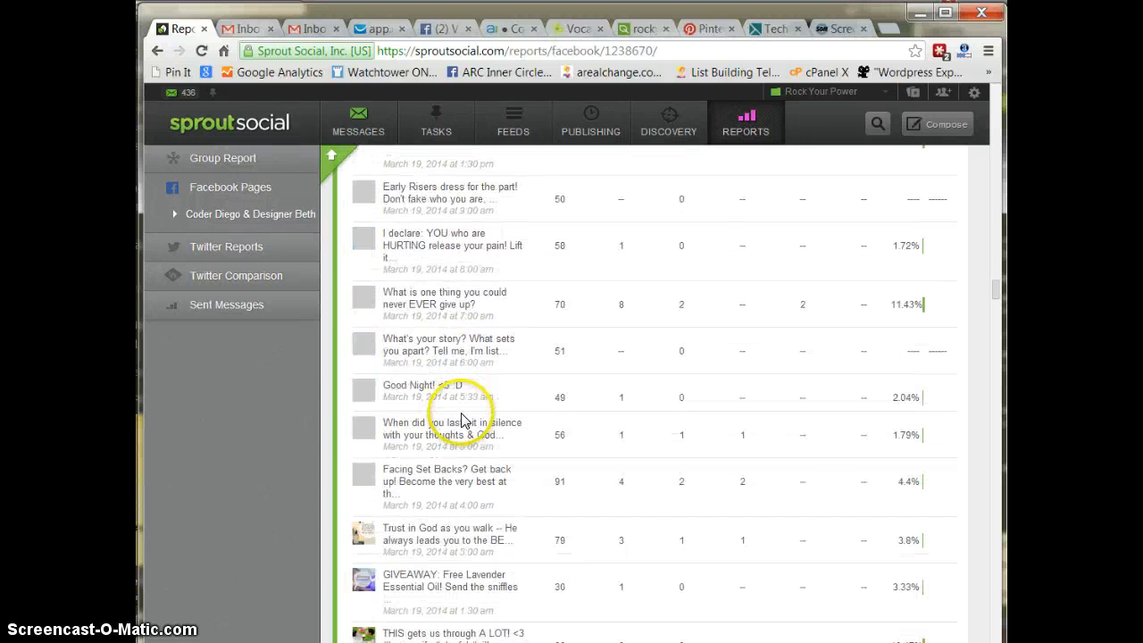
scroll("down", 3)
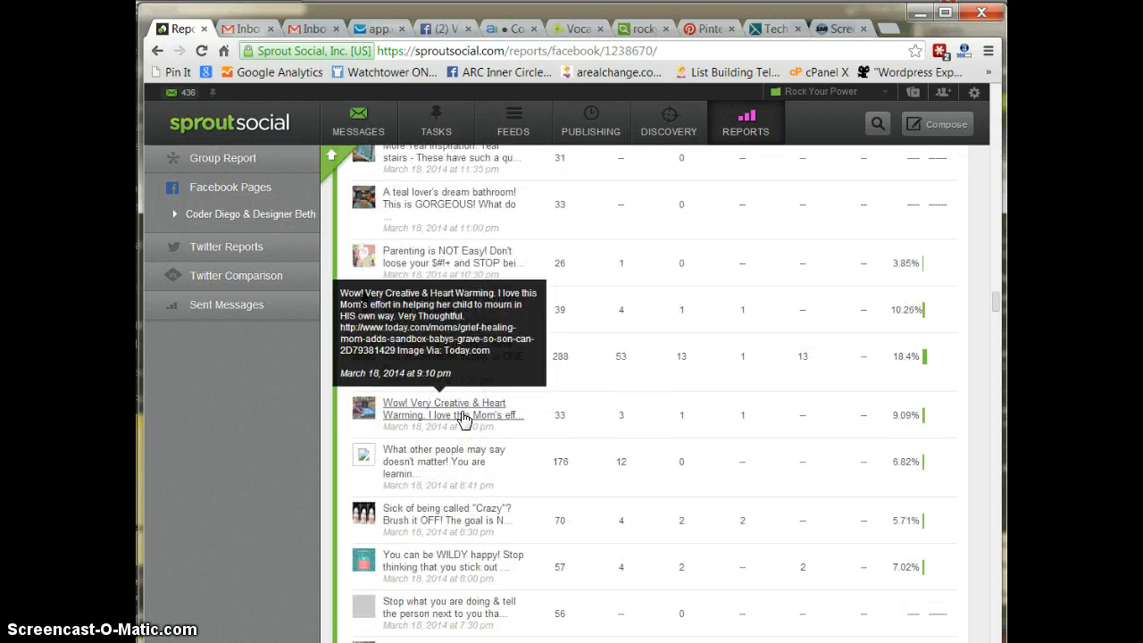
mouse_move(388, 355)
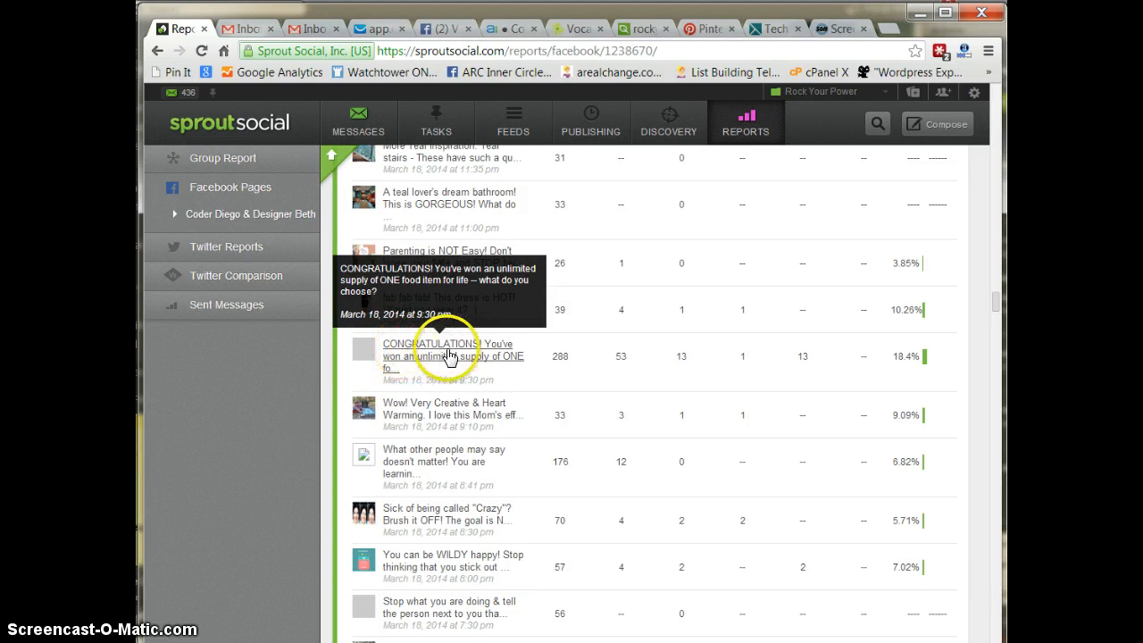
mouse_move(393, 361)
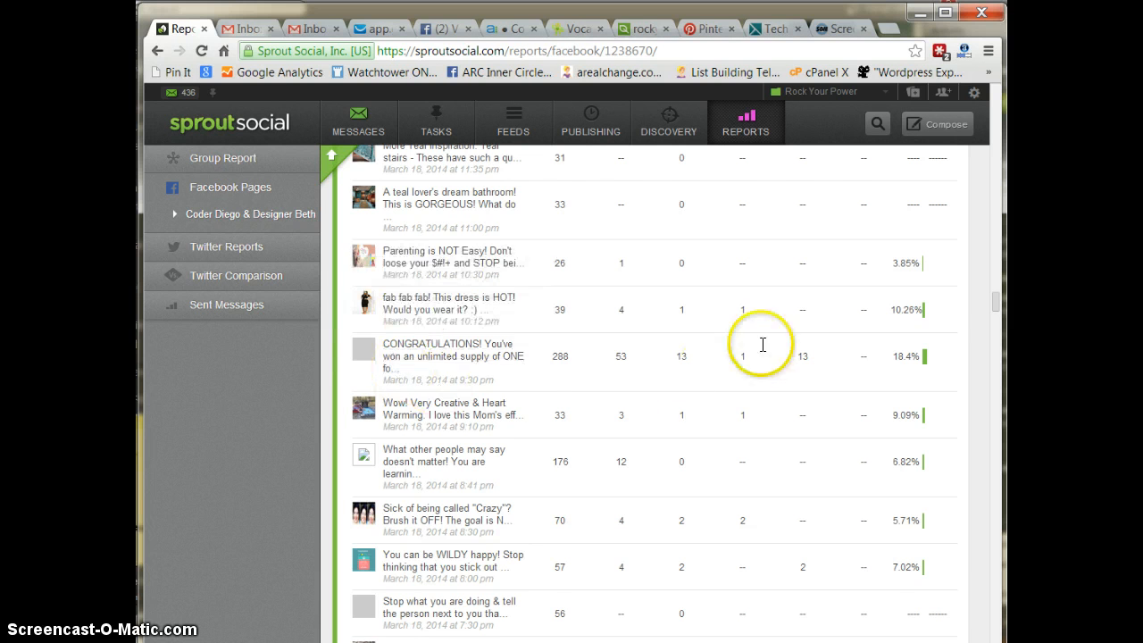
scroll("down", 3)
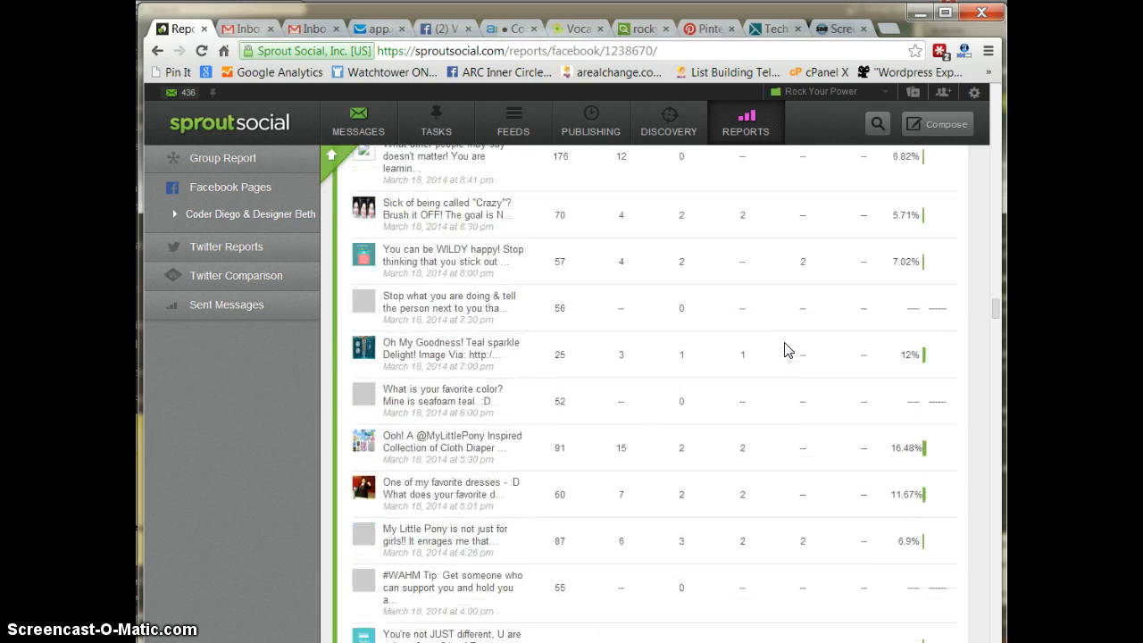
scroll("down", 3)
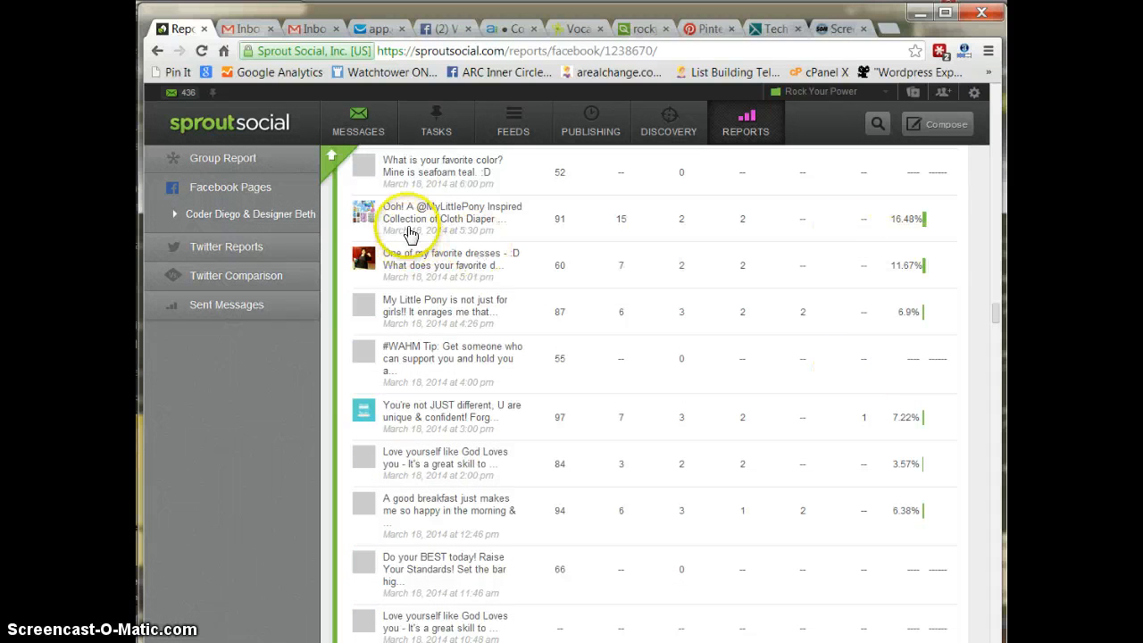
mouse_move(410, 225)
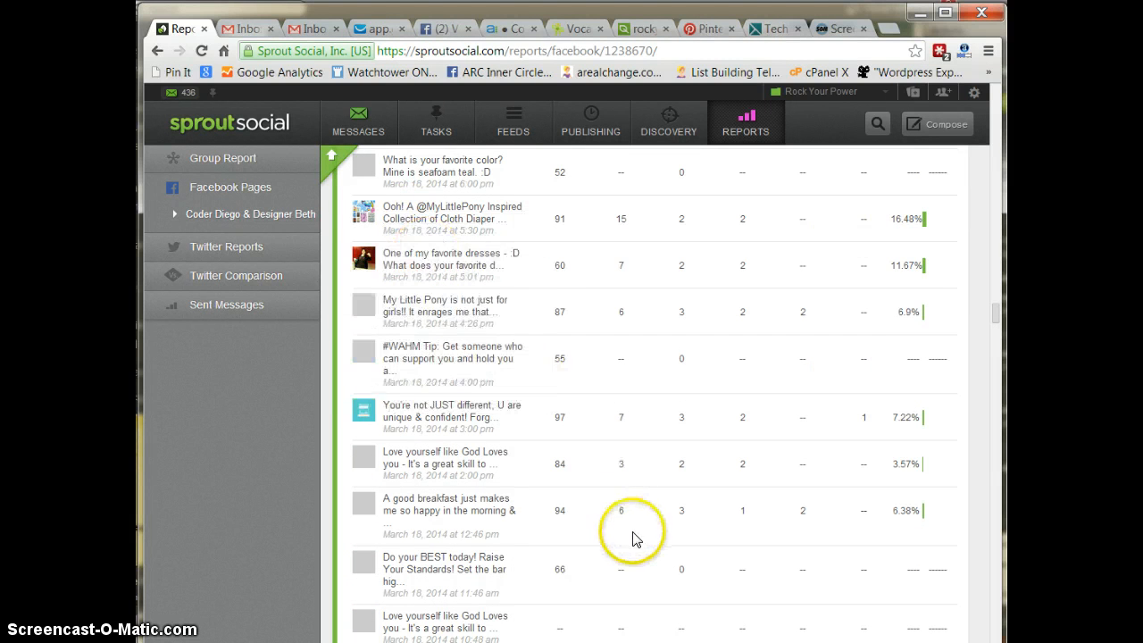
scroll("down", 3)
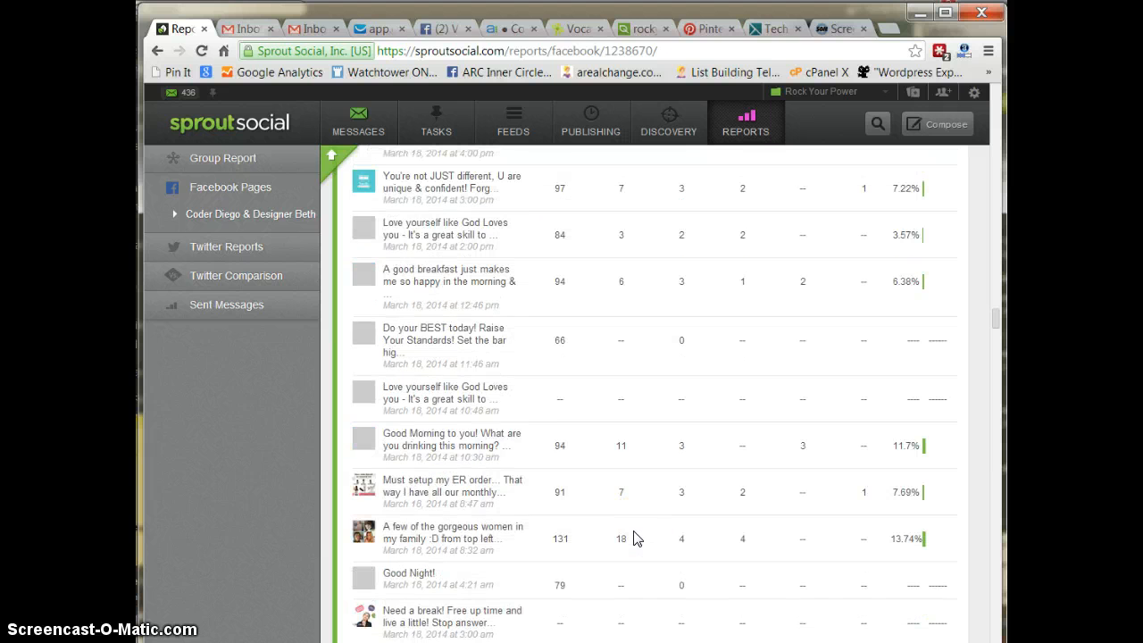
scroll("down", 3)
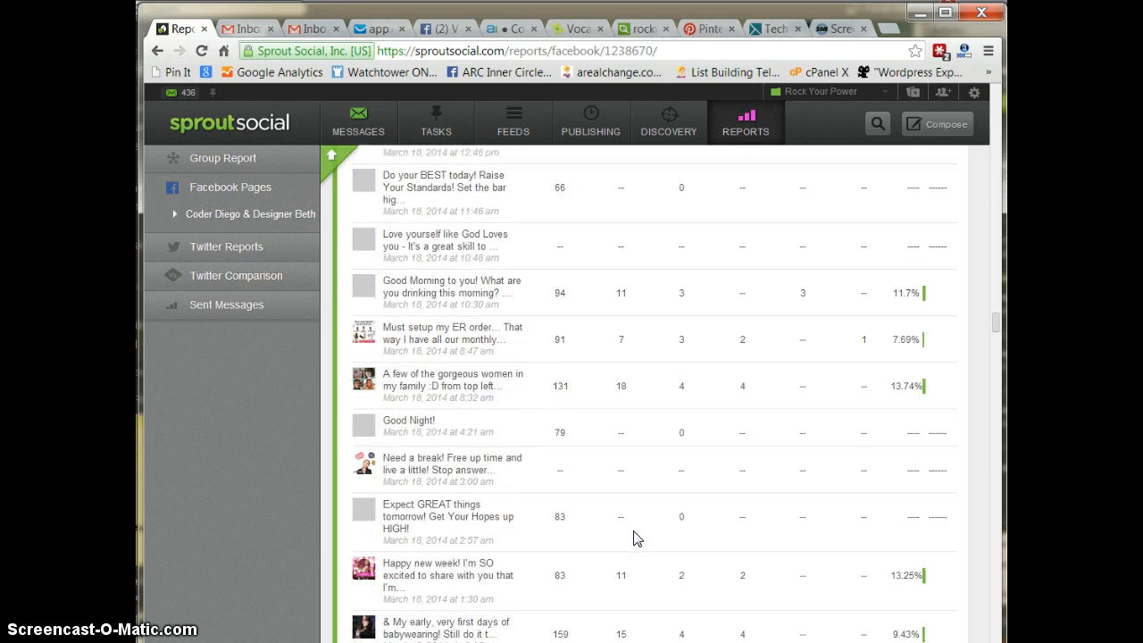
scroll("down", 3)
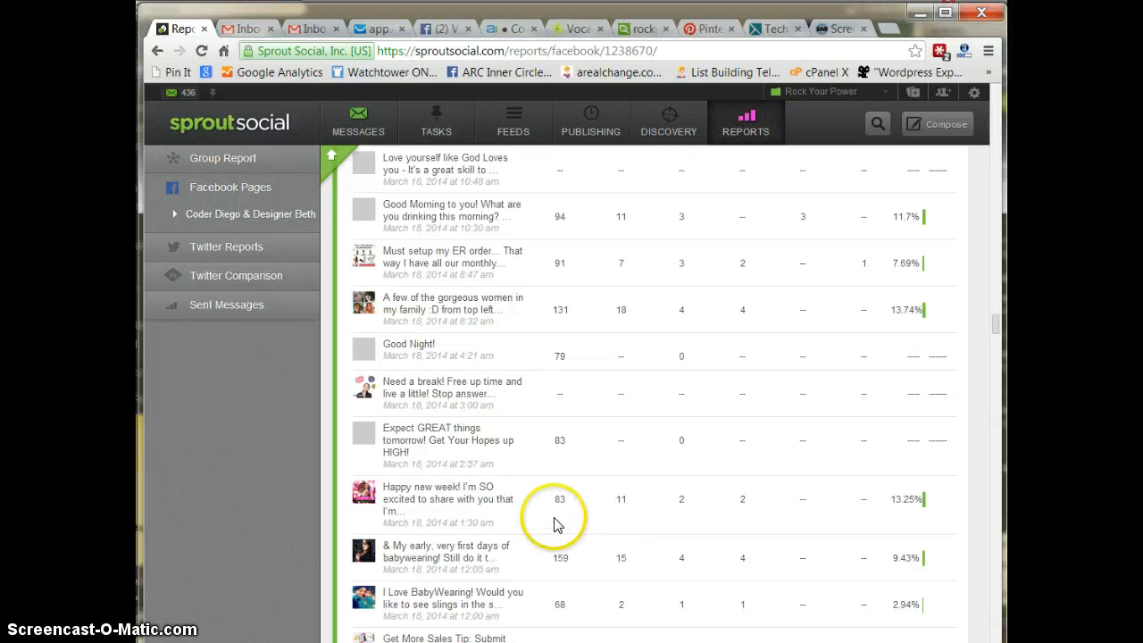
scroll("down", 3)
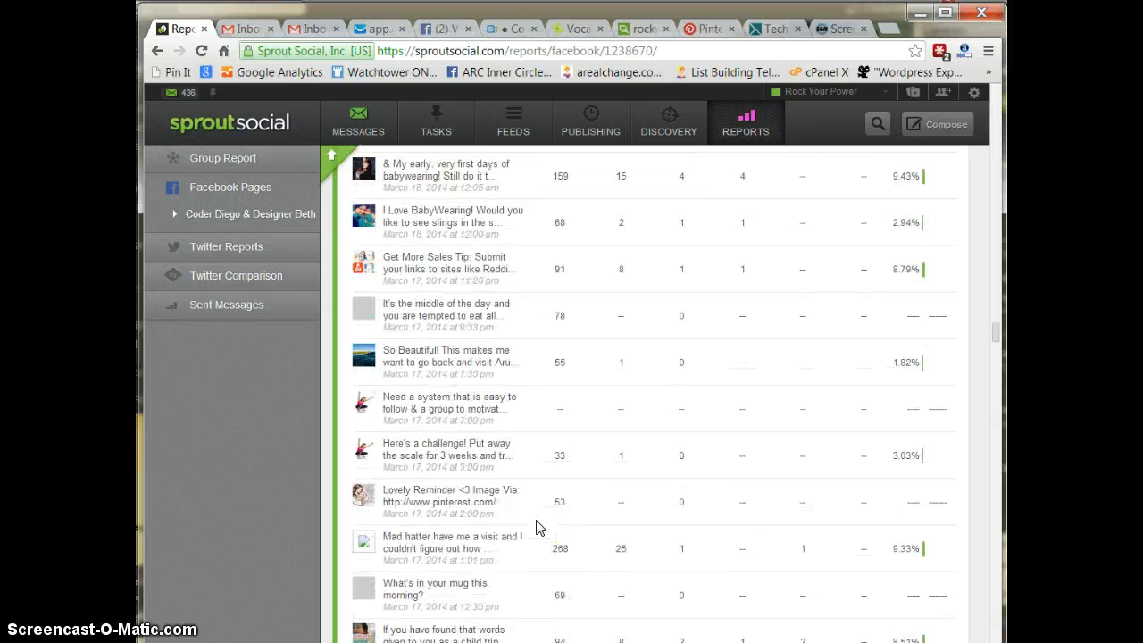
scroll("down", 3)
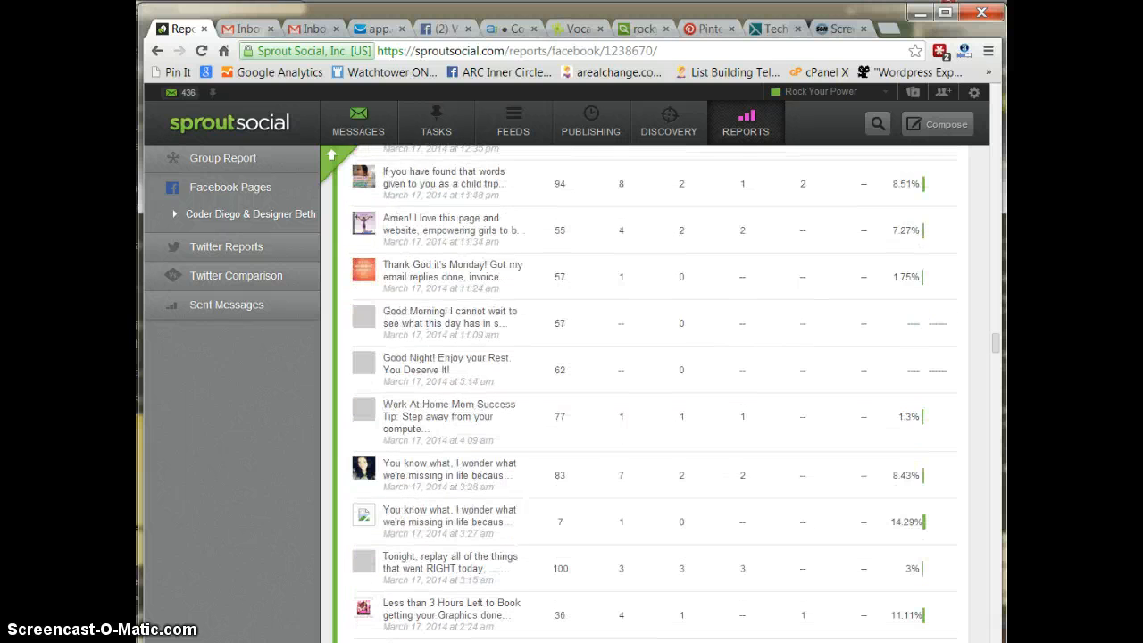
scroll("down", 3)
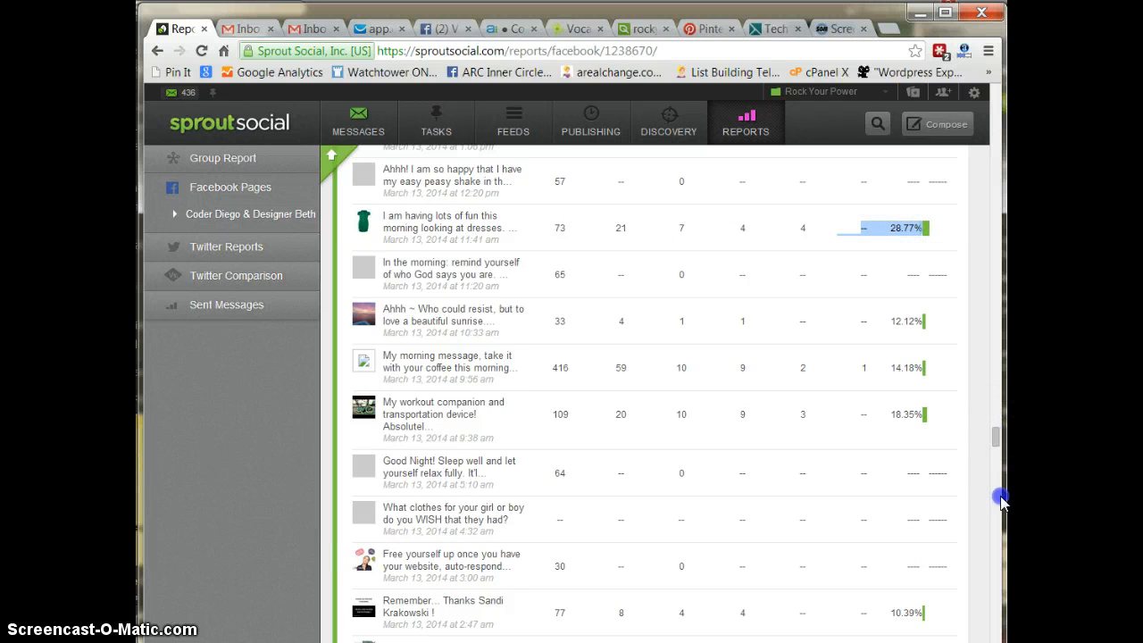
scroll("down", 3)
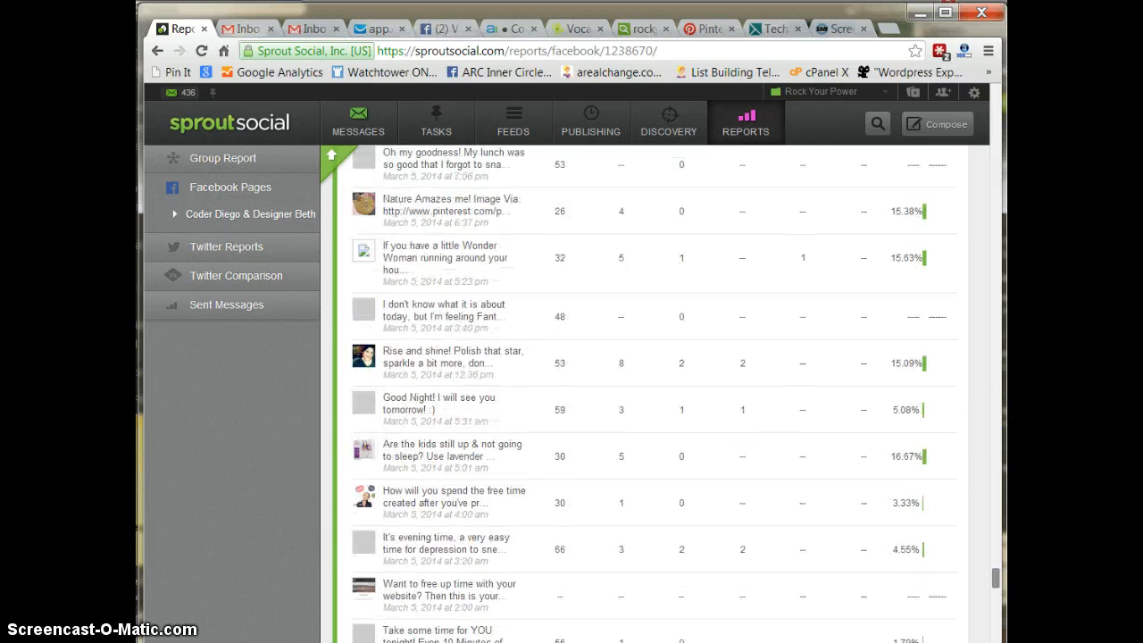
scroll("down", 3)
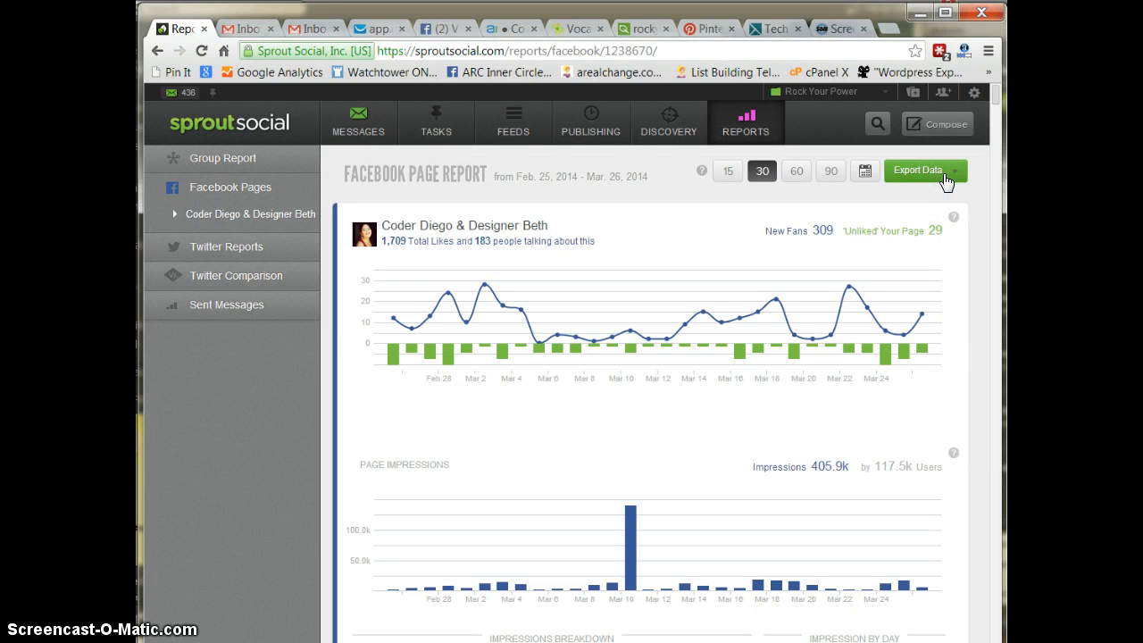
left_click(924, 170)
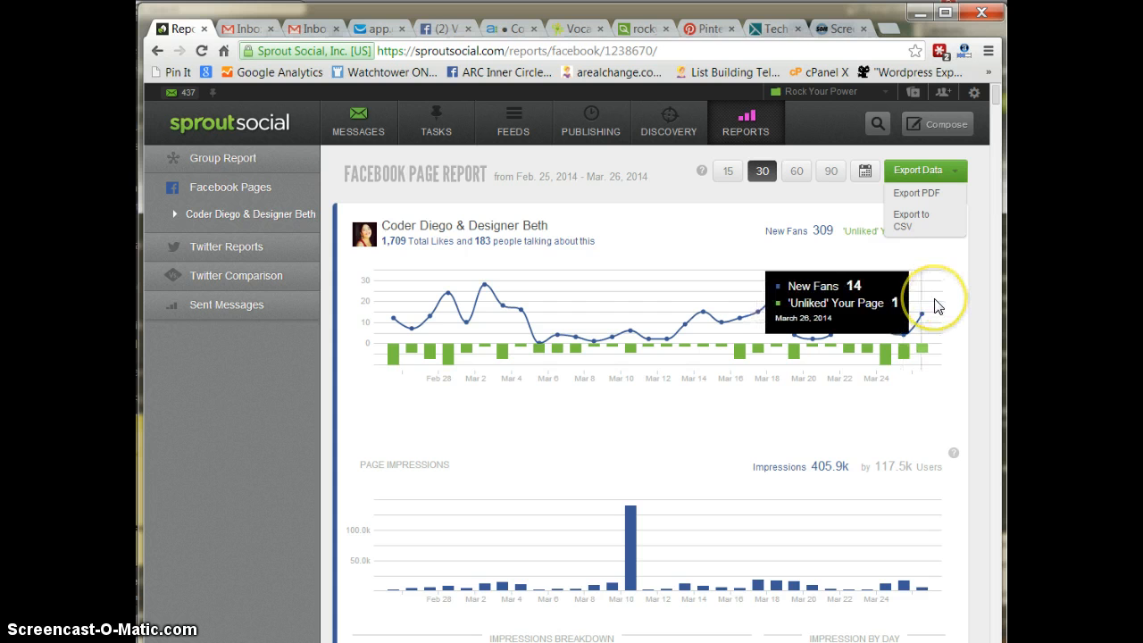
mouse_move(569, 450)
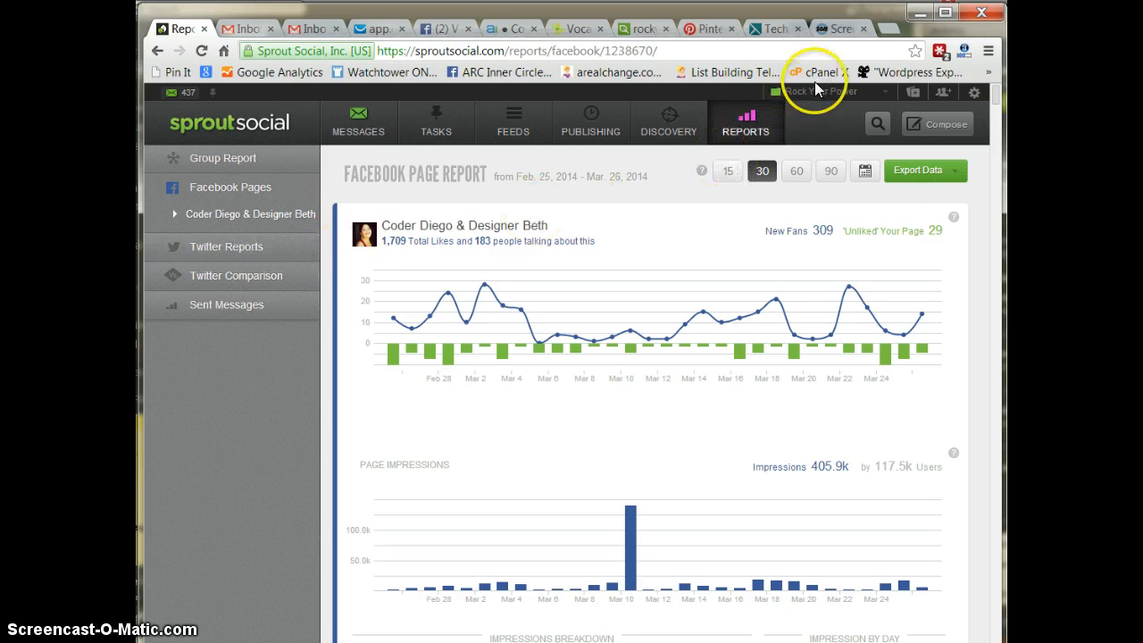
mouse_move(815, 98)
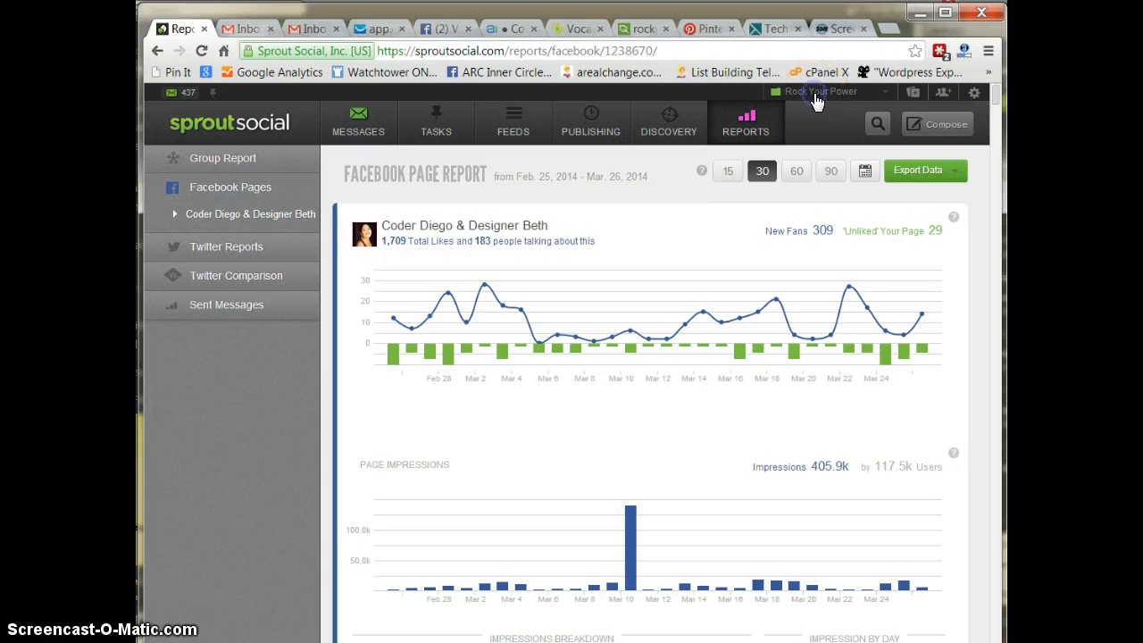
View the groups dropdown, then open the settings and help menu.
left_click(830, 92)
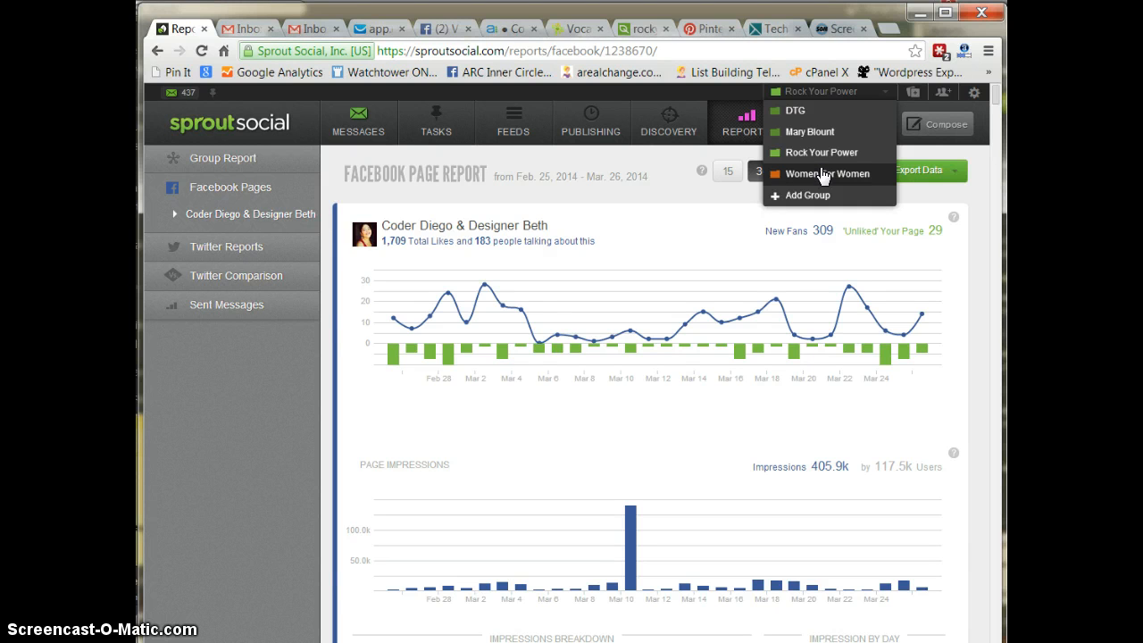
mouse_move(805, 131)
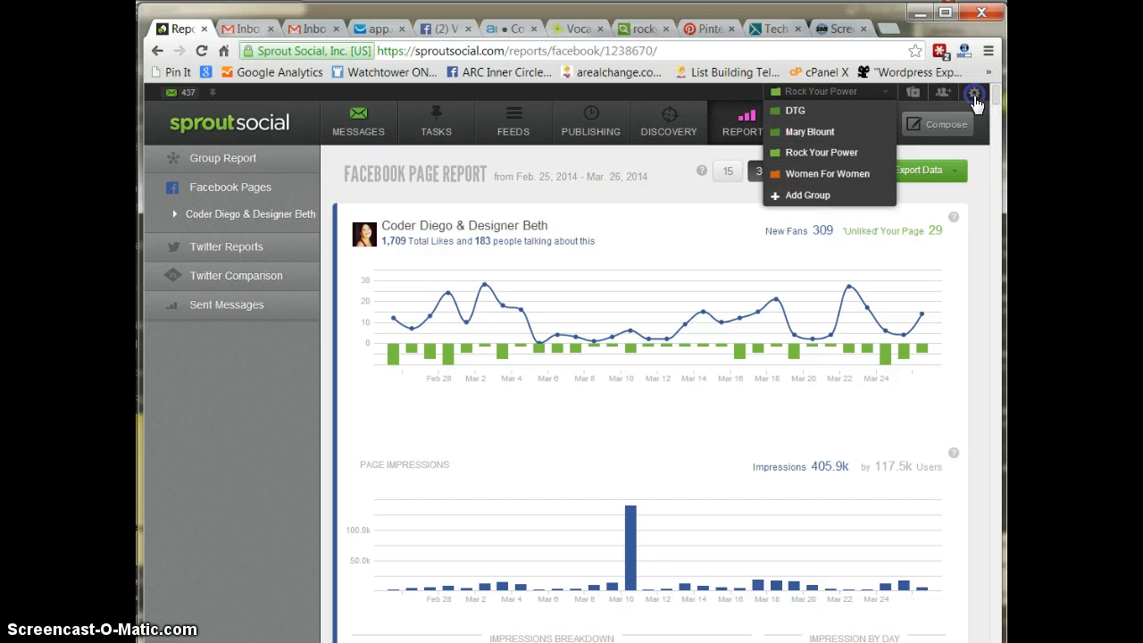
left_click(973, 92)
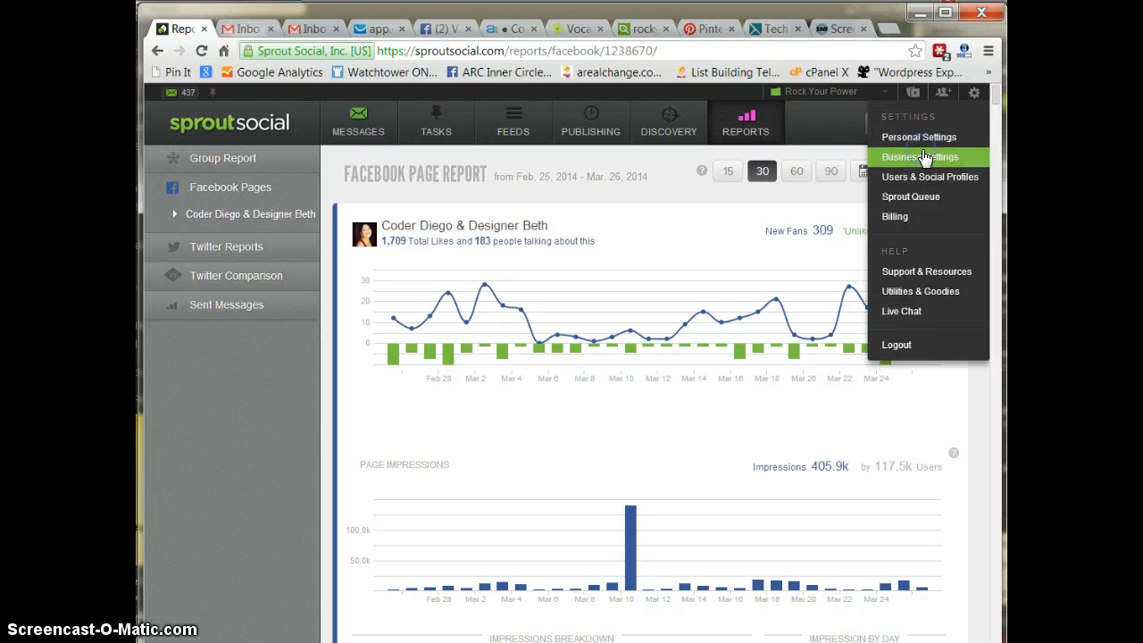
Open Business Settings > Users & Social Profiles and view Rock Your Power's groups and profiles.
left_click(920, 157)
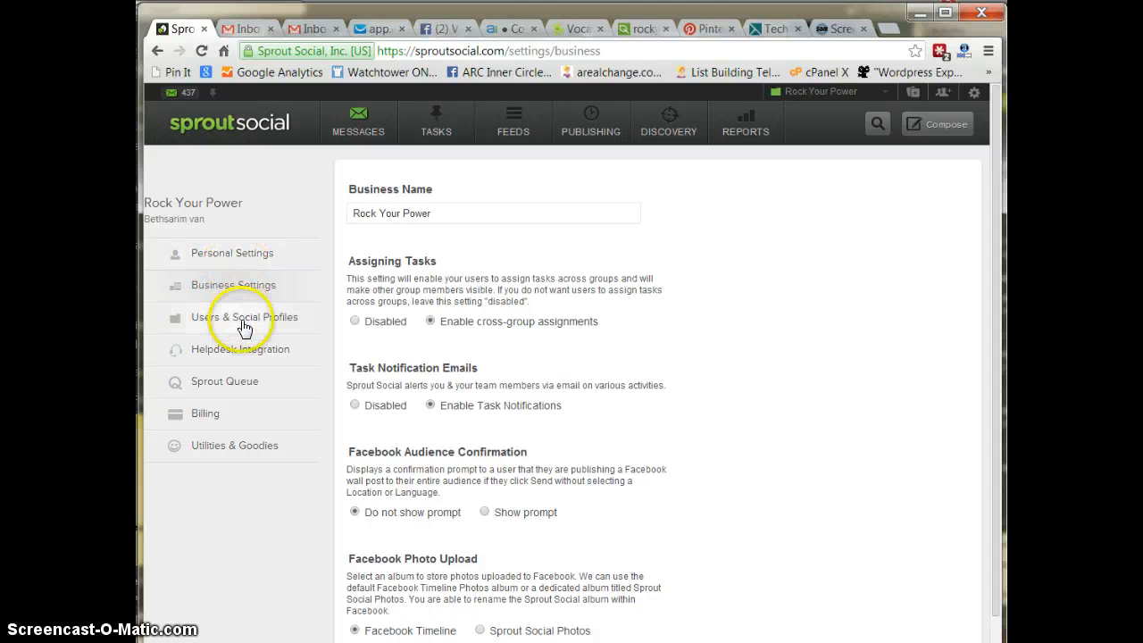
left_click(248, 317)
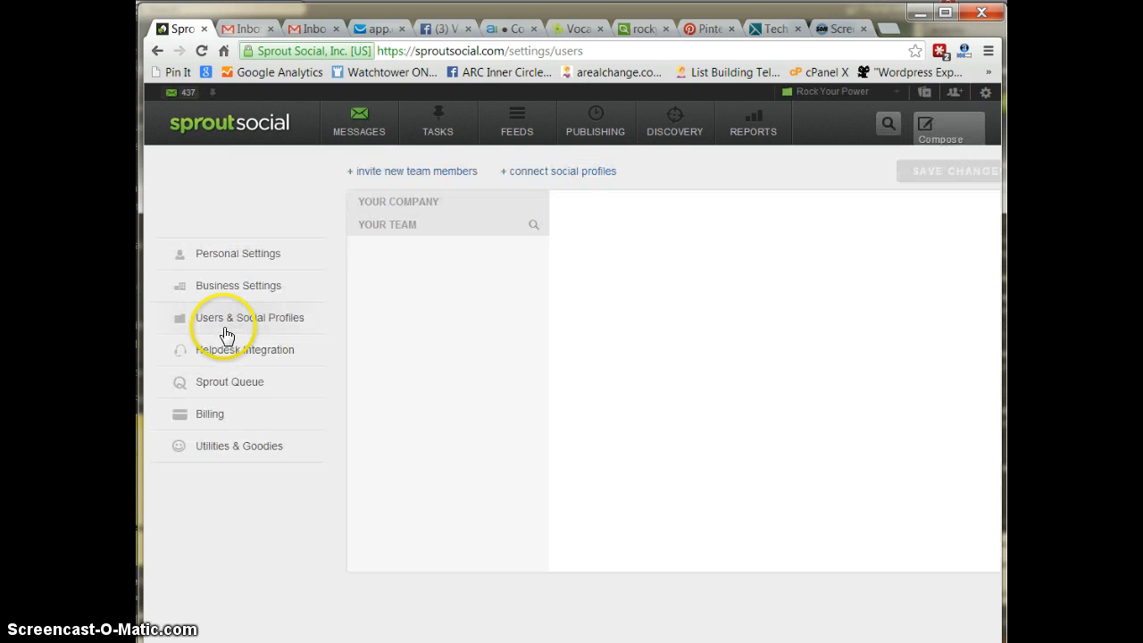
left_click(248, 317)
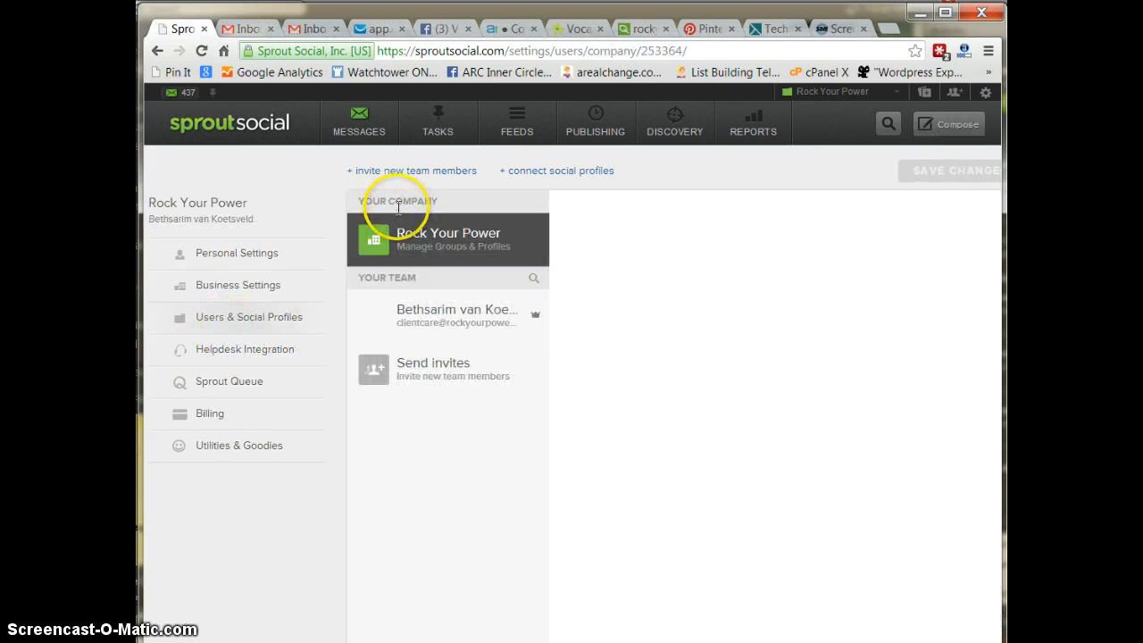
left_click(448, 239)
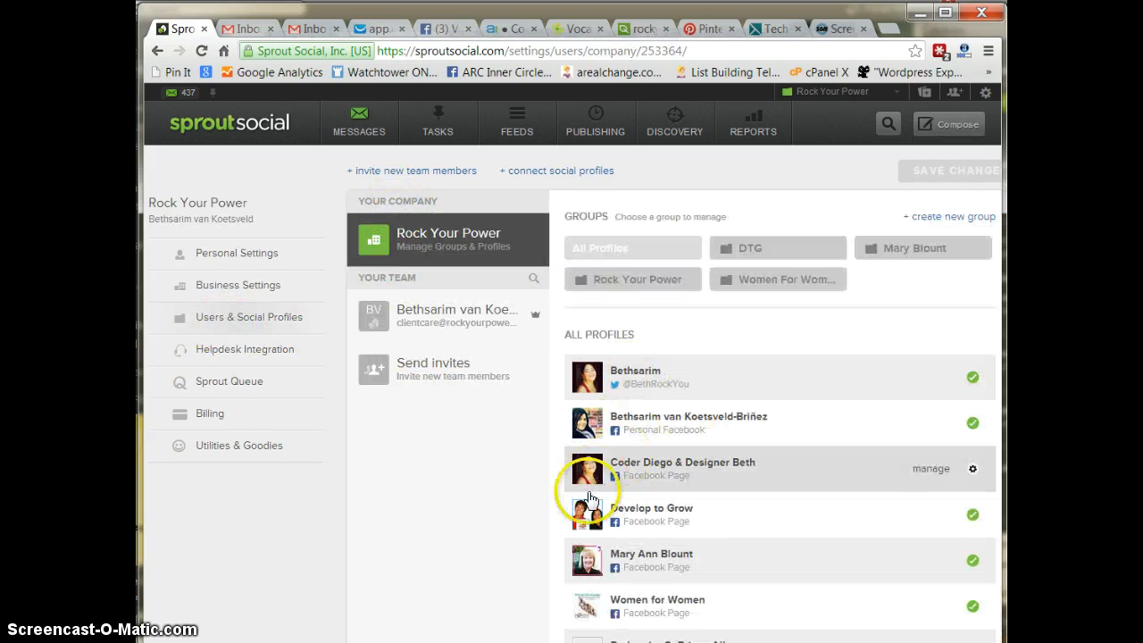
scroll("down", 3)
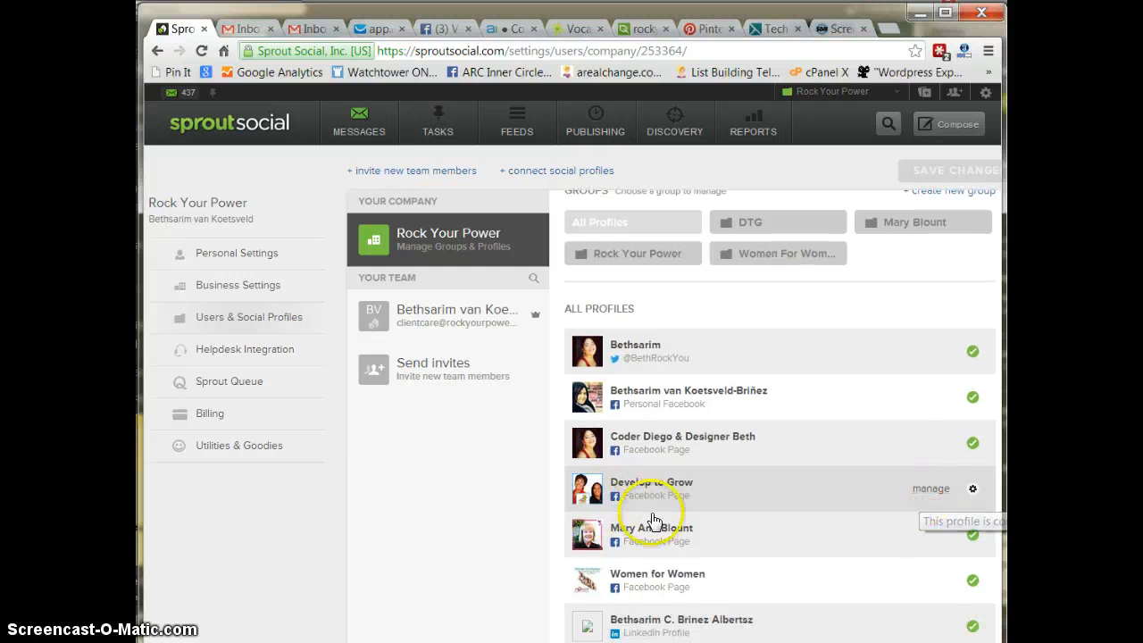
mouse_move(652, 518)
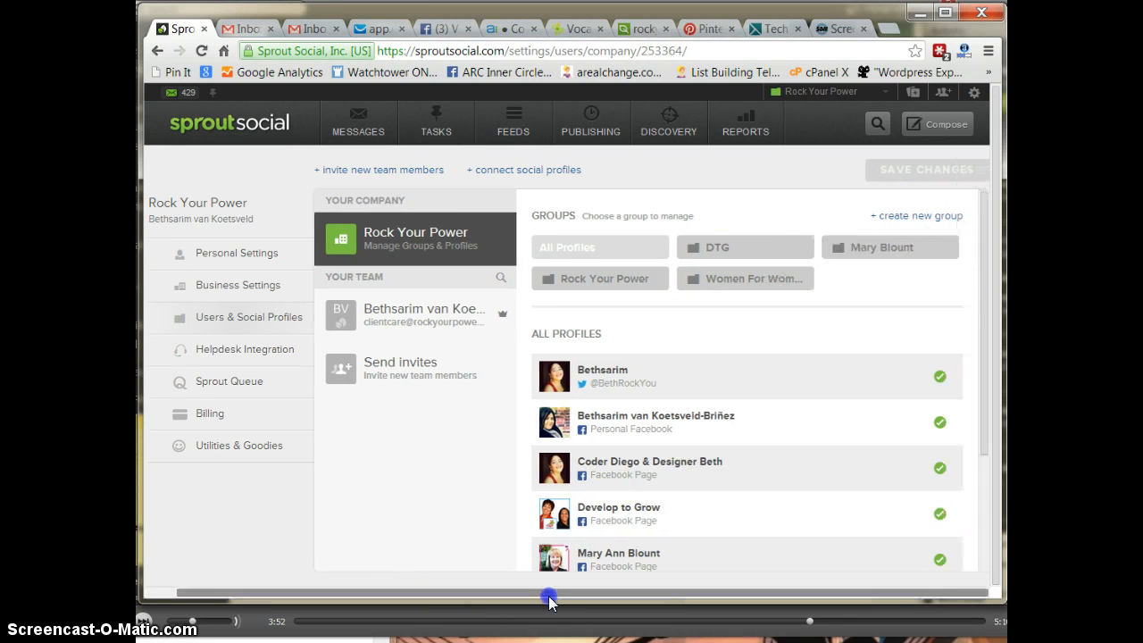
mouse_move(914, 219)
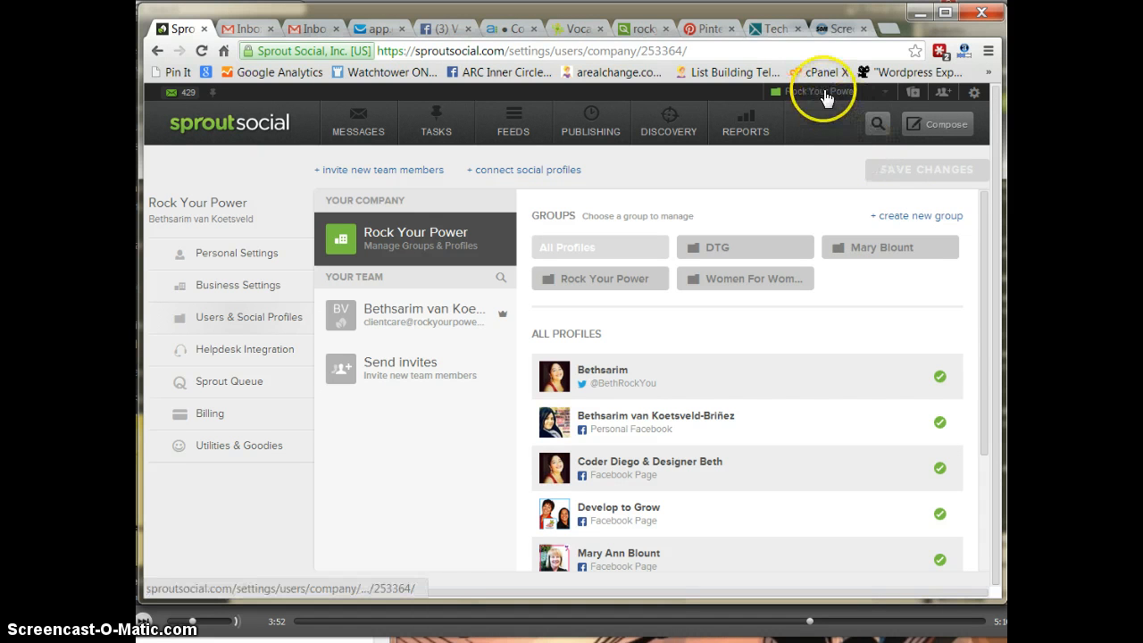
left_click(826, 92)
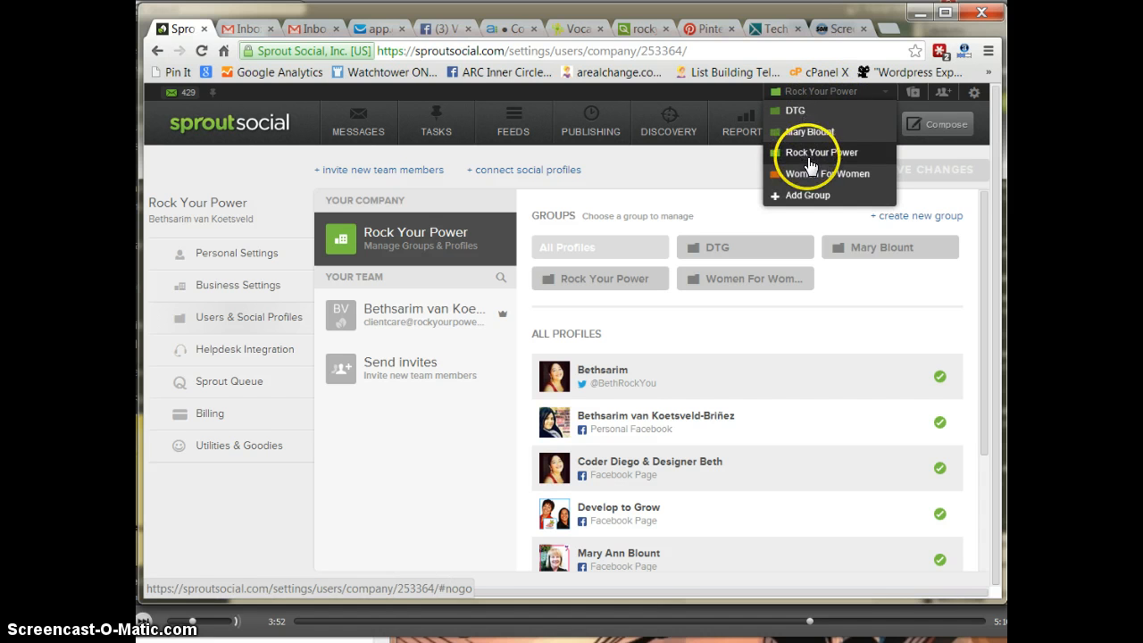
mouse_move(820, 173)
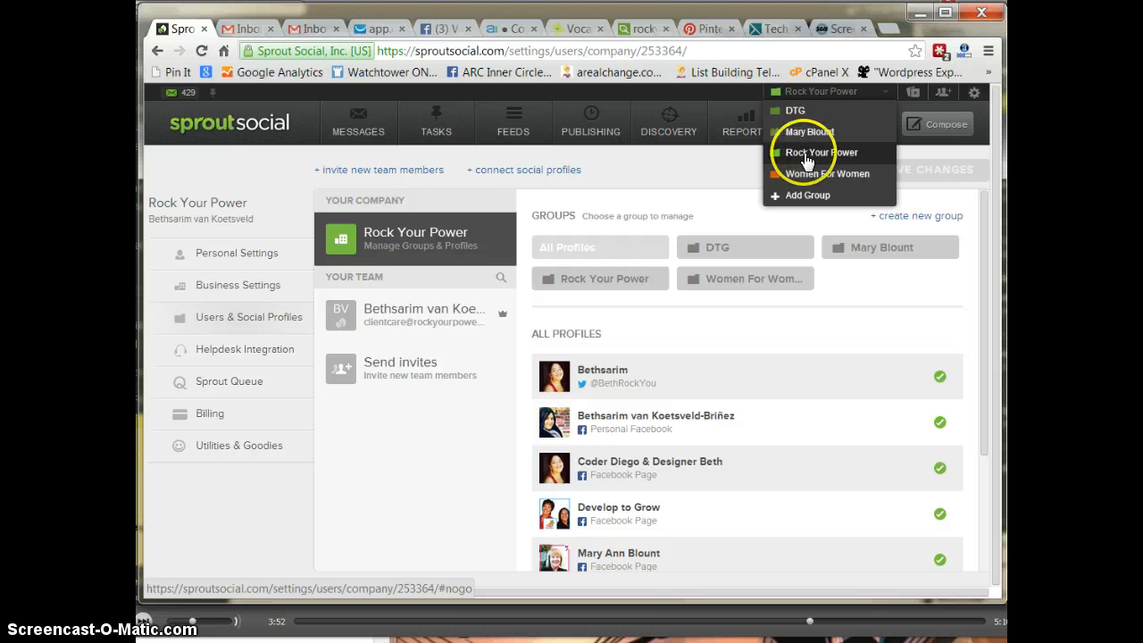
mouse_move(786, 125)
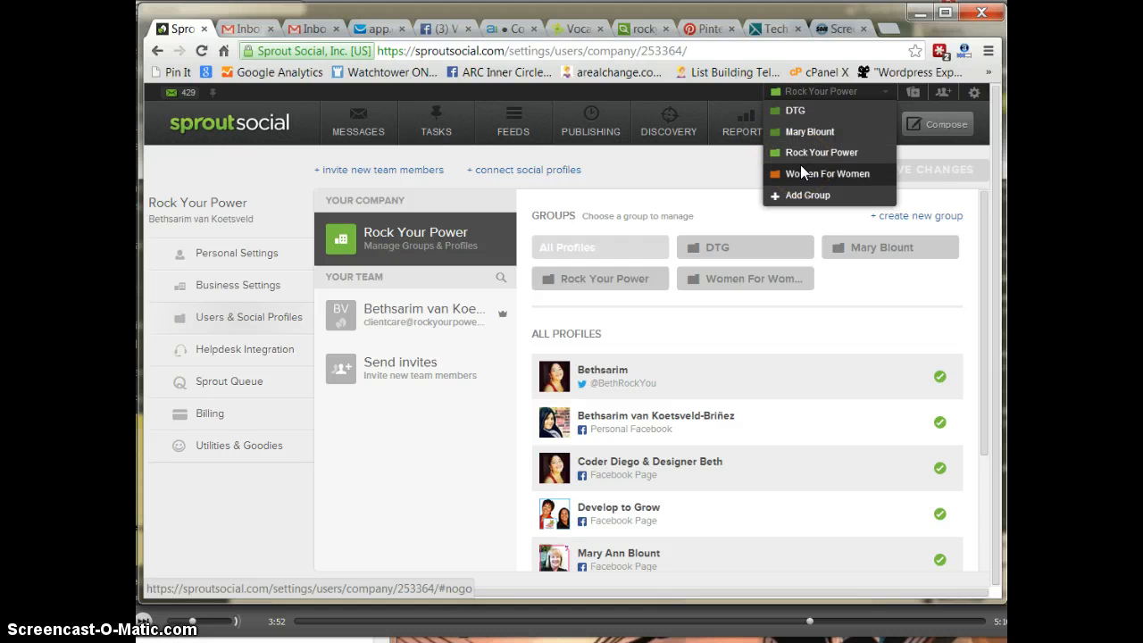
mouse_move(805, 167)
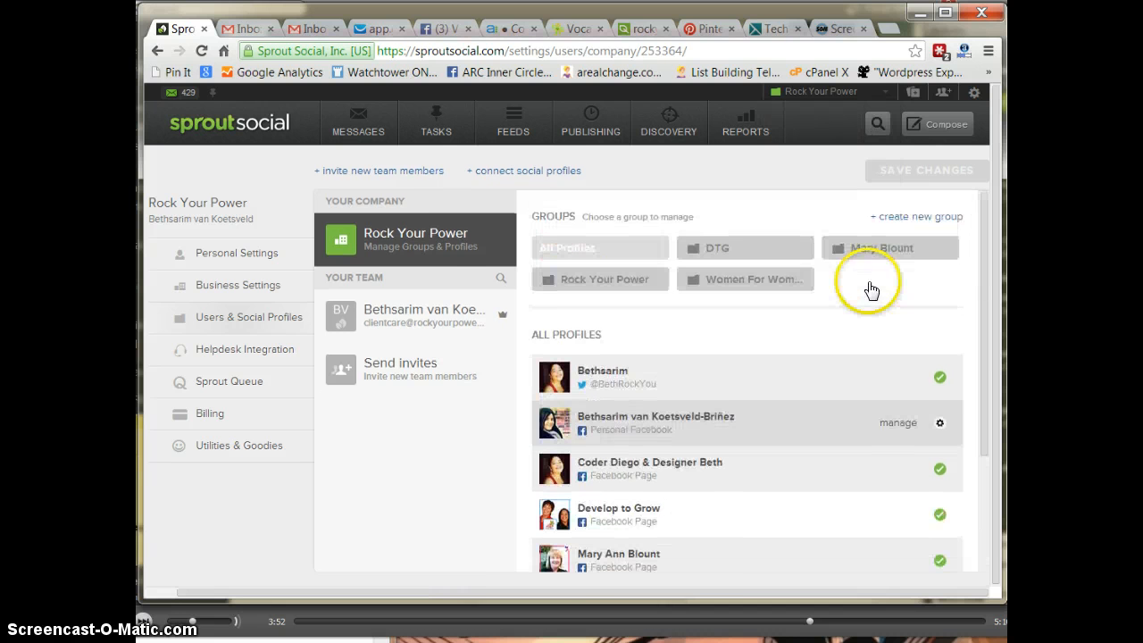
Select the DTG group and review its team member and Develop to Grow profile.
left_click(745, 247)
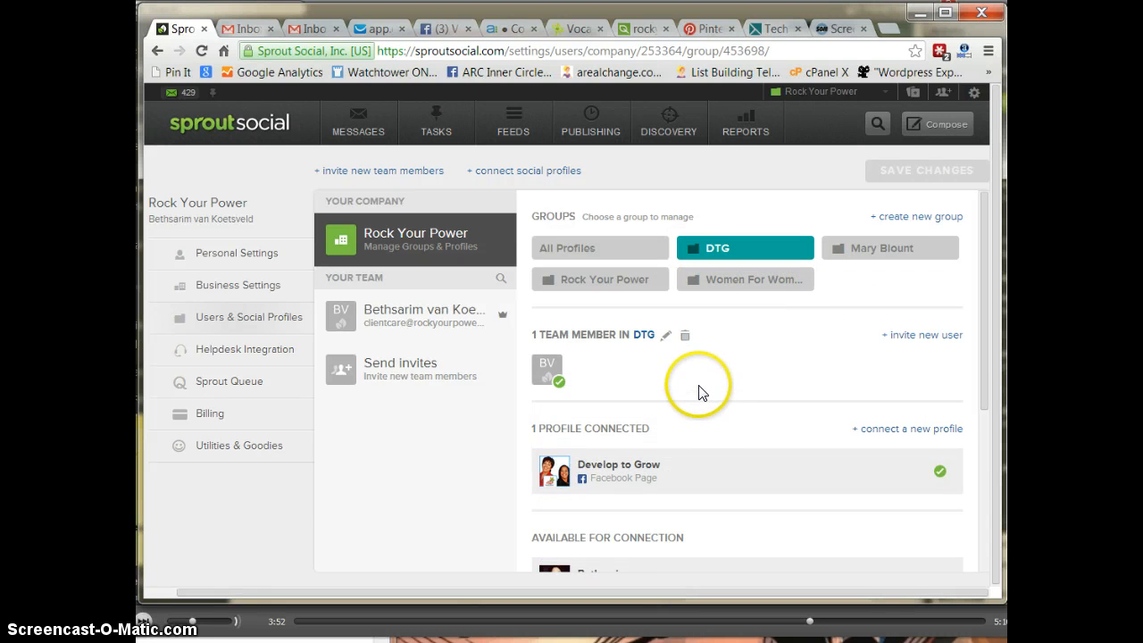
scroll("down", 3)
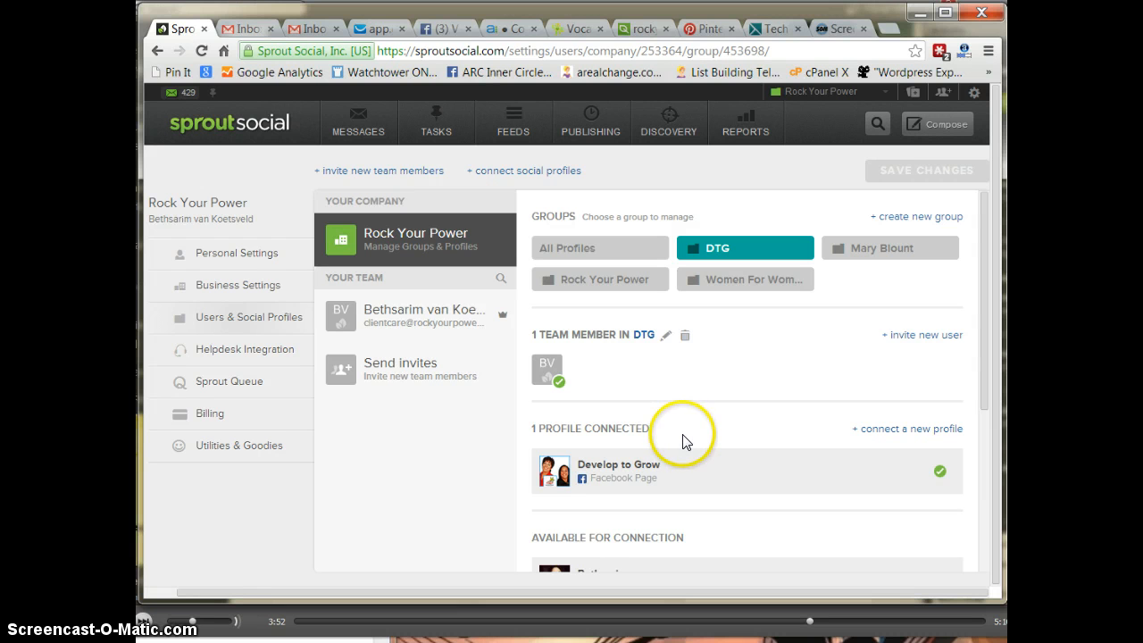
mouse_move(642, 409)
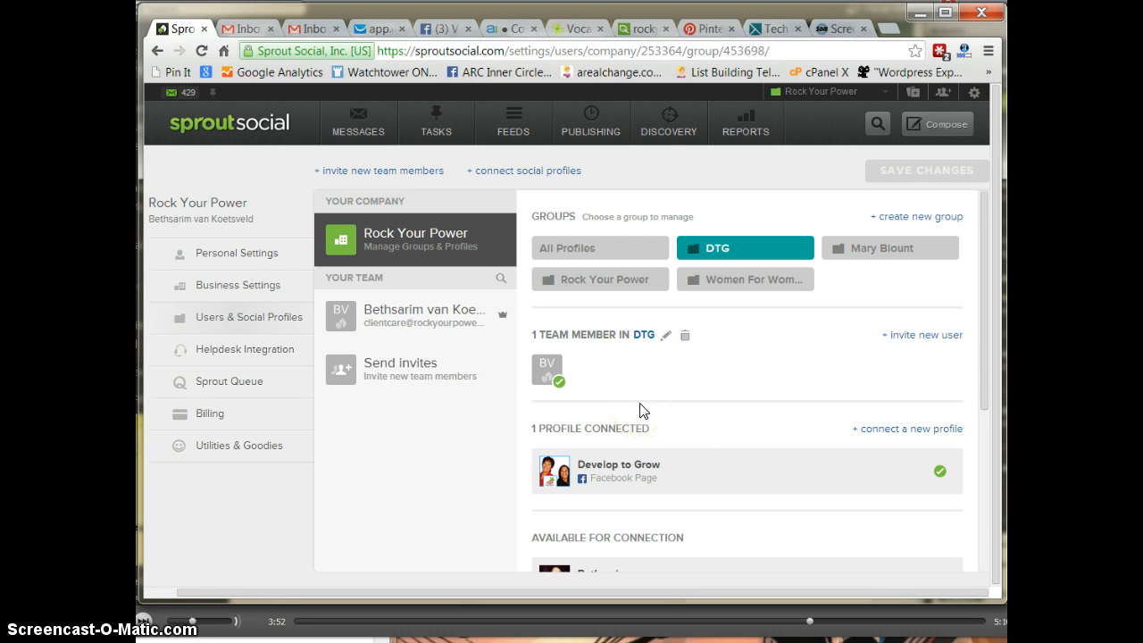
mouse_move(219, 394)
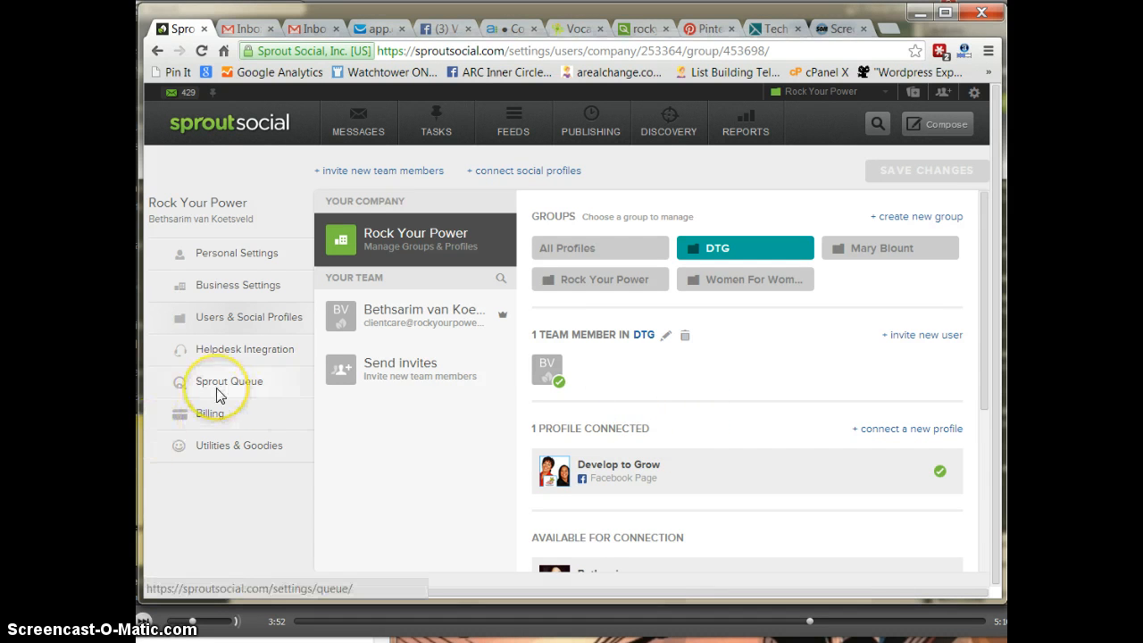
Review Sprout Queue settings: queue on, 10 posts daily, send times 9 am–9 pm.
left_click(228, 381)
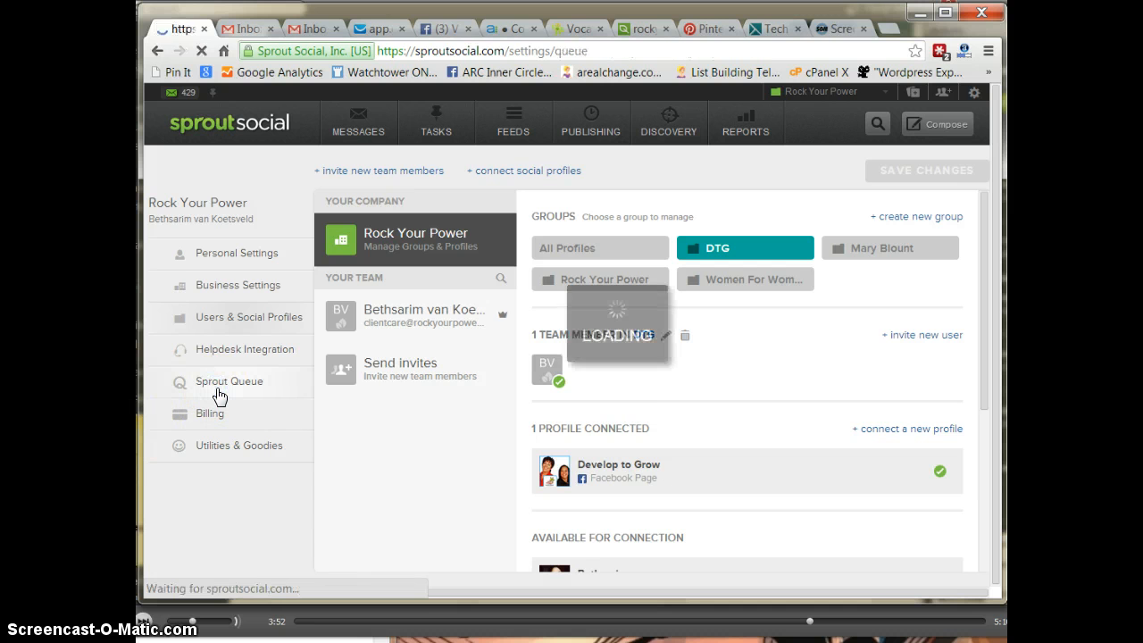
left_click(229, 381)
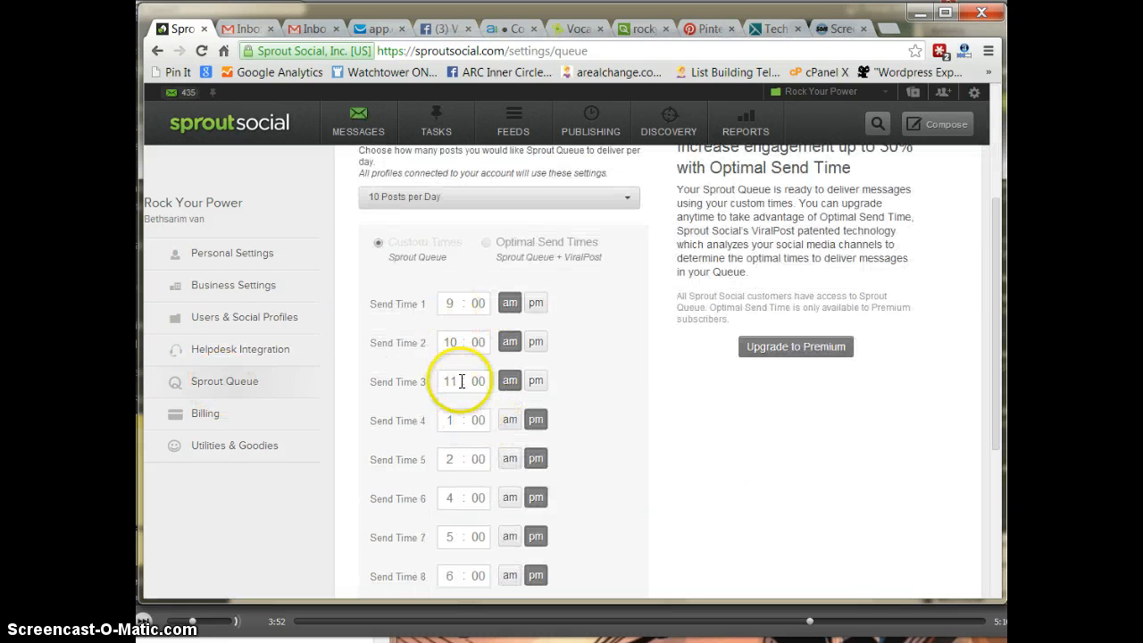
scroll("down", 3)
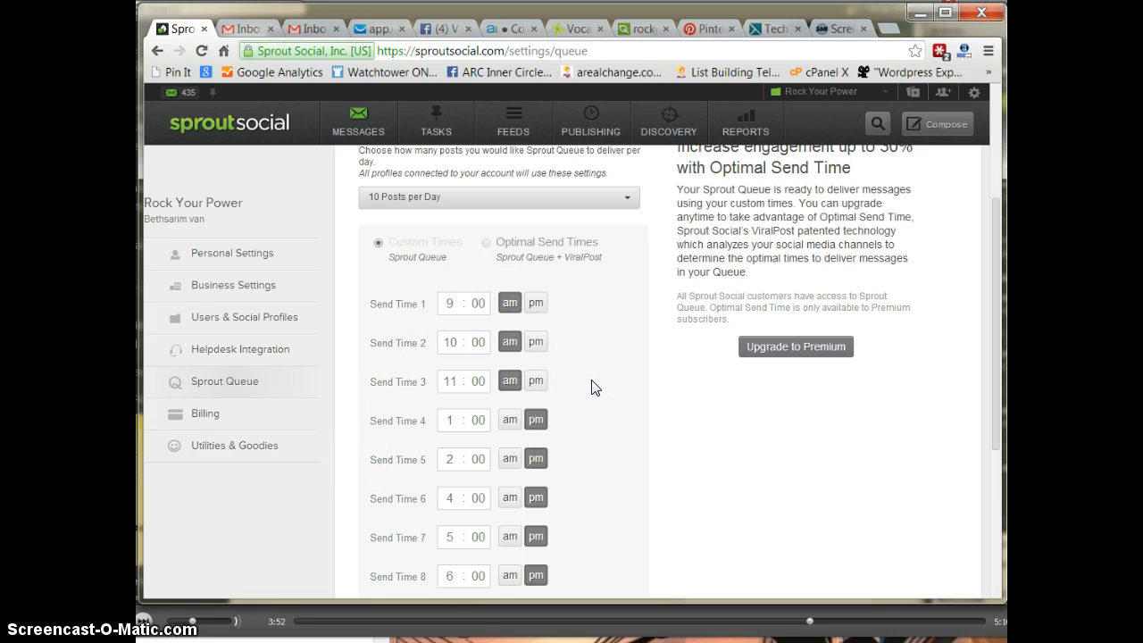
scroll("down", 3)
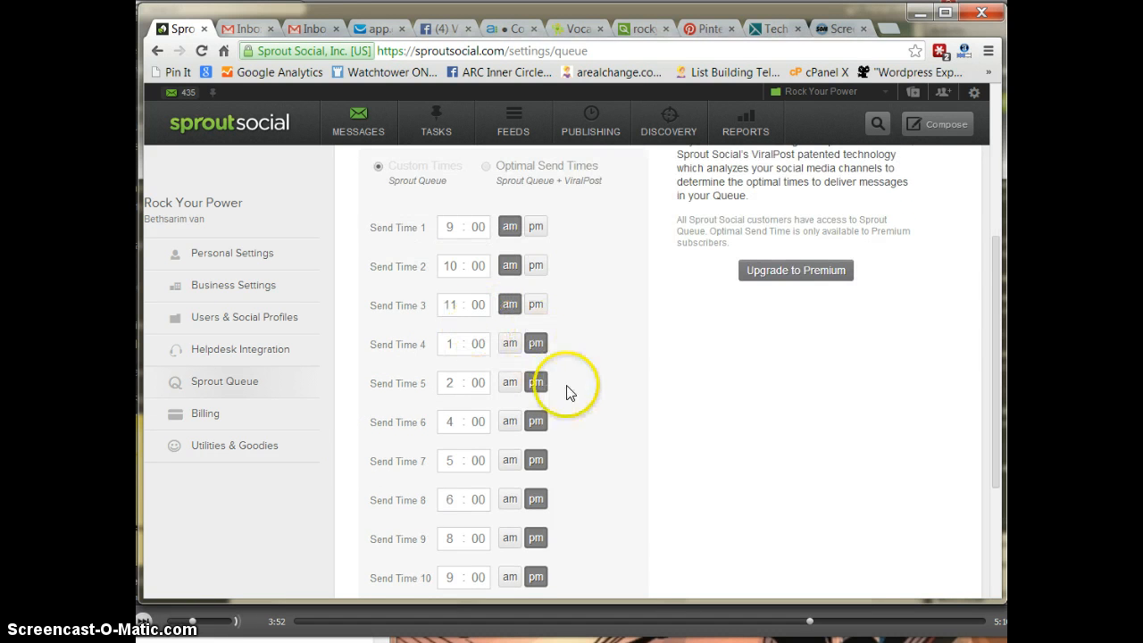
scroll("down", 3)
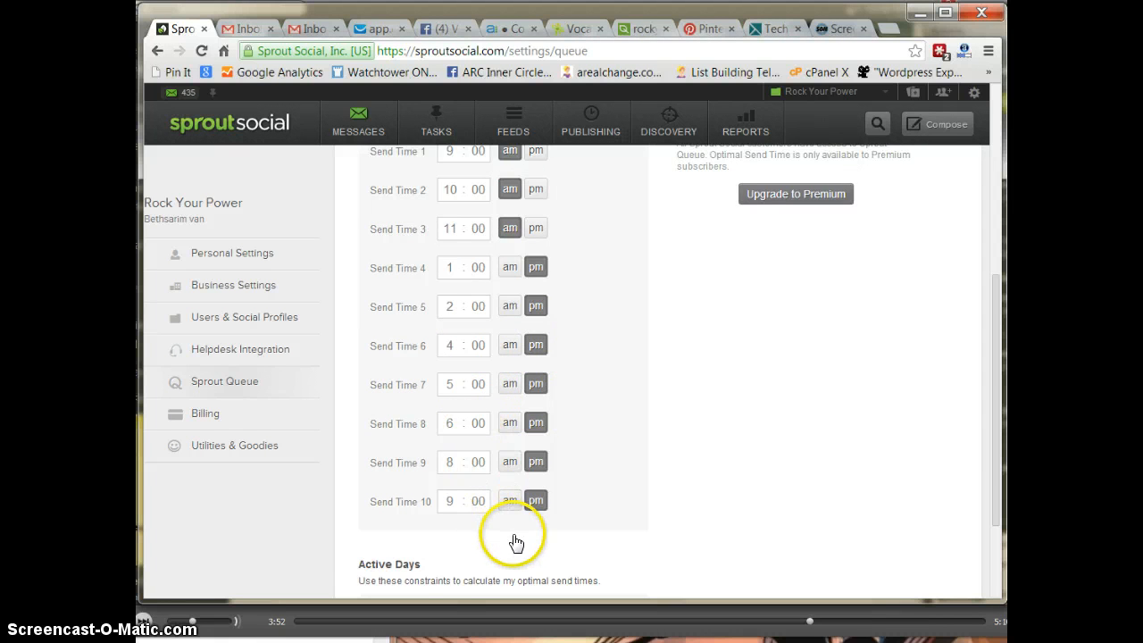
scroll("up", 3)
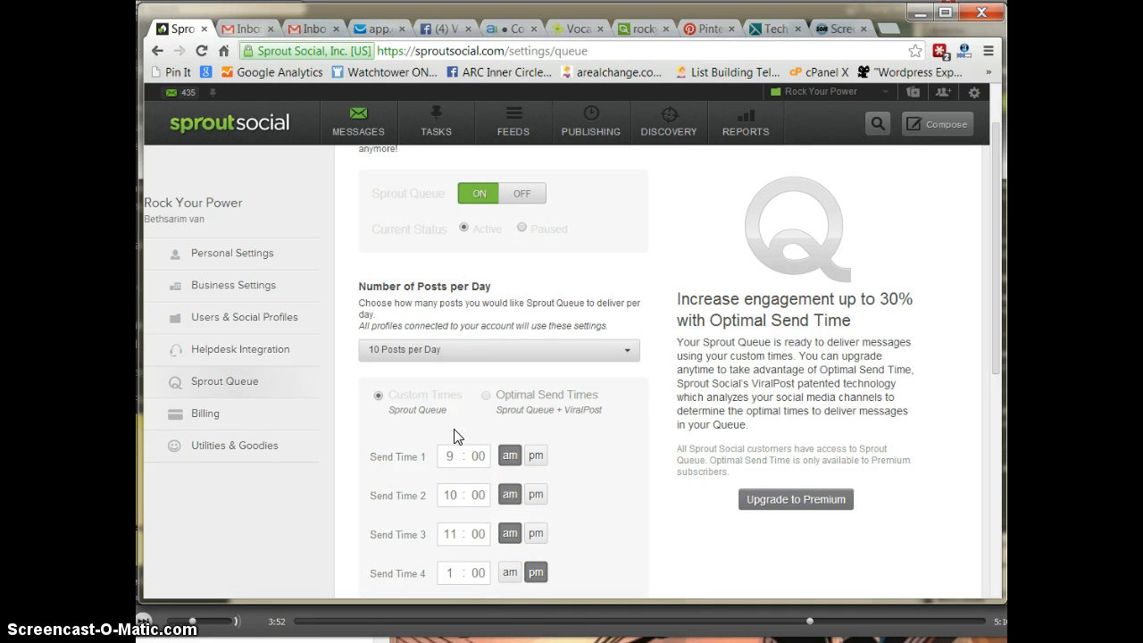
mouse_move(591, 114)
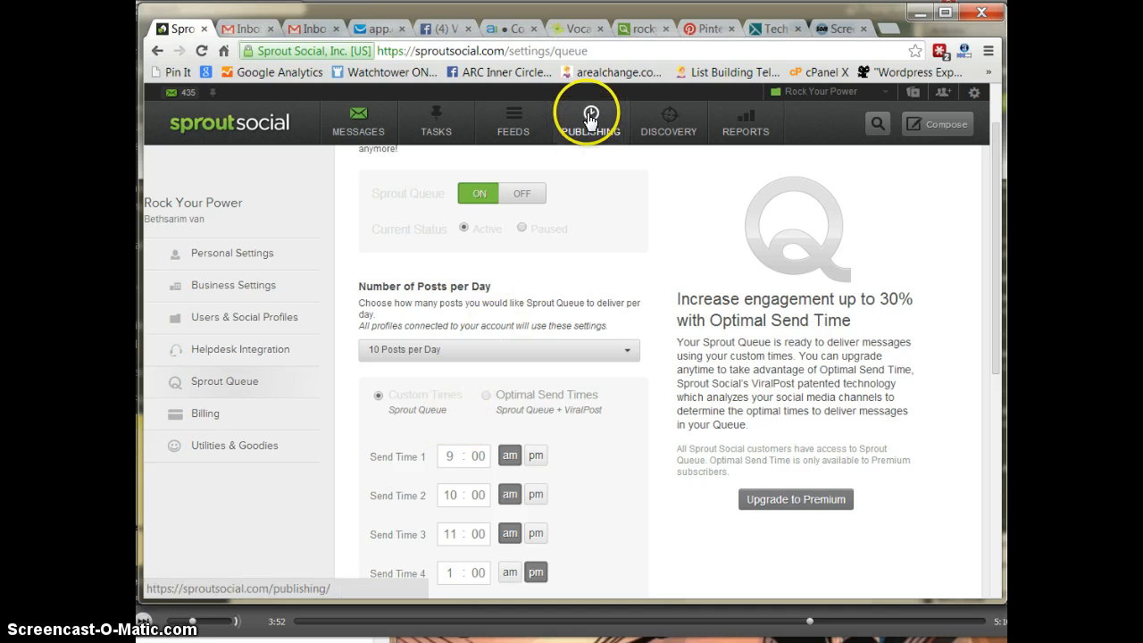
Go to Publishing to see today's two scheduled Facebook messages in the Sprout Queue.
left_click(590, 116)
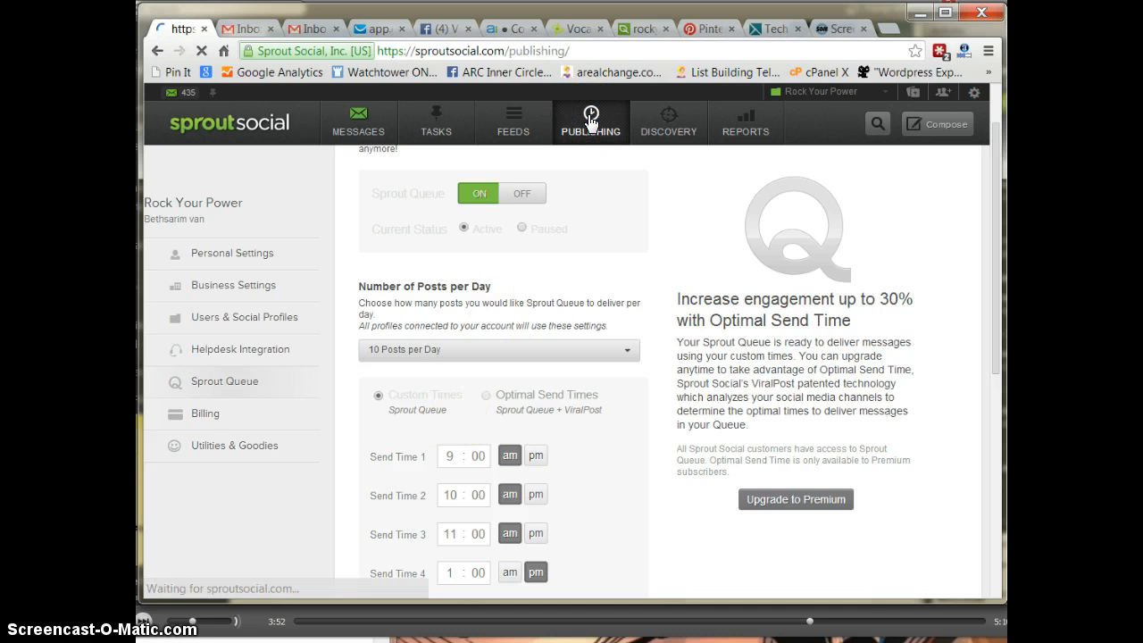
left_click(593, 119)
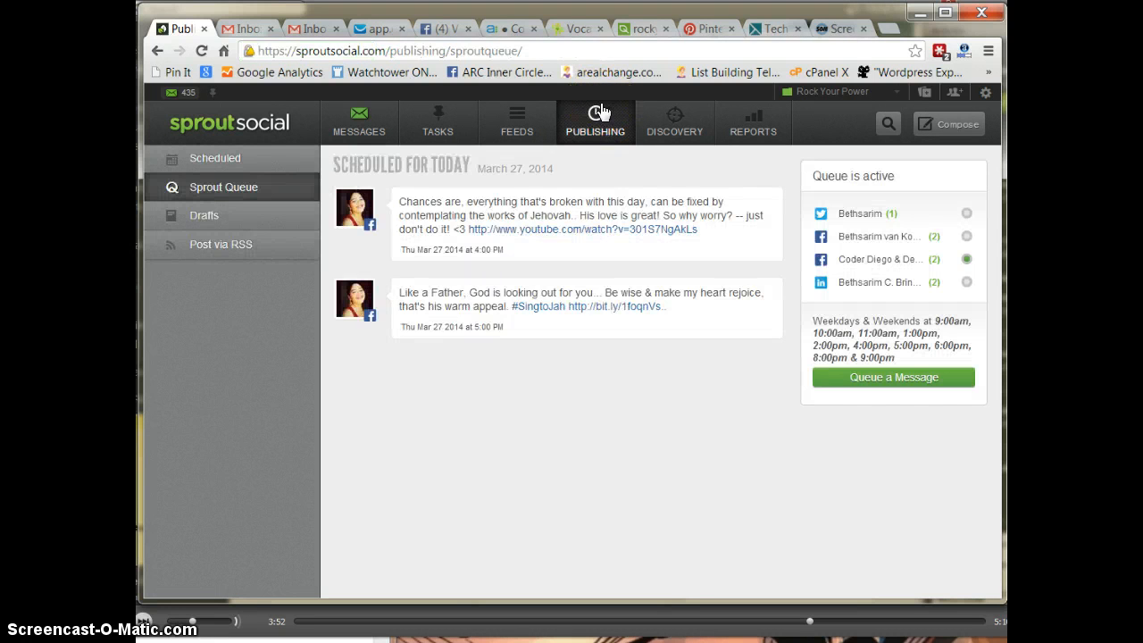
mouse_move(676, 113)
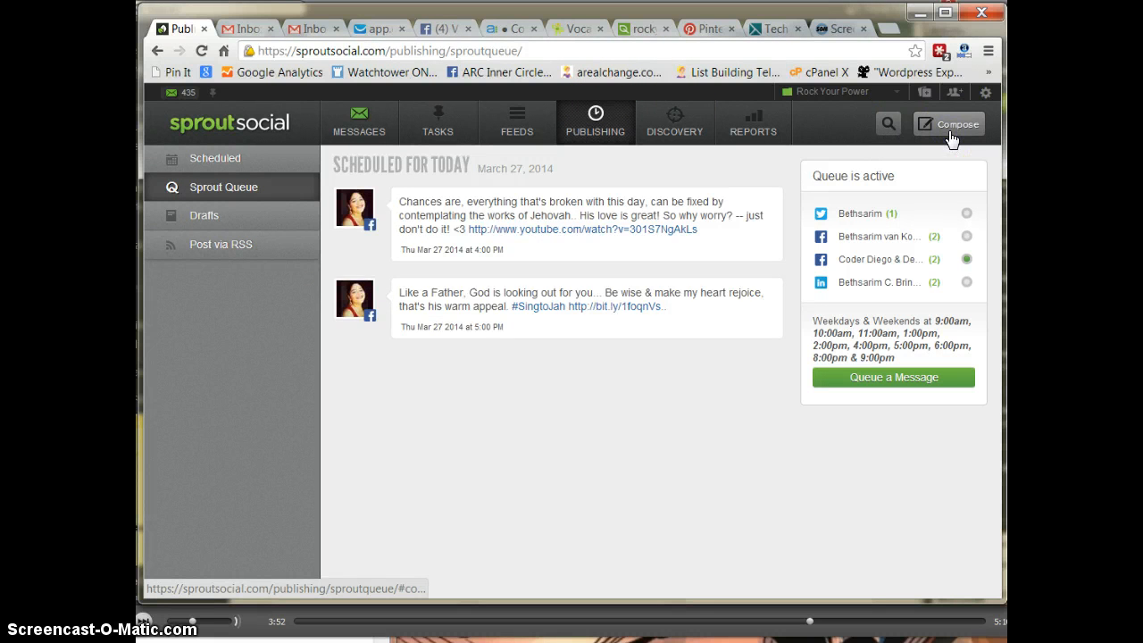
Compose a new message for three profiles and show its scheduling calendar.
left_click(959, 123)
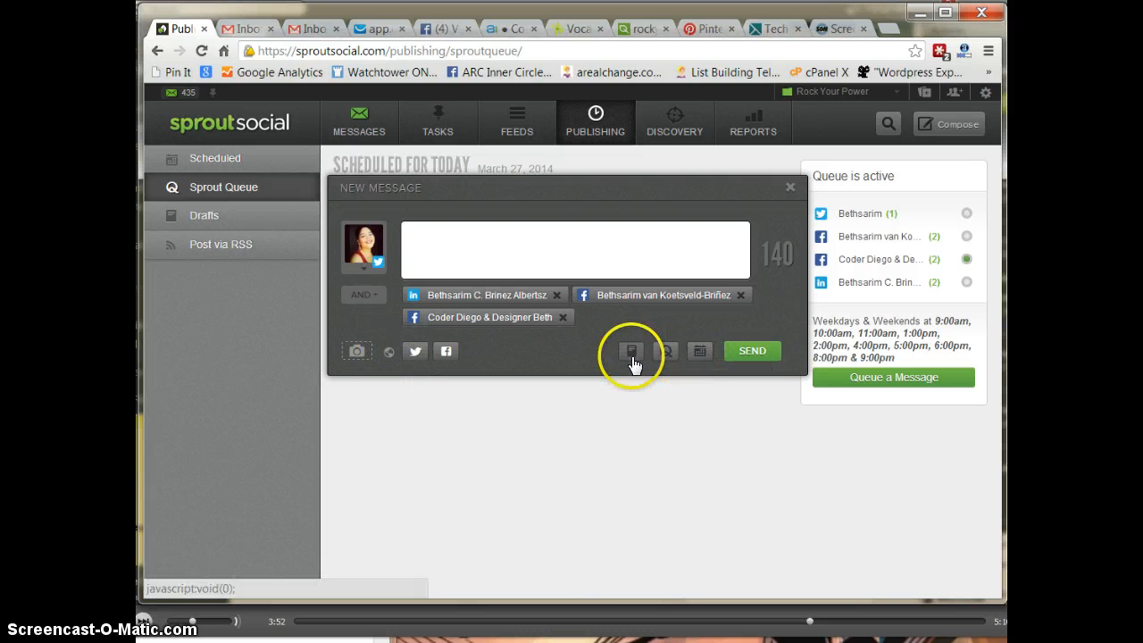
mouse_move(667, 351)
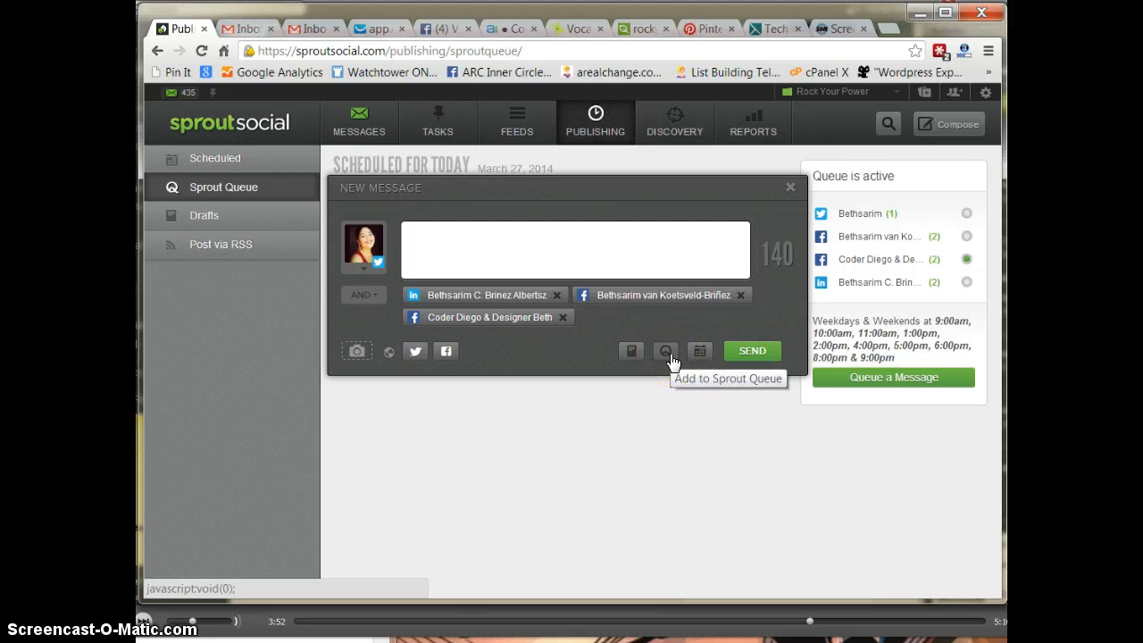
mouse_move(700, 351)
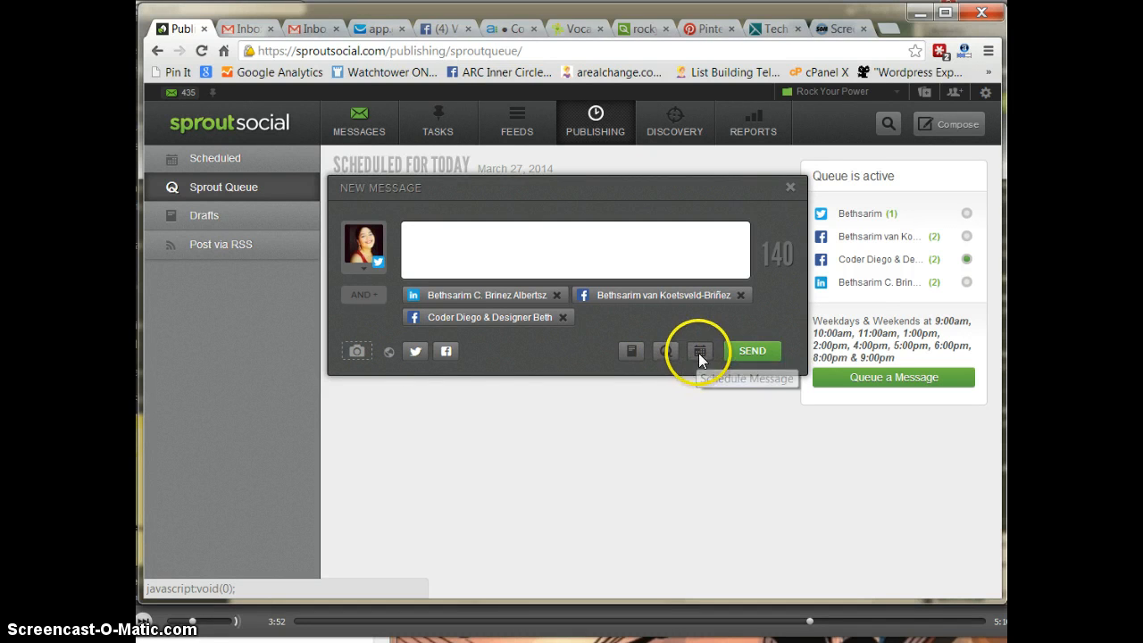
left_click(699, 351)
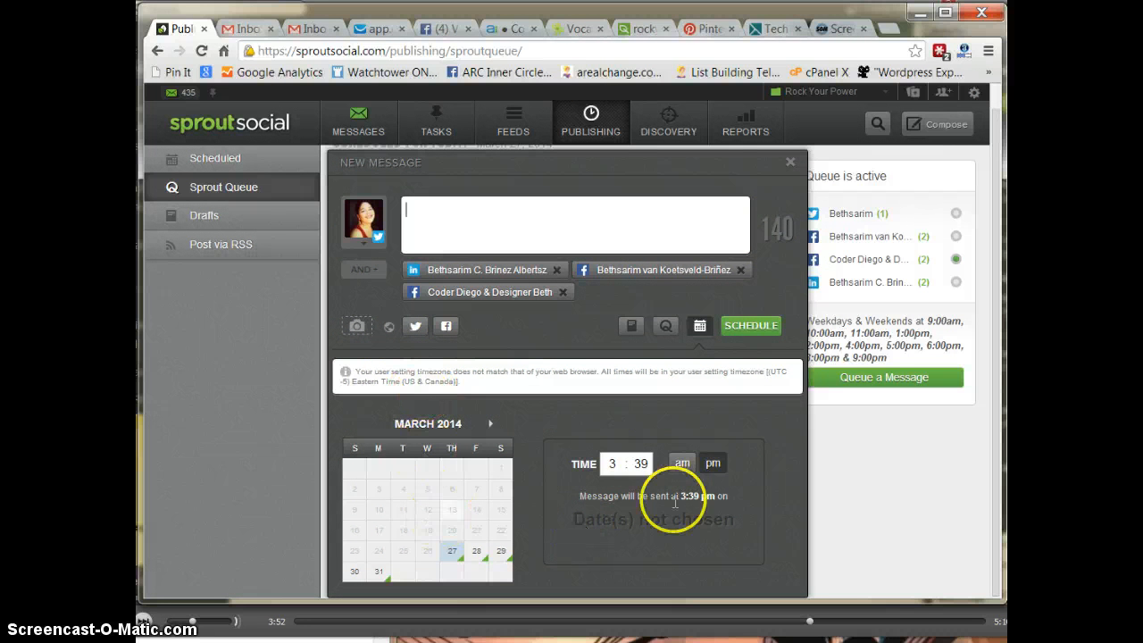
Show the minute options for the 3:39 pm send time.
left_click(647, 463)
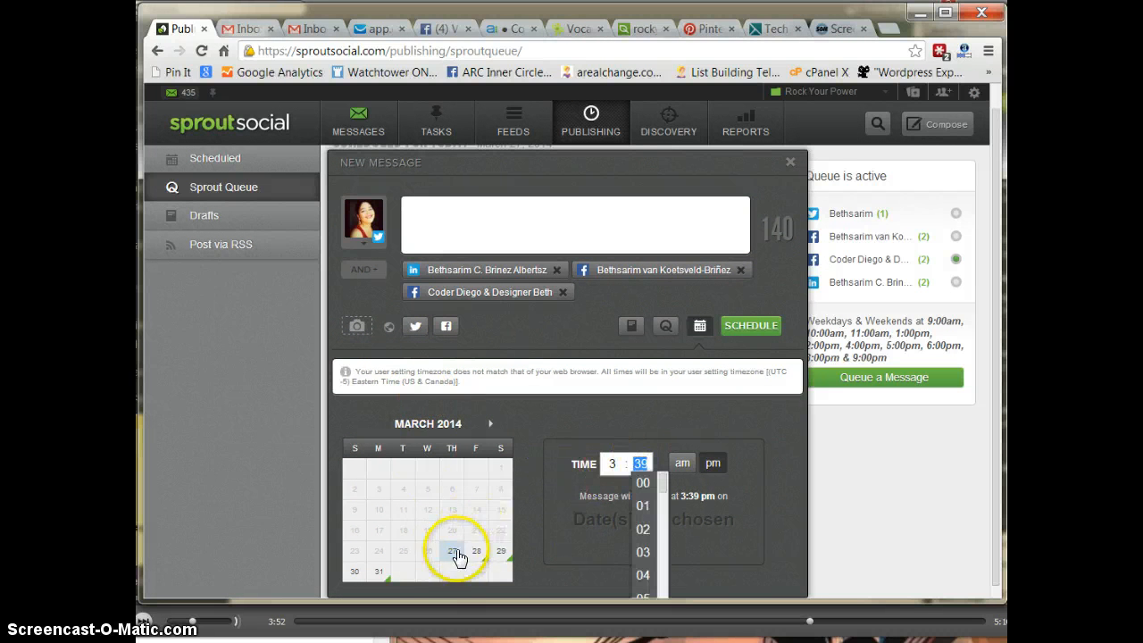
mouse_move(433, 558)
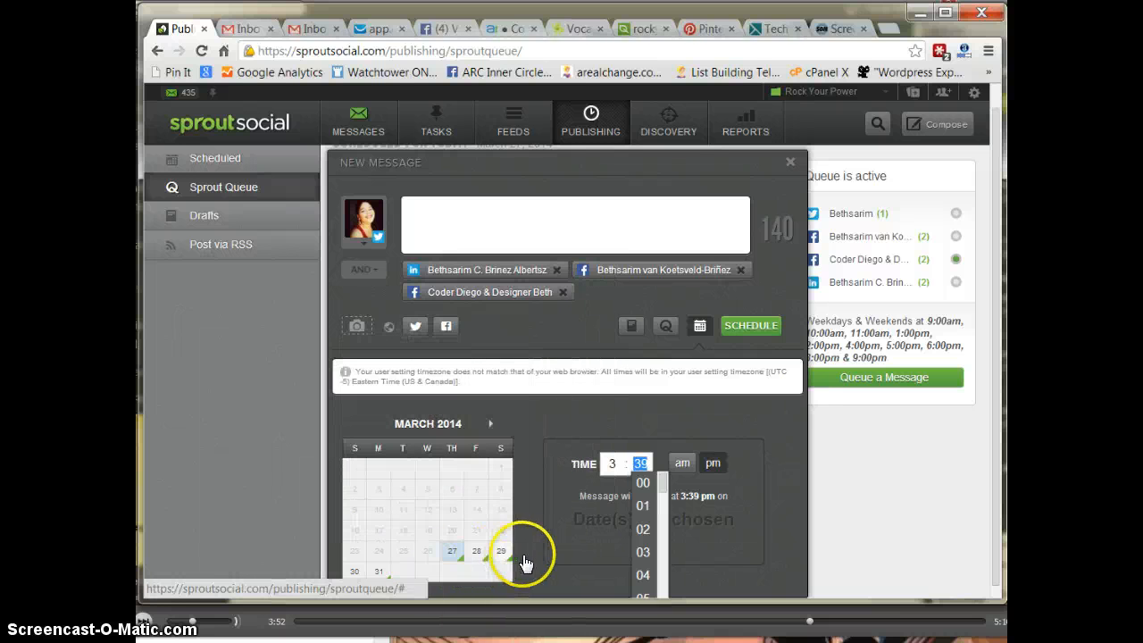
mouse_move(596, 388)
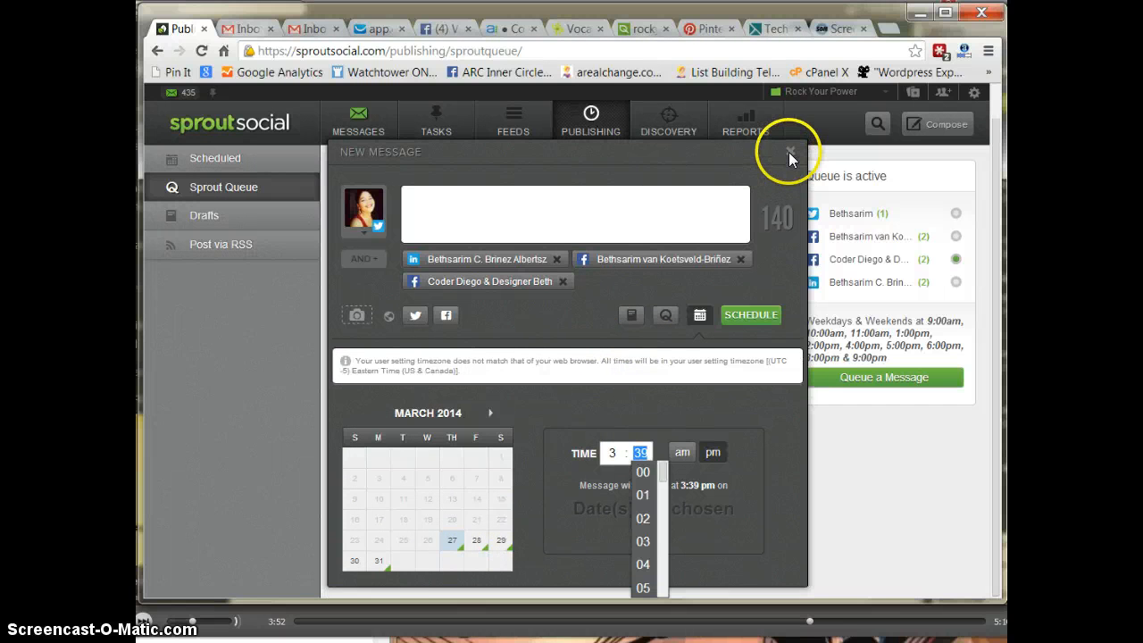
mouse_move(199, 255)
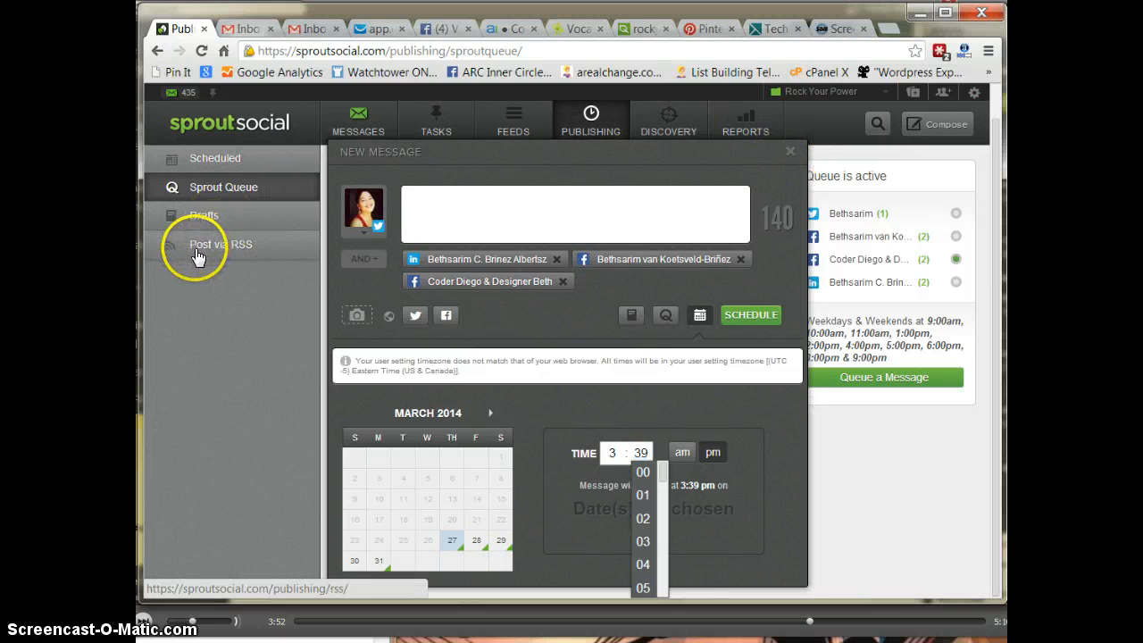
Go to the Post via RSS page, which has no feeds set up.
left_click(220, 244)
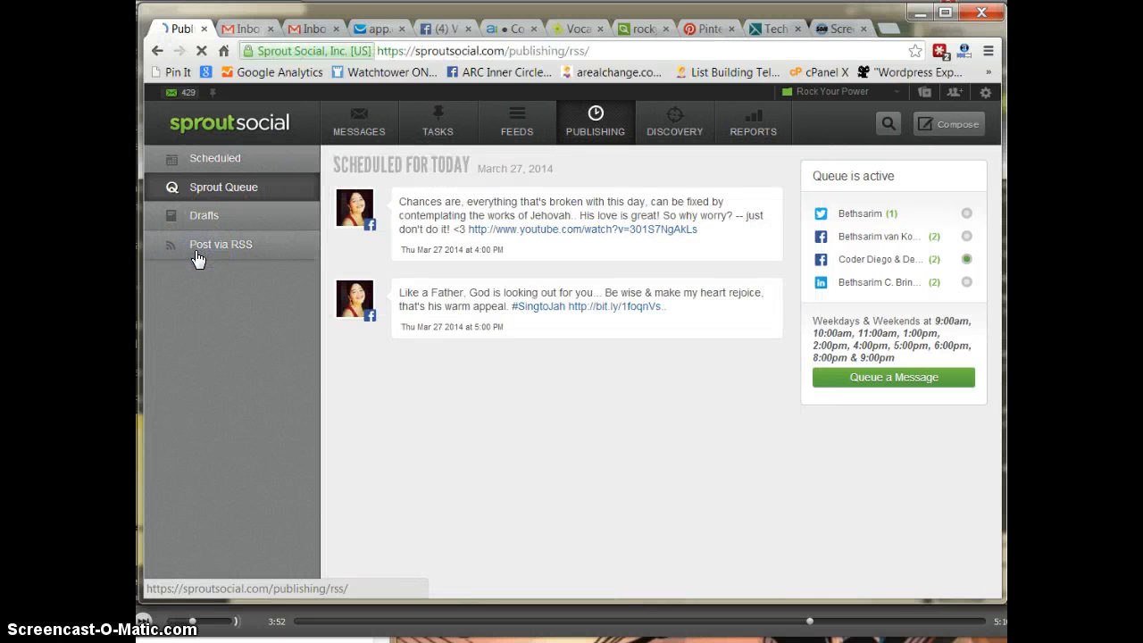
left_click(221, 244)
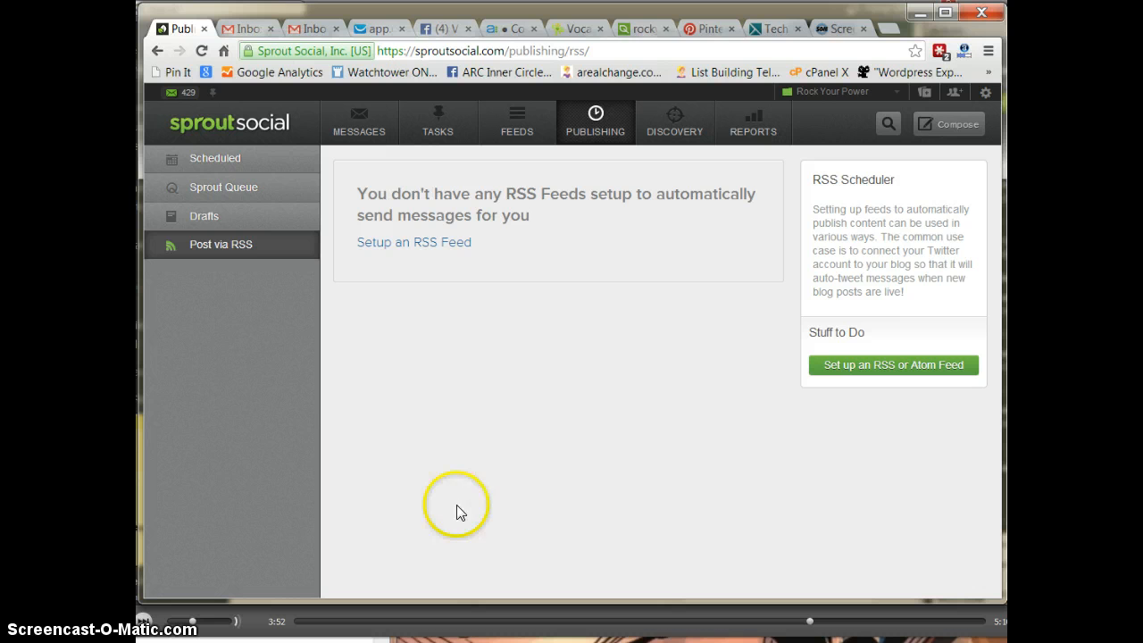
mouse_move(466, 136)
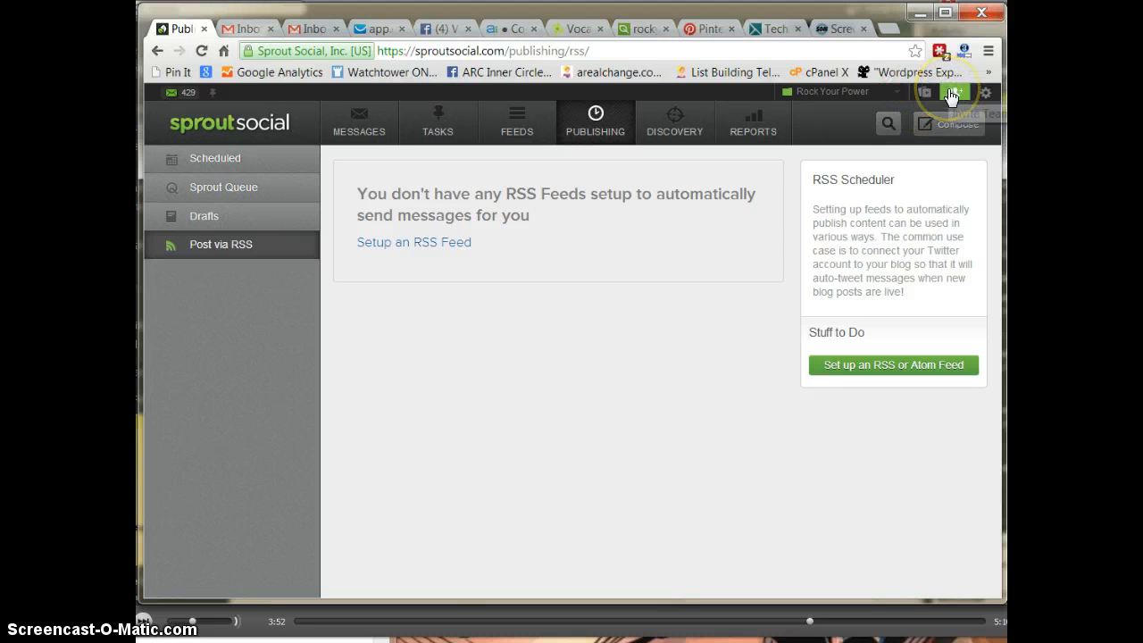
mouse_move(951, 94)
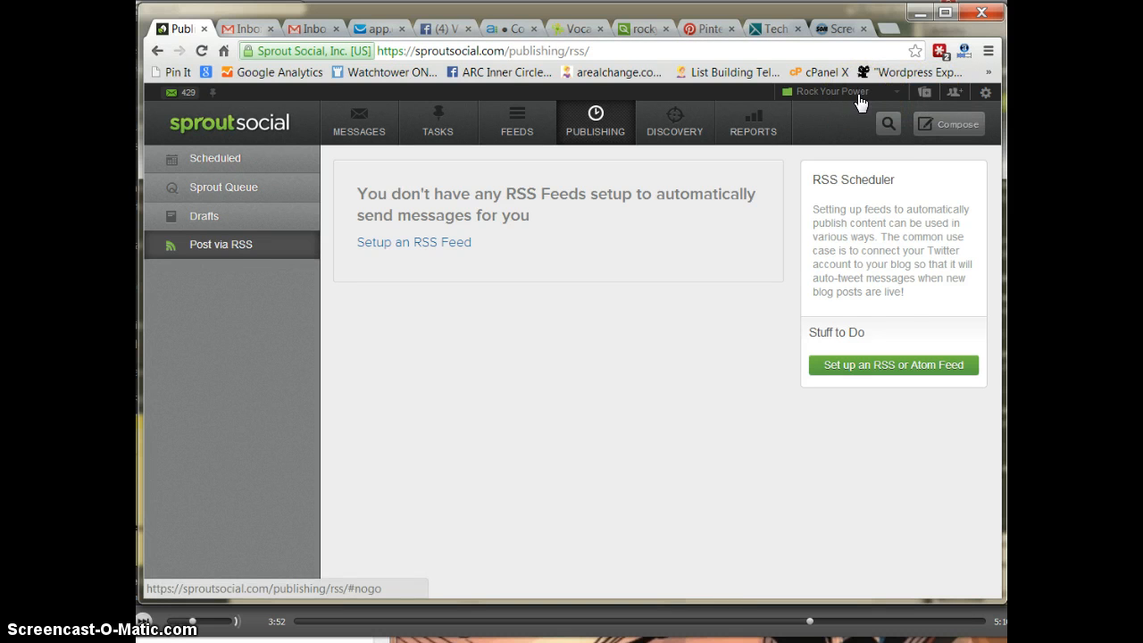
left_click(843, 91)
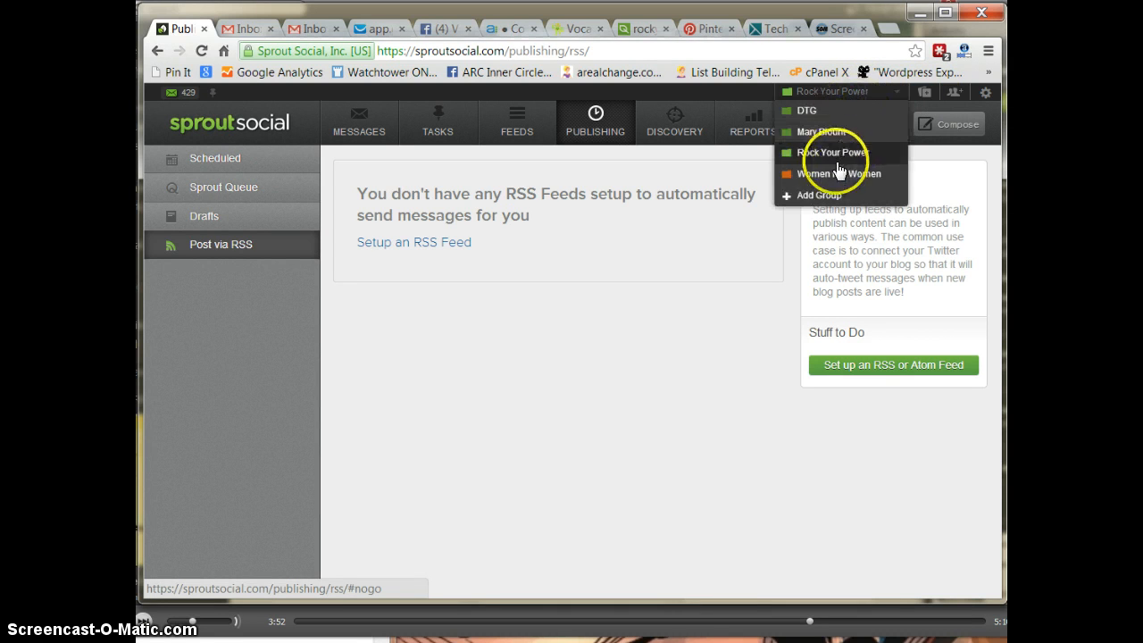
mouse_move(811, 195)
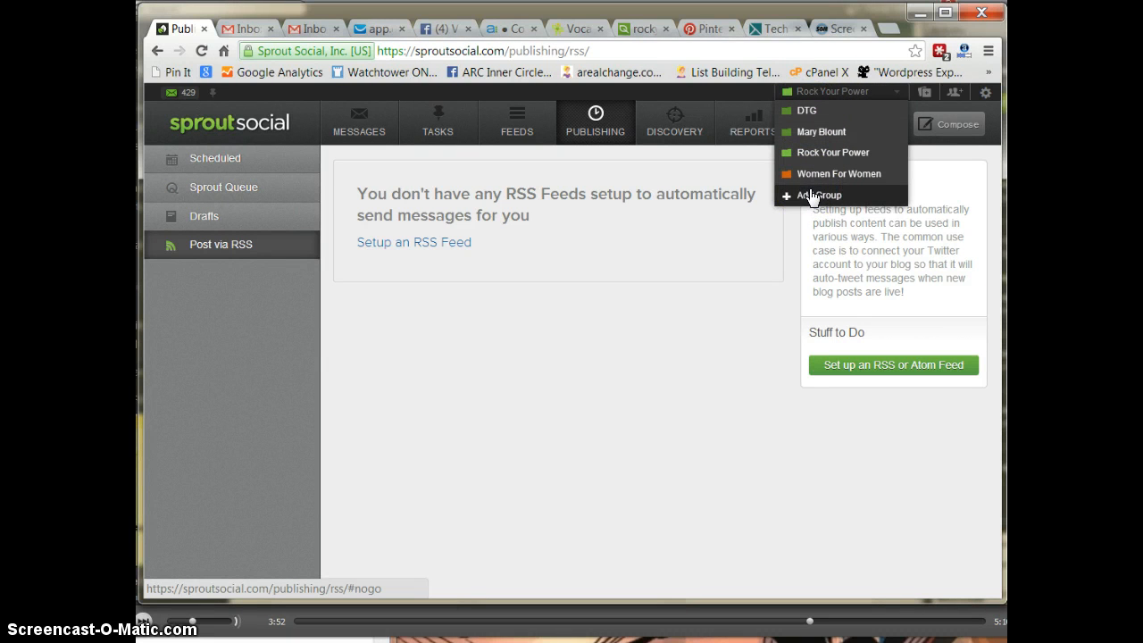
mouse_move(811, 183)
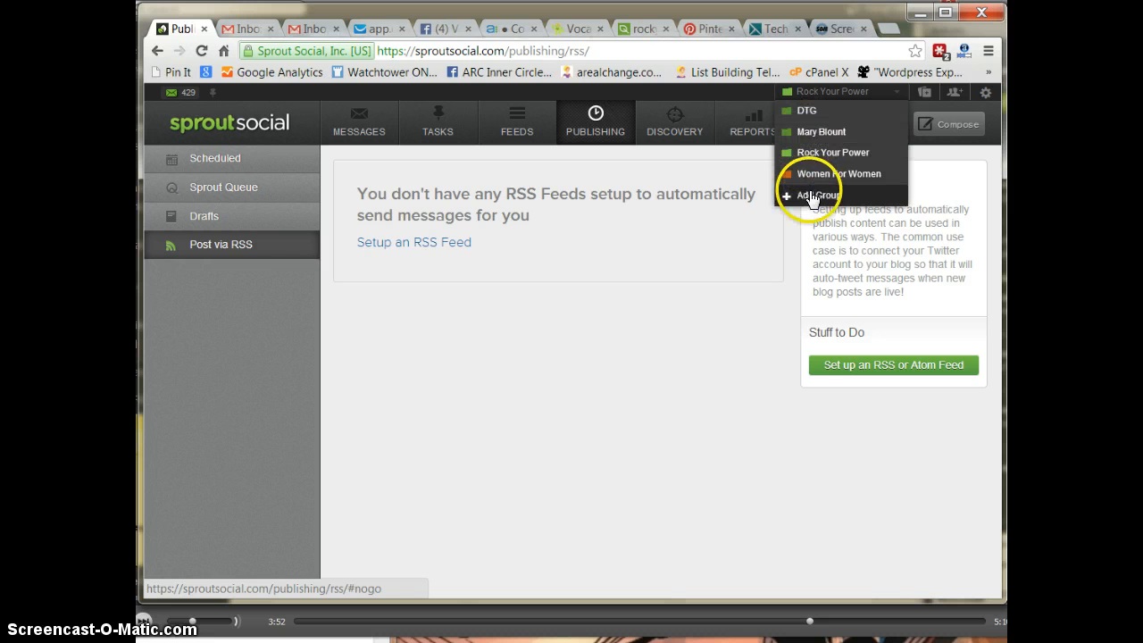
mouse_move(777, 102)
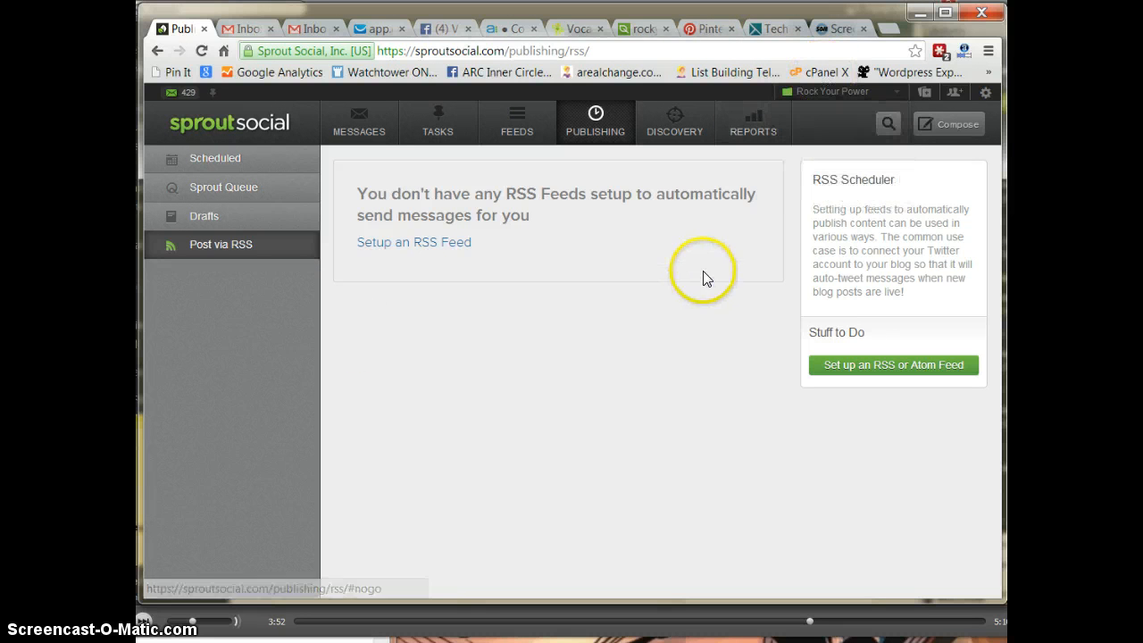
mouse_move(739, 126)
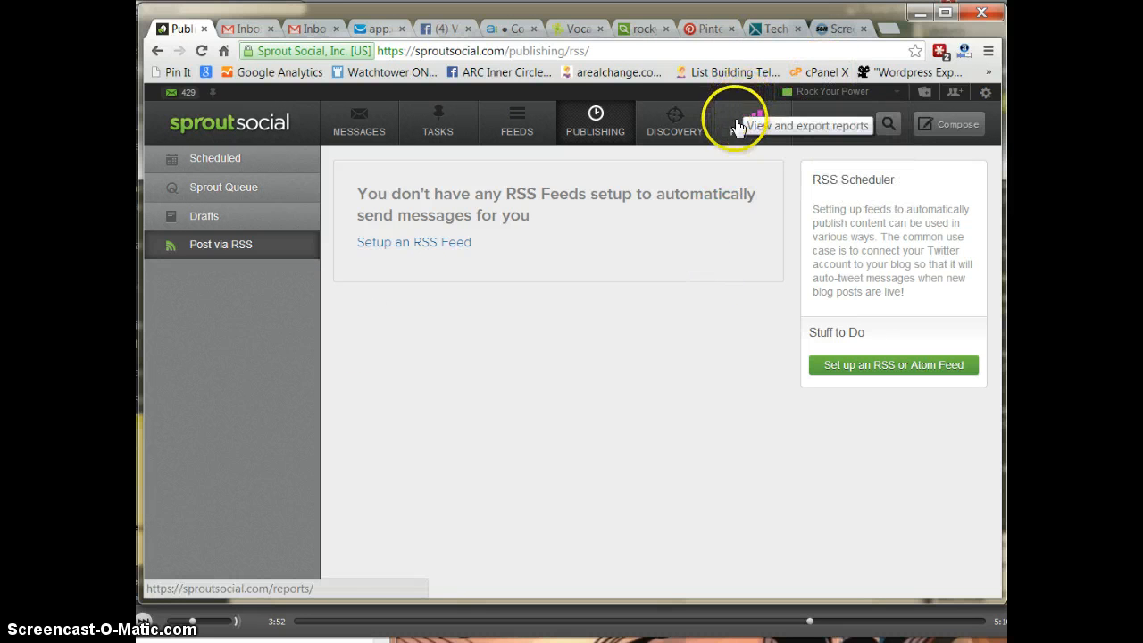
mouse_move(738, 129)
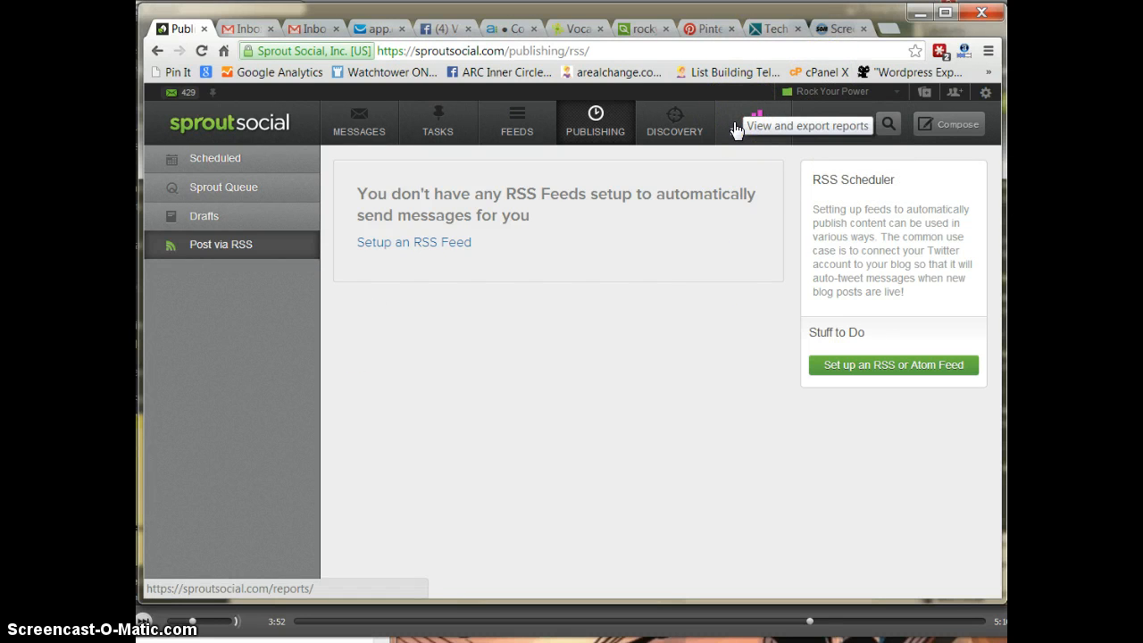
mouse_move(766, 384)
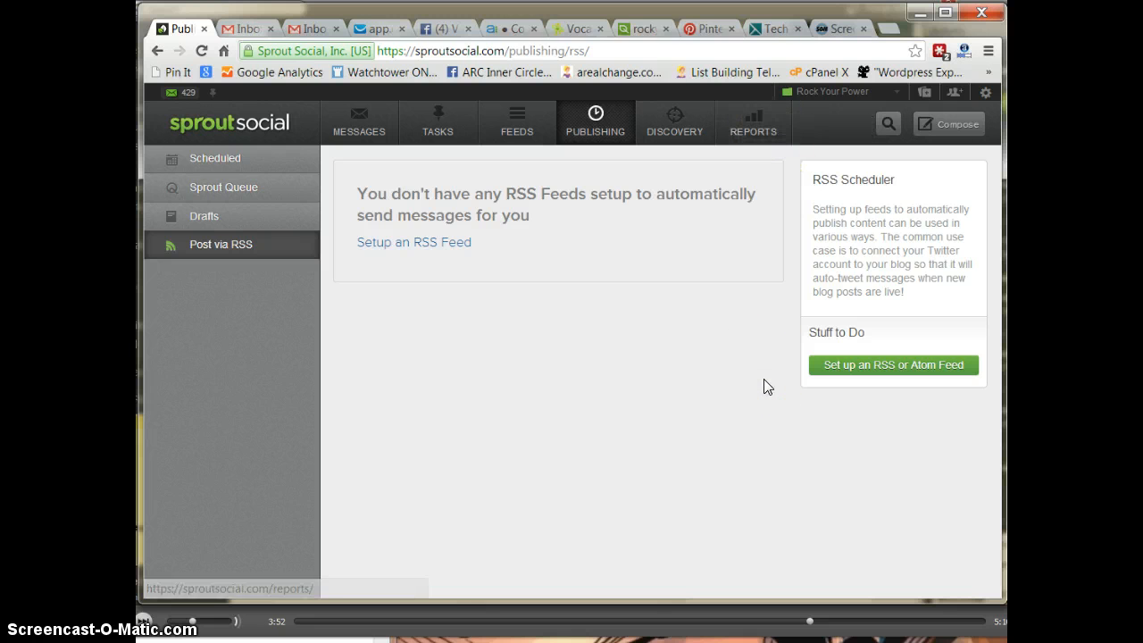